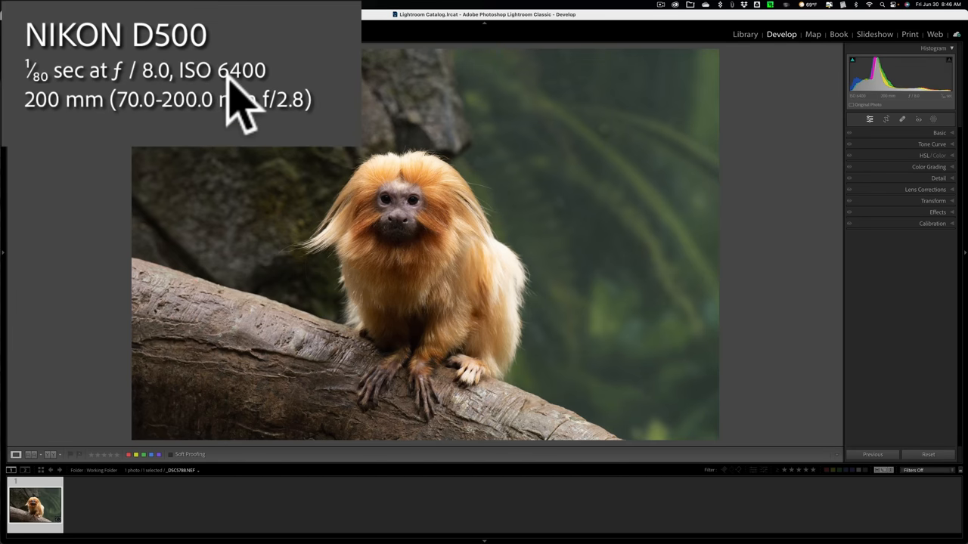
{"action": "mouse_move", "coordinate": [406, 161]}
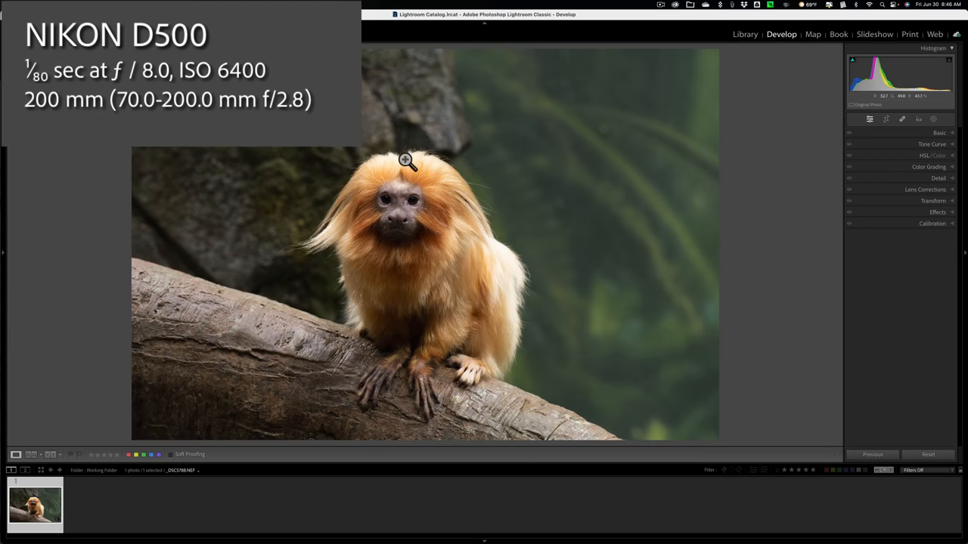
Inspect the tamarin's face for noise up close, then return to the full photo.
{"action": "left_click", "coordinate": [407, 160]}
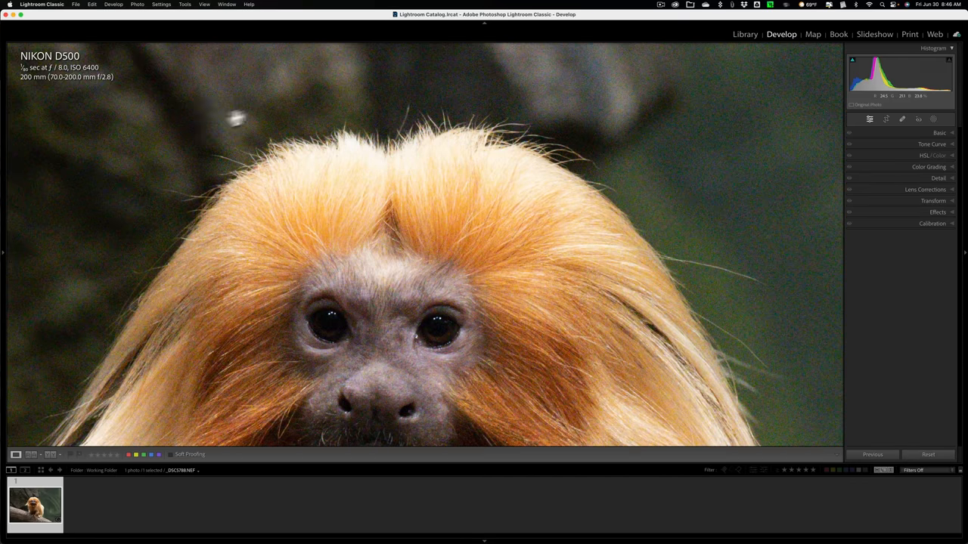
{"action": "mouse_move", "coordinate": [414, 159]}
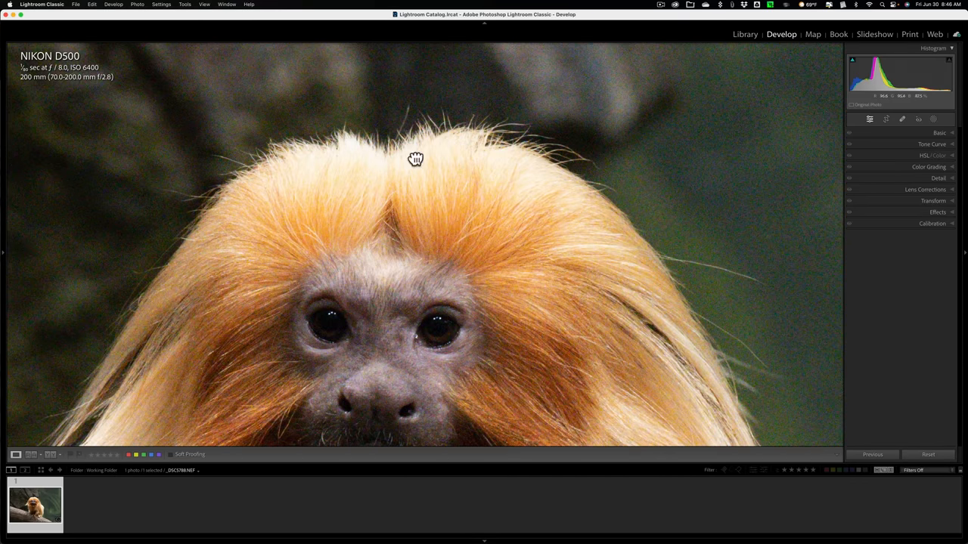
{"action": "left_click", "coordinate": [416, 159]}
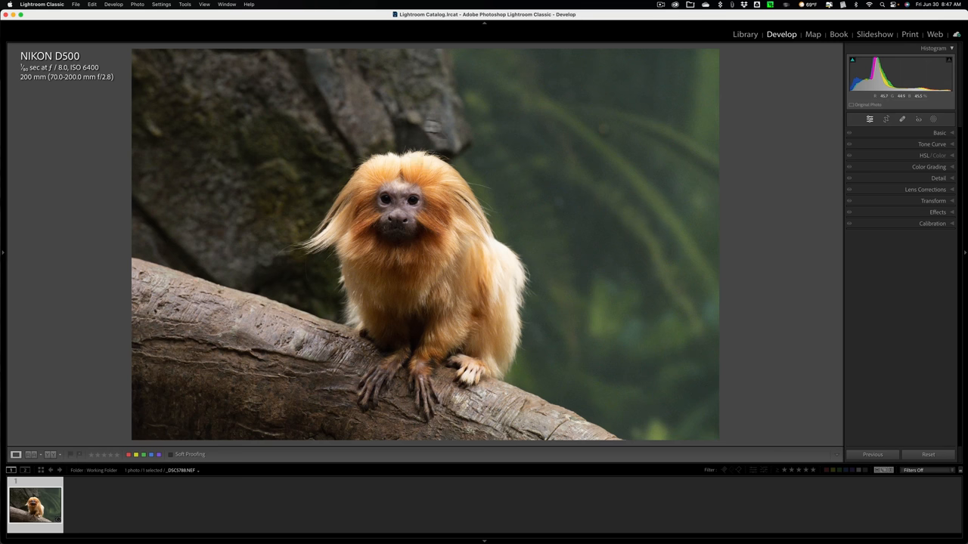
{"action": "left_click", "coordinate": [928, 454]}
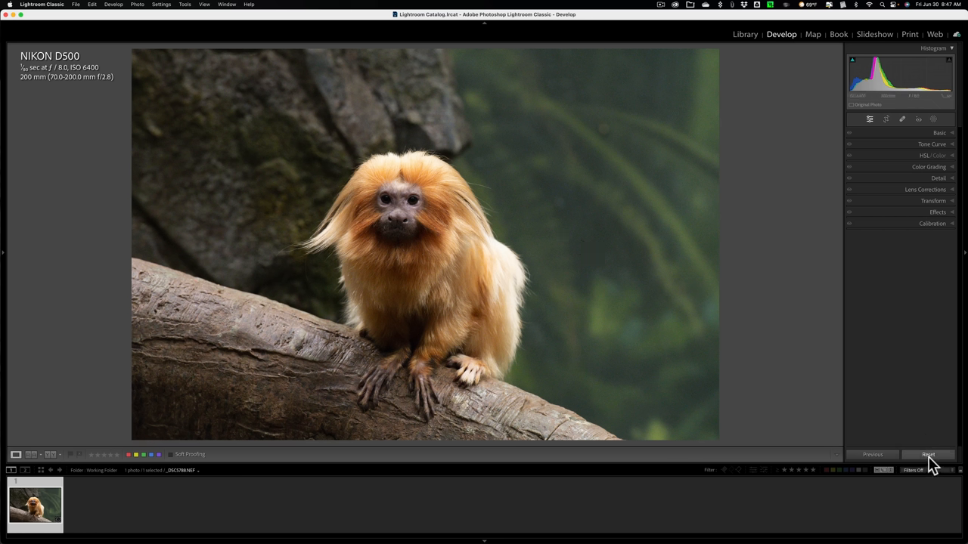
{"action": "mouse_move", "coordinate": [426, 235]}
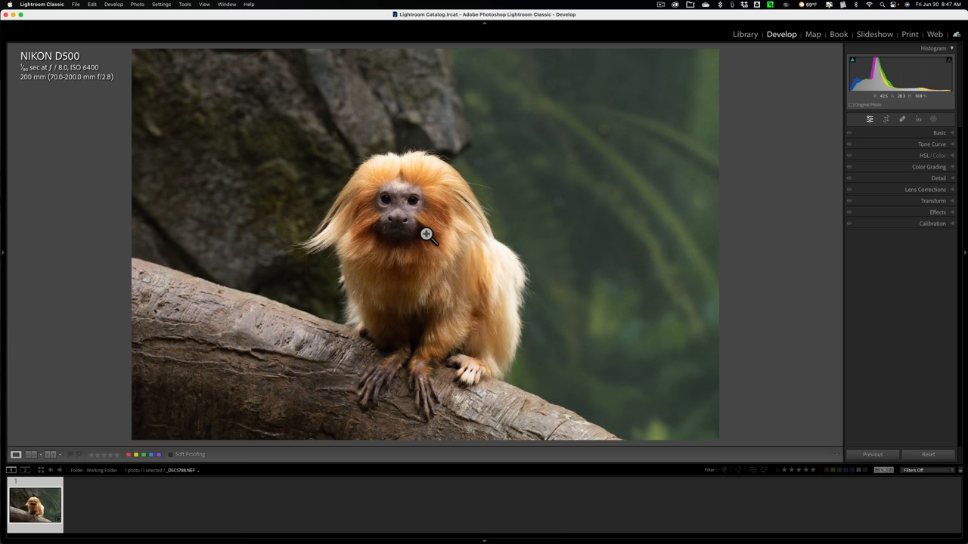
{"action": "mouse_move", "coordinate": [387, 210]}
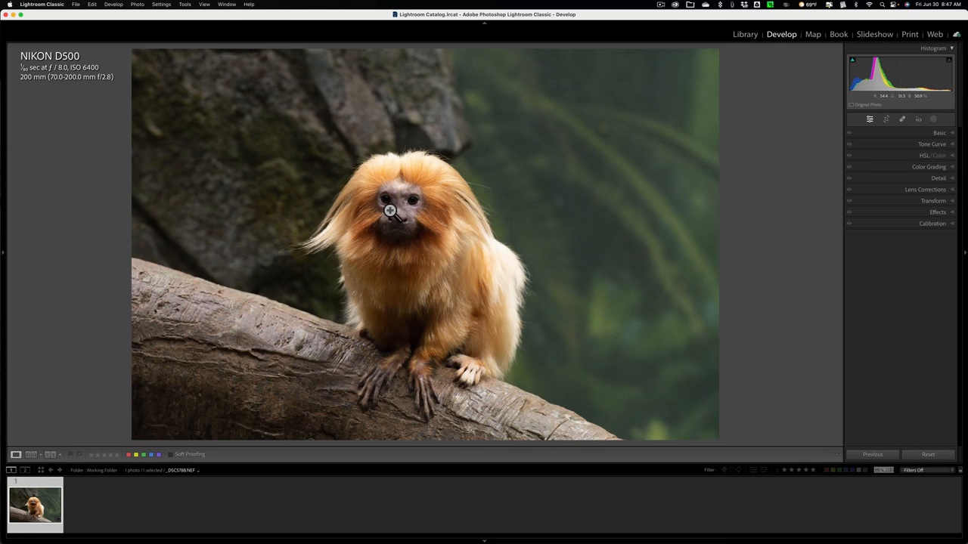
Show the file name and dimensions overlay and expand the Detail panel's sharpening and noise reduction settings.
{"action": "key", "text": "i"}
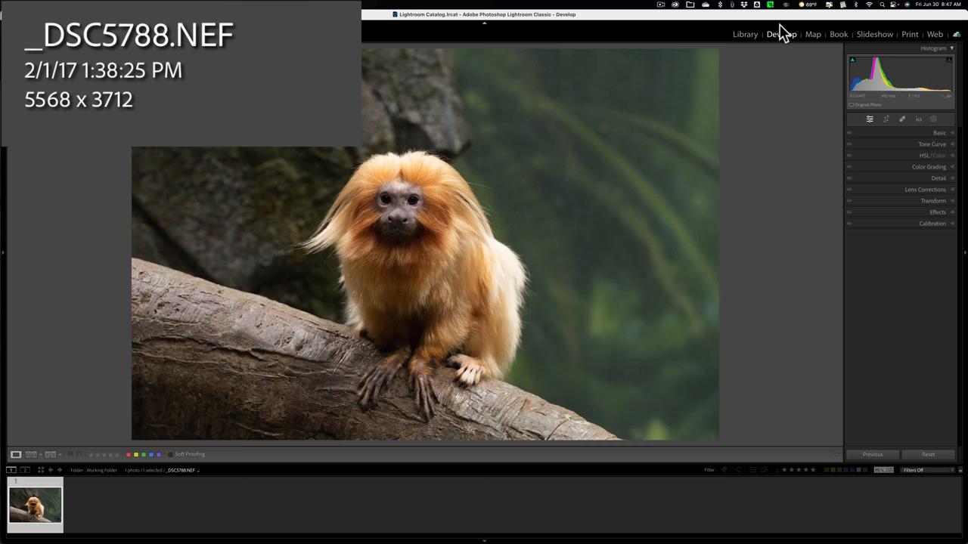
{"action": "left_click", "coordinate": [937, 178]}
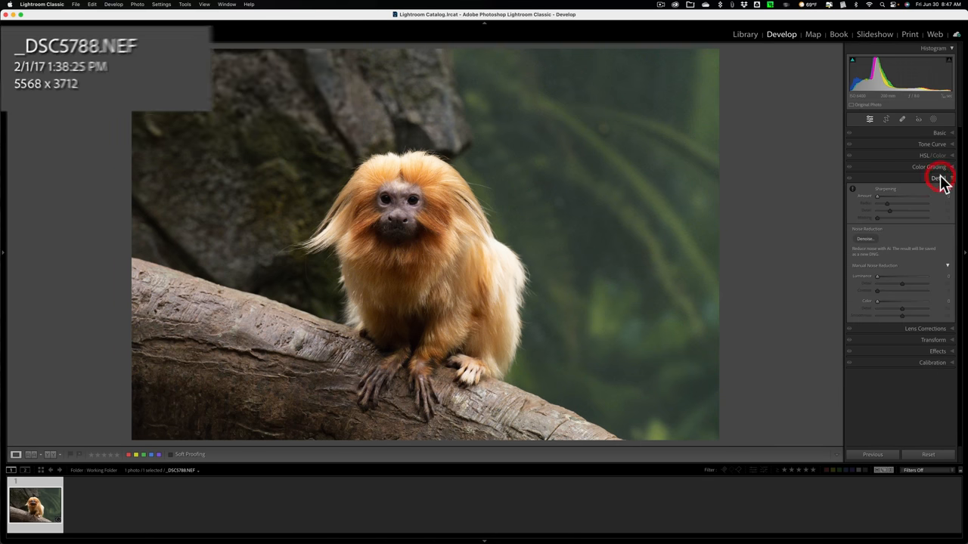
{"action": "left_click", "coordinate": [938, 179]}
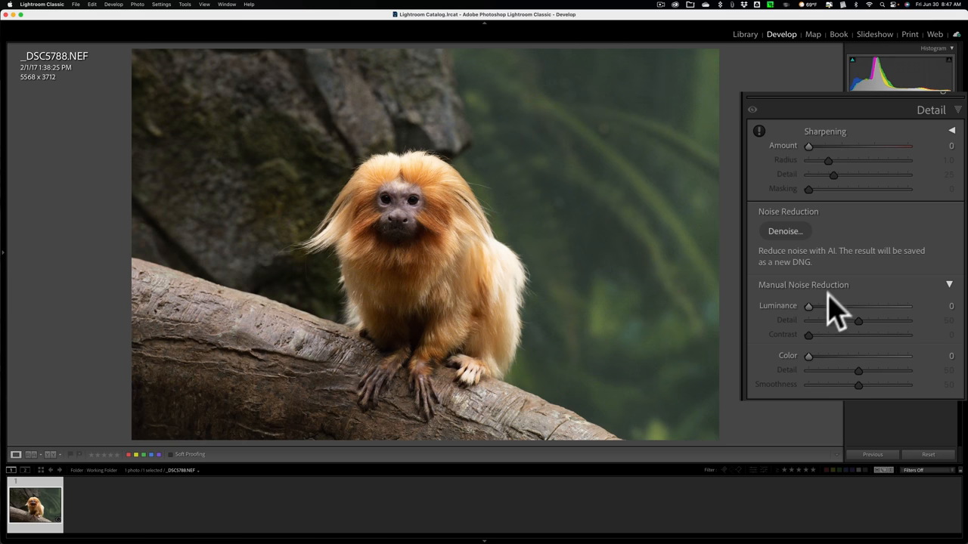
{"action": "mouse_move", "coordinate": [794, 371]}
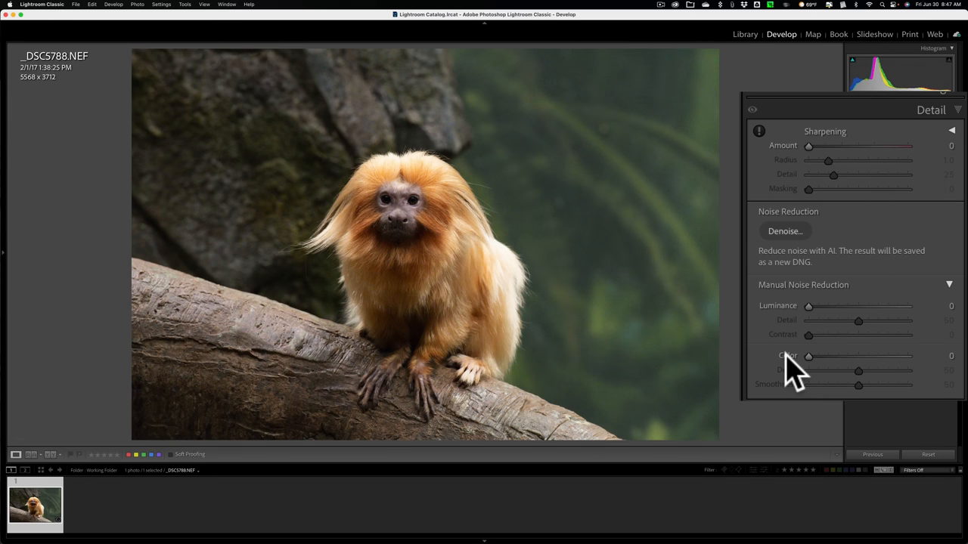
{"action": "mouse_move", "coordinate": [787, 257]}
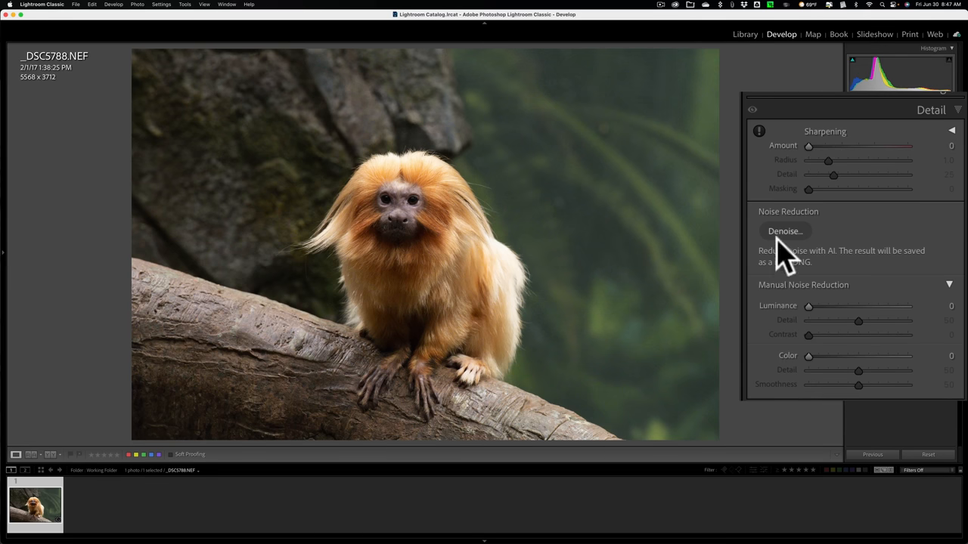
Bring up the AI Denoise Enhance Preview at amount 70 and inspect the face.
{"action": "left_click", "coordinate": [785, 231]}
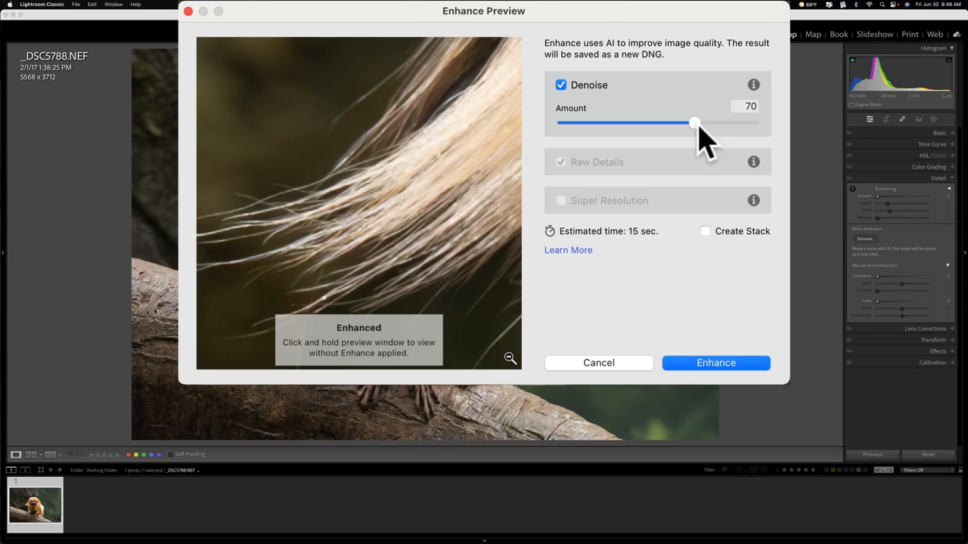
{"action": "mouse_move", "coordinate": [517, 245]}
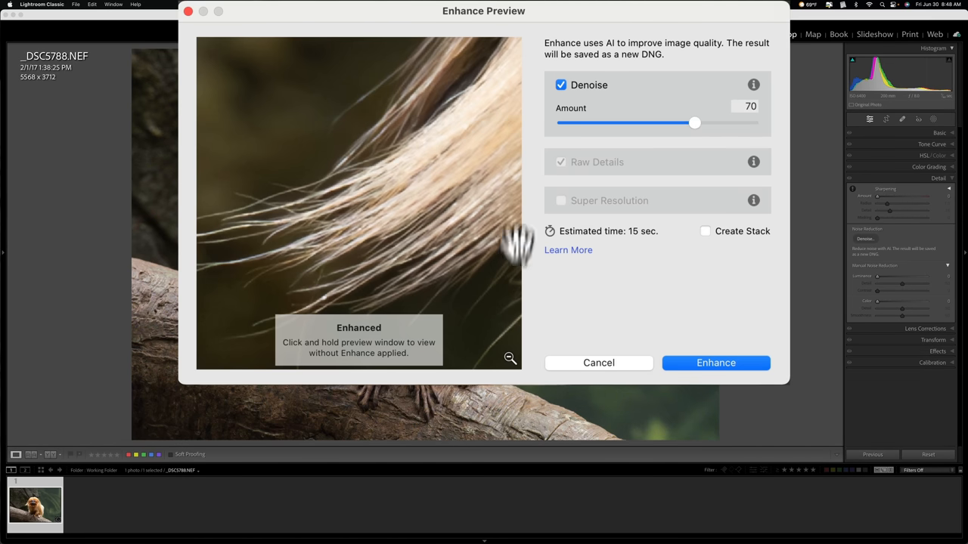
{"action": "mouse_move", "coordinate": [514, 375]}
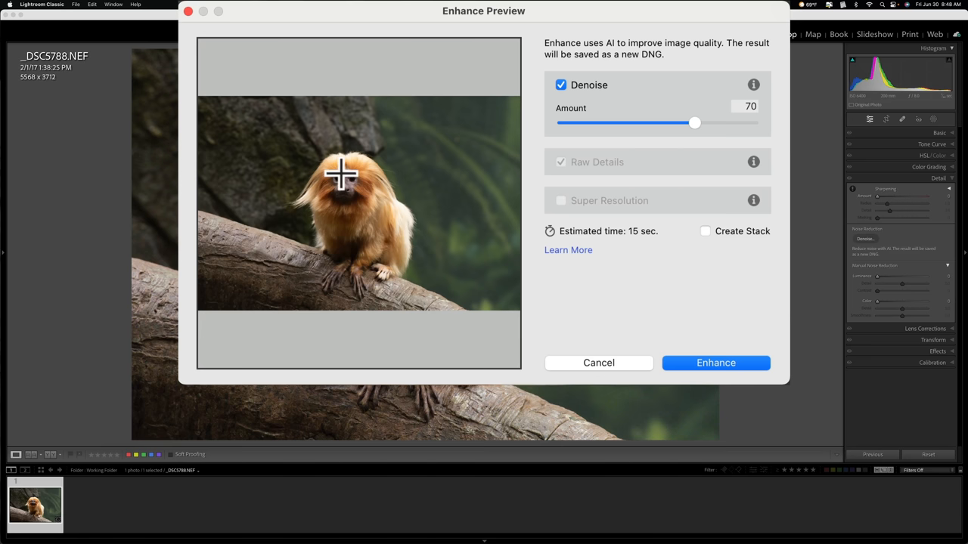
{"action": "left_click", "coordinate": [342, 176]}
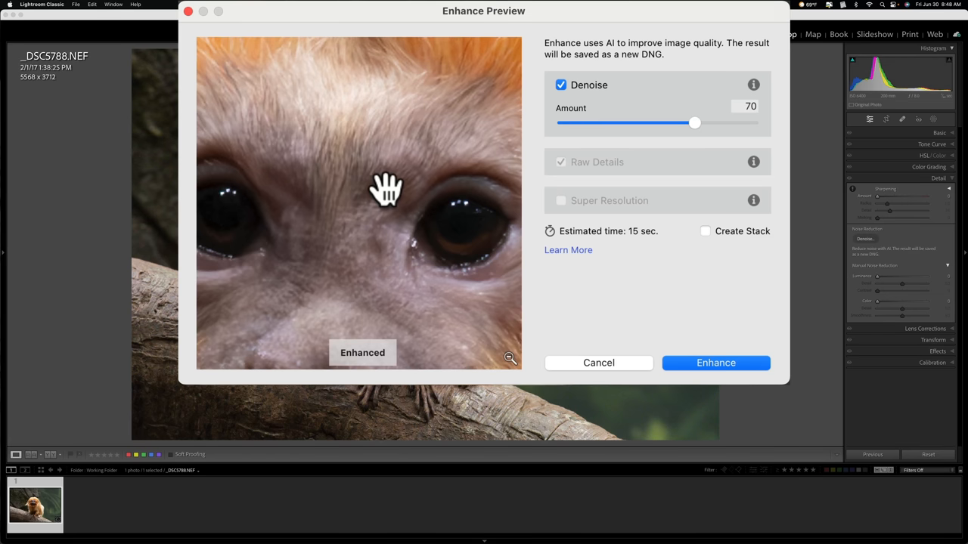
{"action": "mouse_move", "coordinate": [361, 189]}
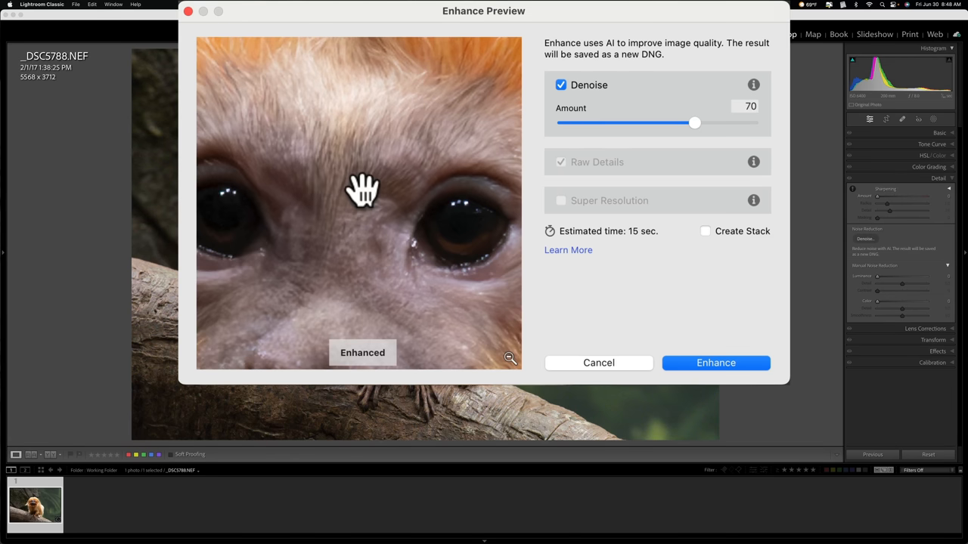
{"action": "mouse_move", "coordinate": [461, 316]}
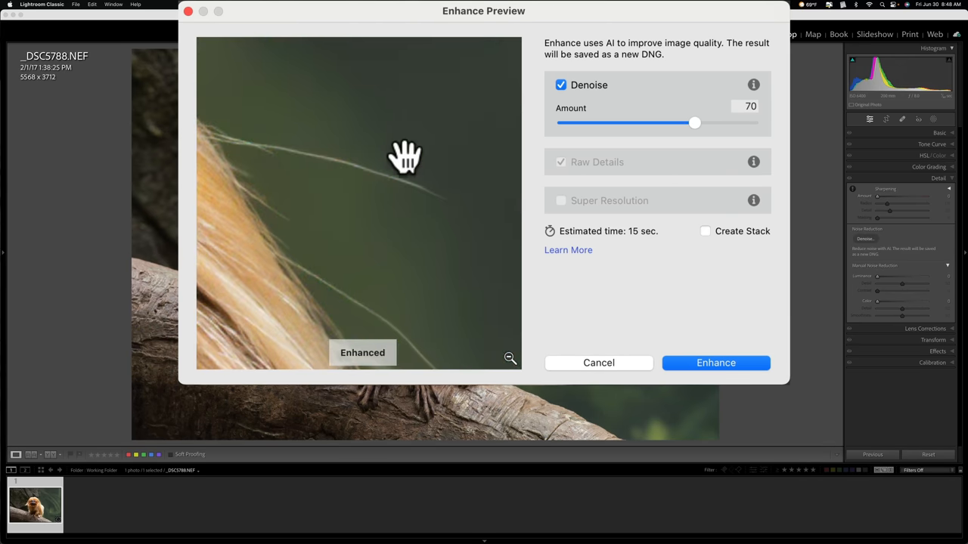
{"action": "mouse_move", "coordinate": [696, 136]}
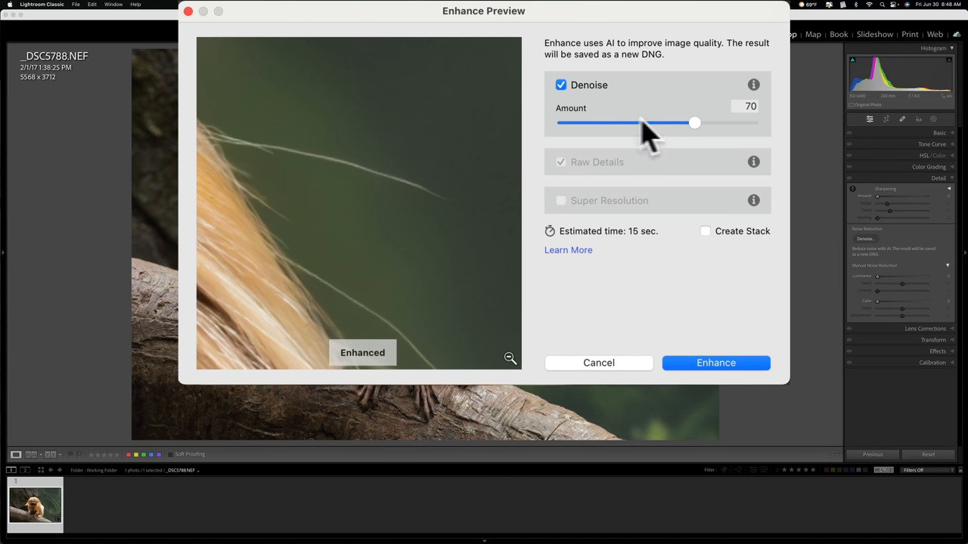
{"action": "mouse_move", "coordinate": [363, 127]}
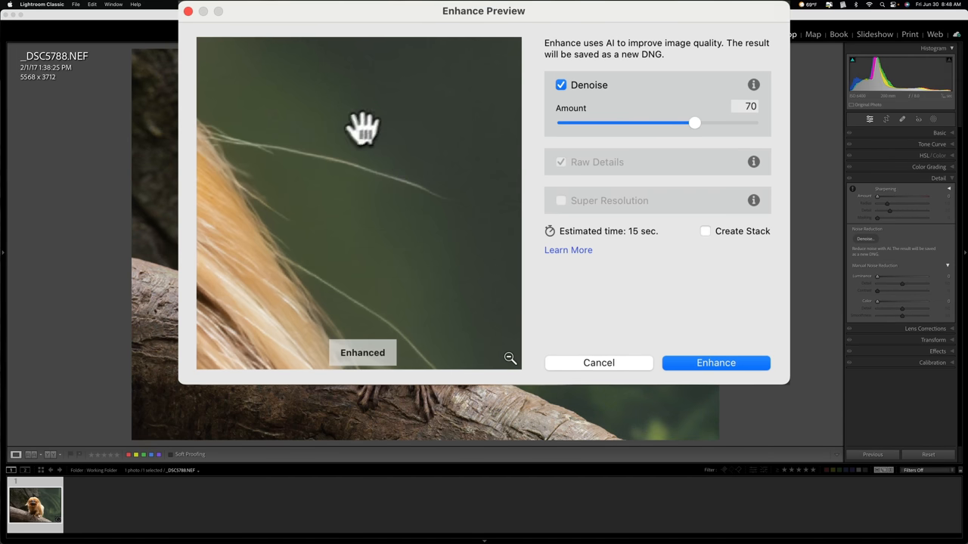
{"action": "mouse_move", "coordinate": [255, 271]}
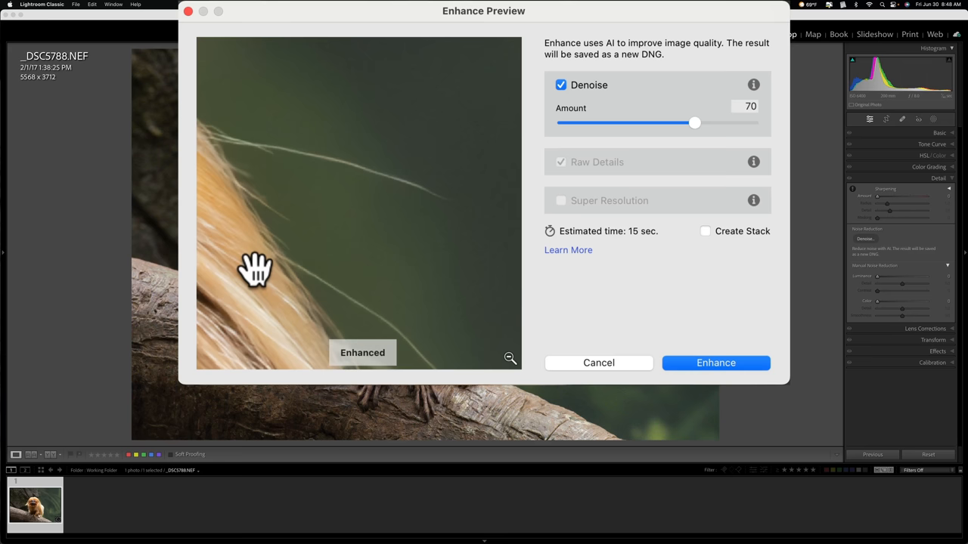
{"action": "mouse_move", "coordinate": [695, 133]}
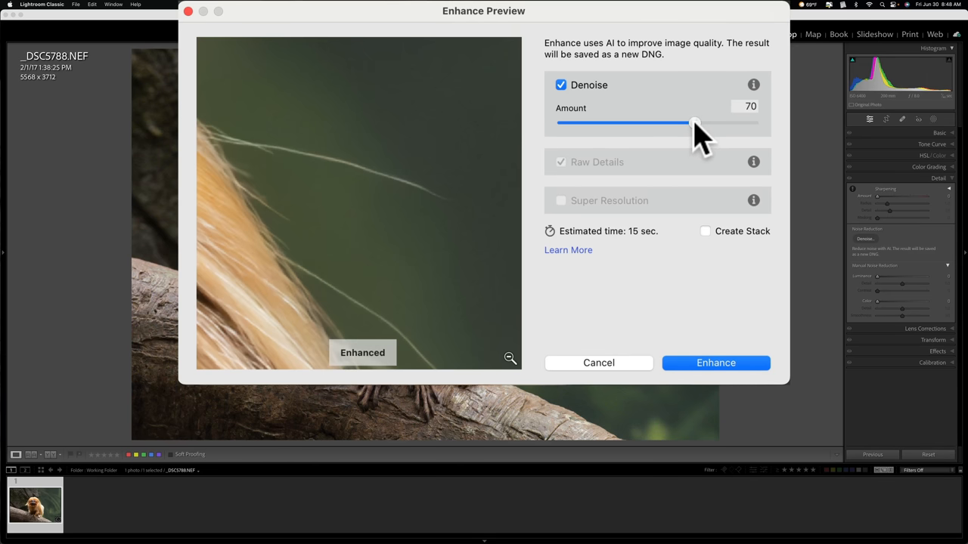
Try denoise amounts 61, 60 and 65 on different areas, then settle on 68.
{"action": "left_click_drag", "start_coordinate": [694, 124], "coordinate": [677, 124]}
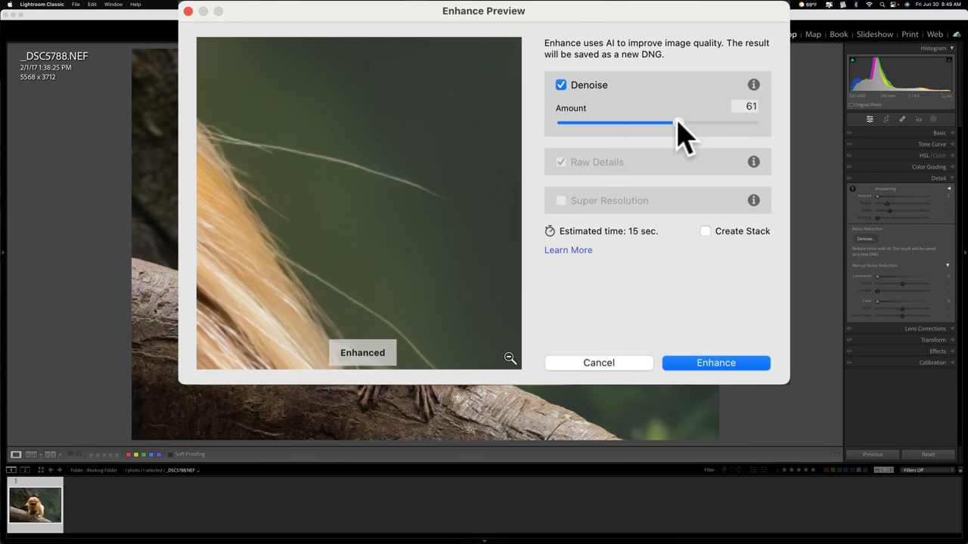
{"action": "left_click_drag", "start_coordinate": [677, 123], "coordinate": [675, 122]}
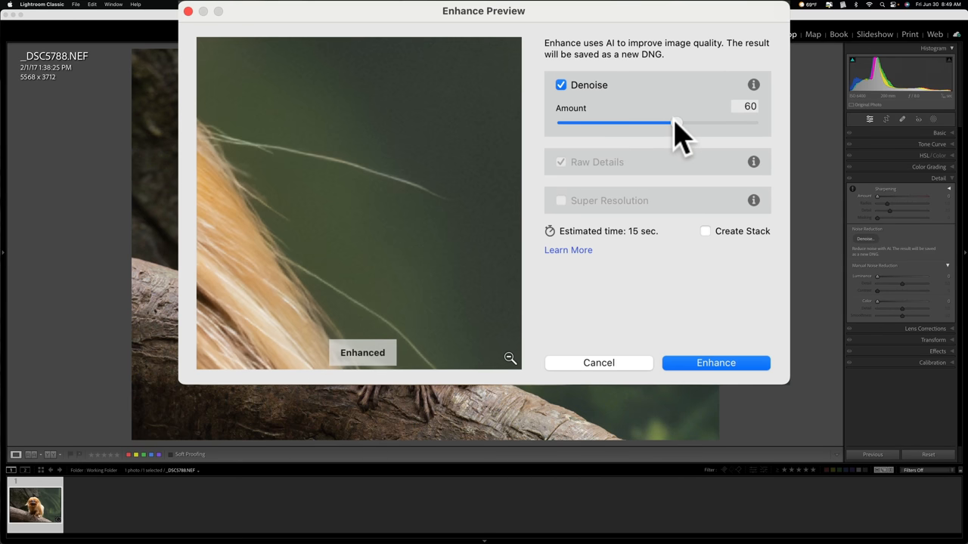
{"action": "left_click_drag", "start_coordinate": [673, 123], "coordinate": [682, 122]}
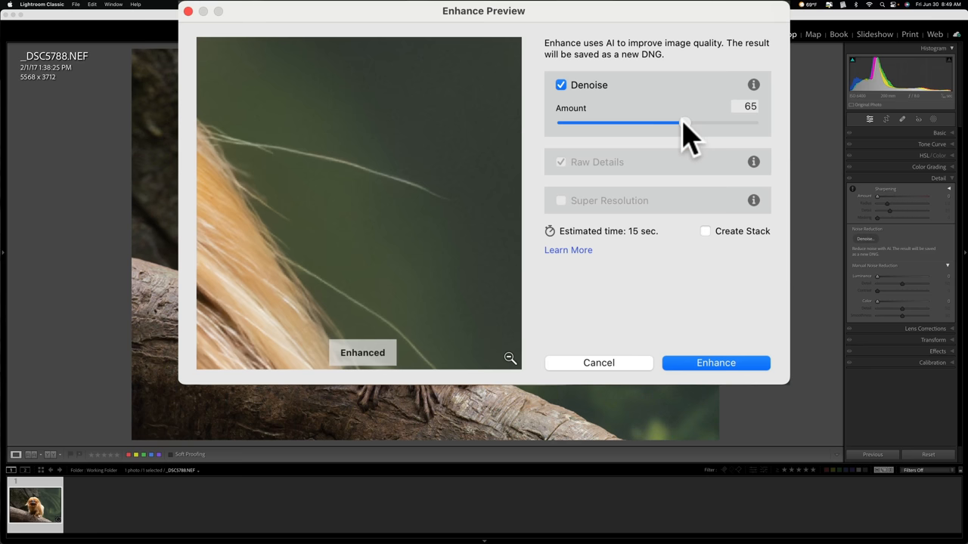
{"action": "mouse_move", "coordinate": [559, 355]}
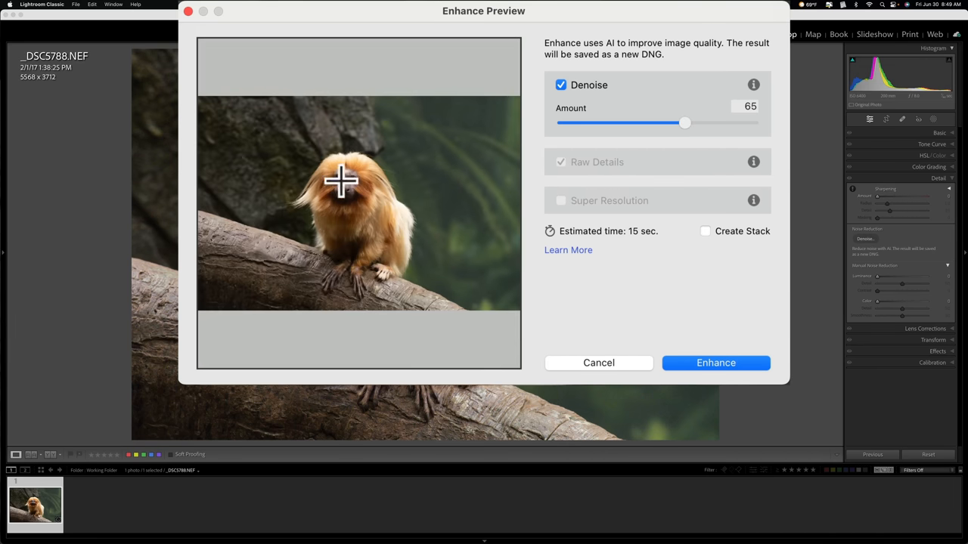
{"action": "left_click", "coordinate": [340, 182]}
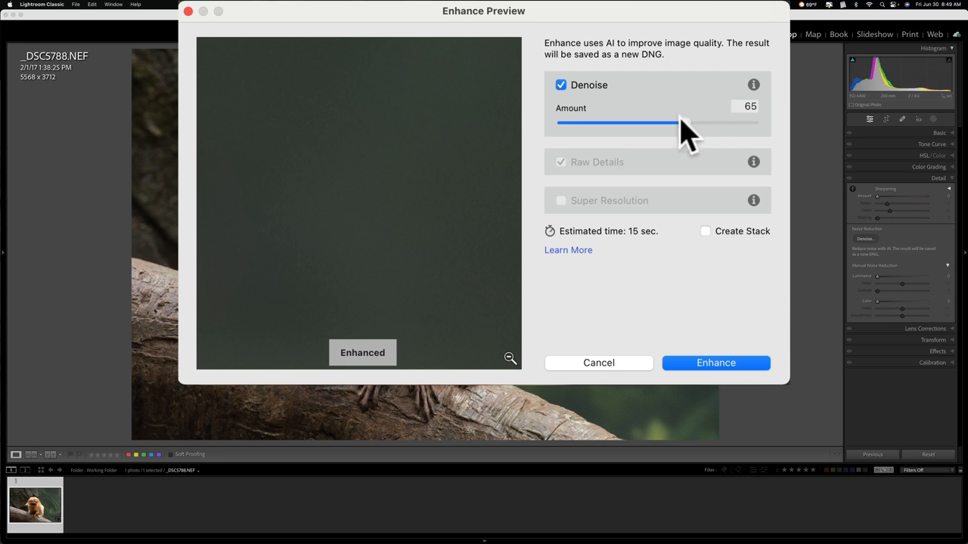
{"action": "left_click_drag", "start_coordinate": [678, 121], "coordinate": [683, 121]}
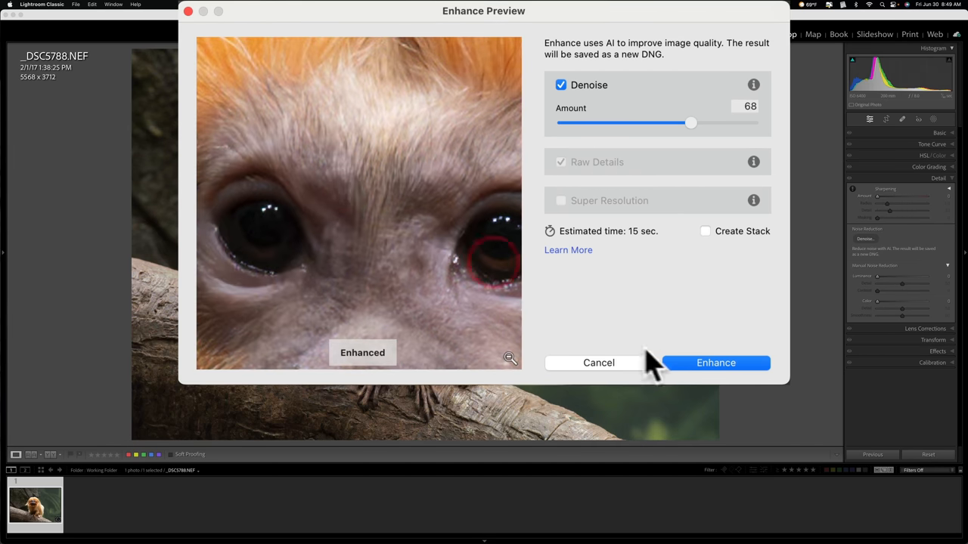
Run AI Denoise to create _DSC5788-Enhanced-NR.dng and return to the Library module.
{"action": "left_click", "coordinate": [715, 363]}
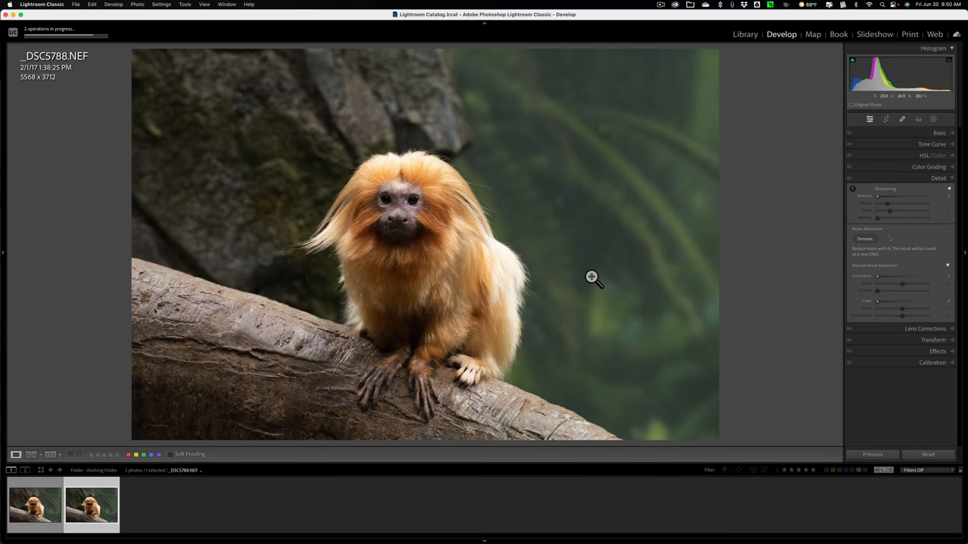
{"action": "left_click", "coordinate": [865, 239]}
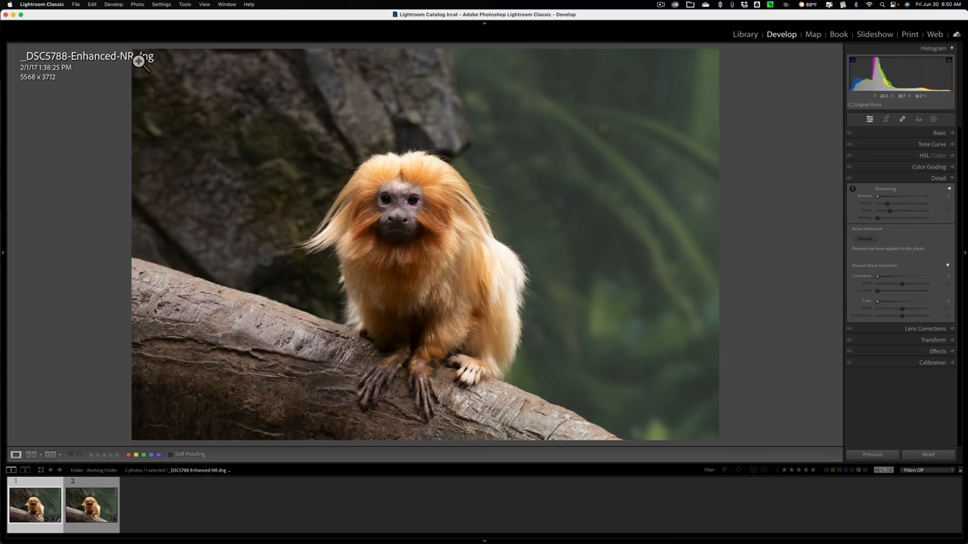
{"action": "mouse_move", "coordinate": [674, 105]}
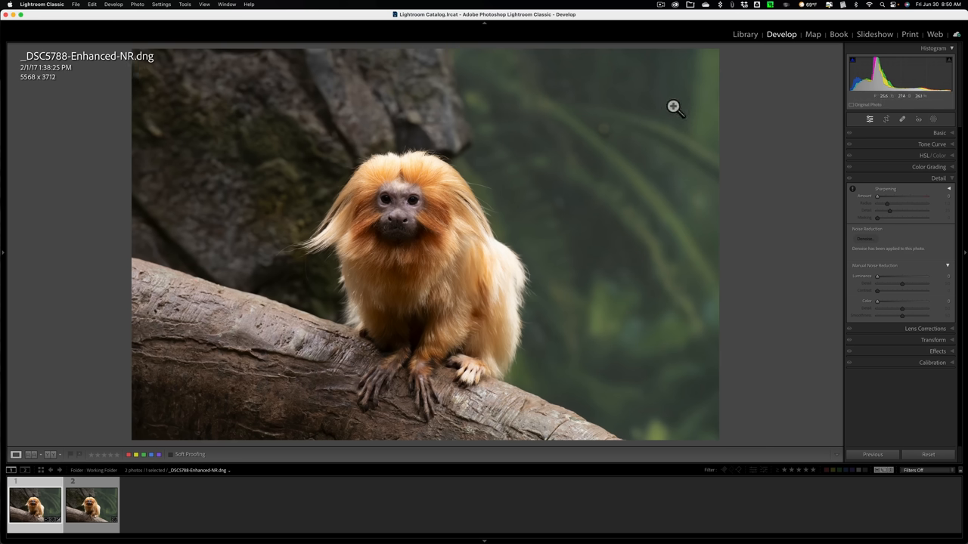
{"action": "mouse_move", "coordinate": [656, 103]}
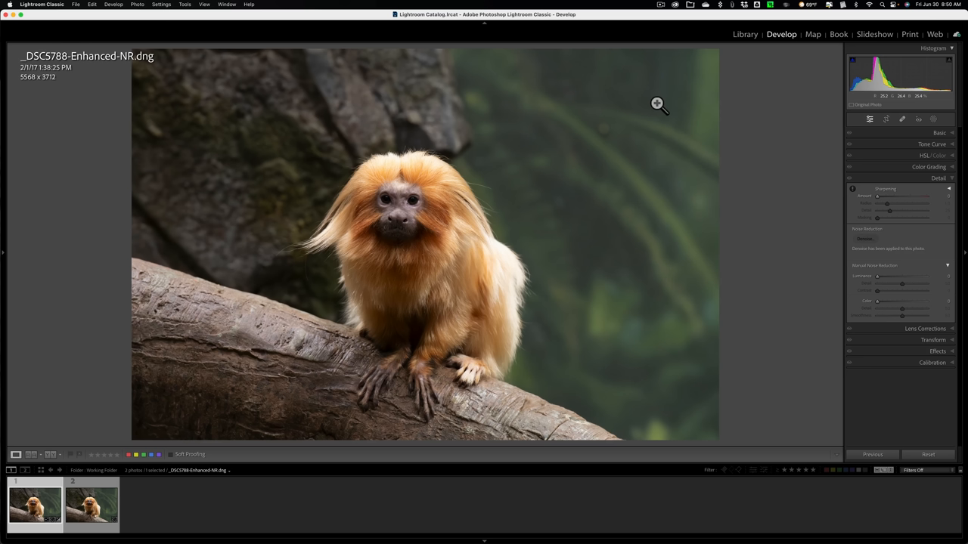
{"action": "left_click", "coordinate": [744, 33]}
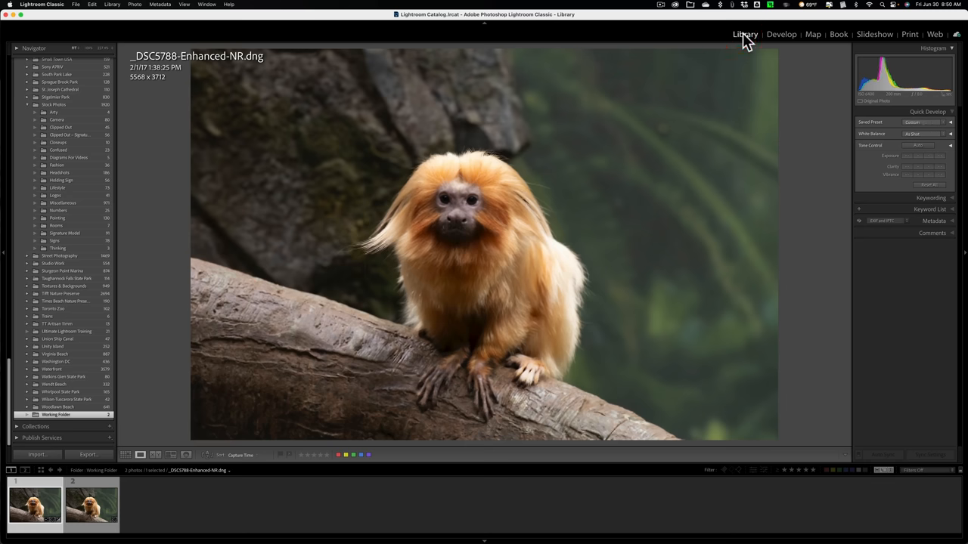
Rename the enhanced DNG to 'LR Noise Reduction'.
{"action": "key", "text": "F2"}
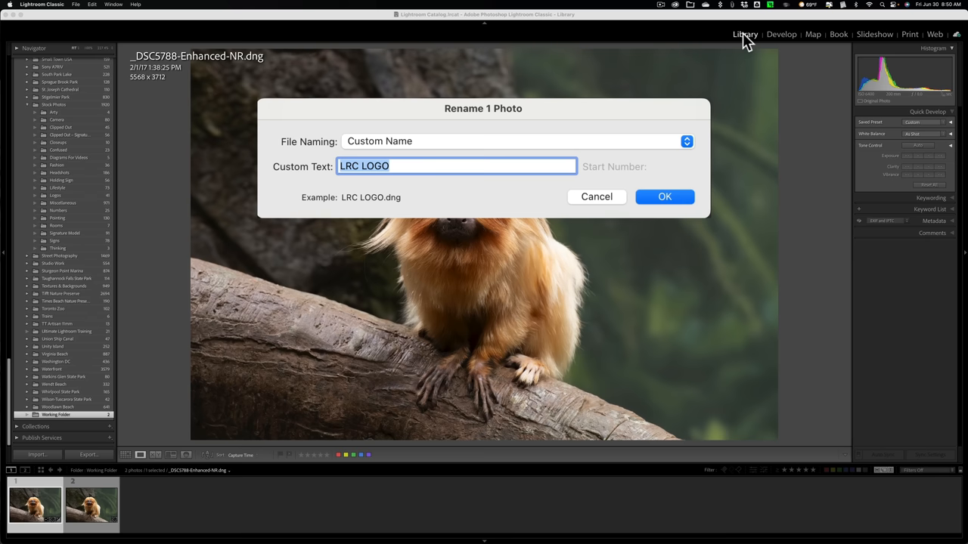
{"action": "type", "text": "LR"}
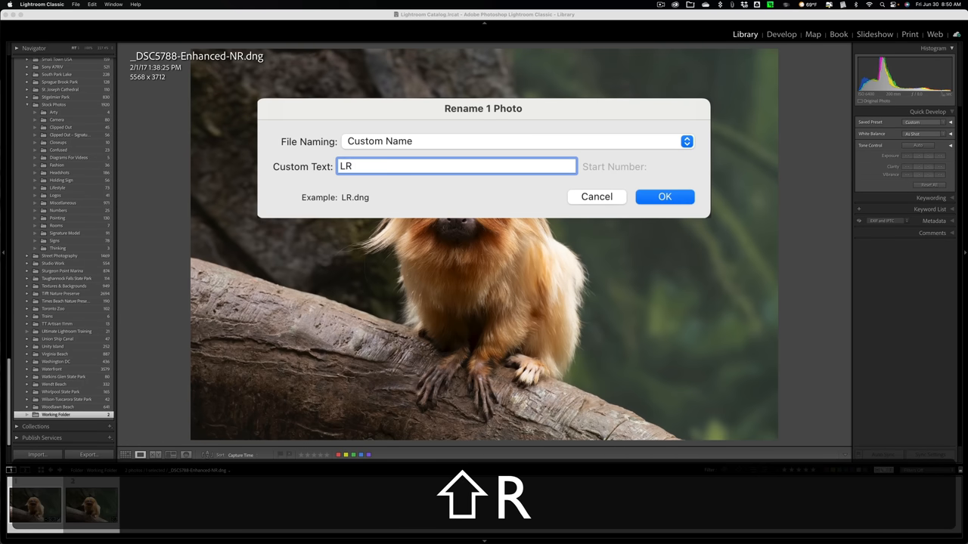
{"action": "type", "text": "Noi"}
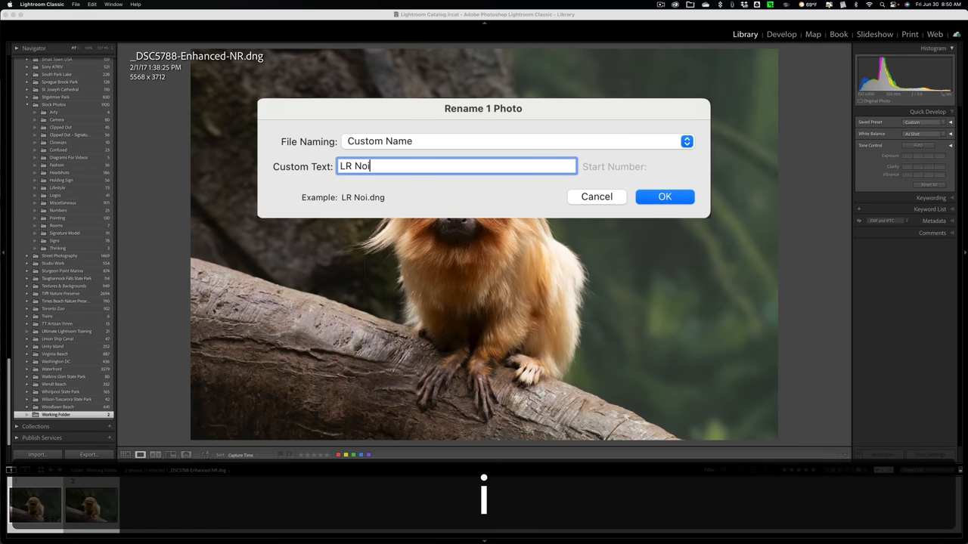
{"action": "type", "text": "se Redu"}
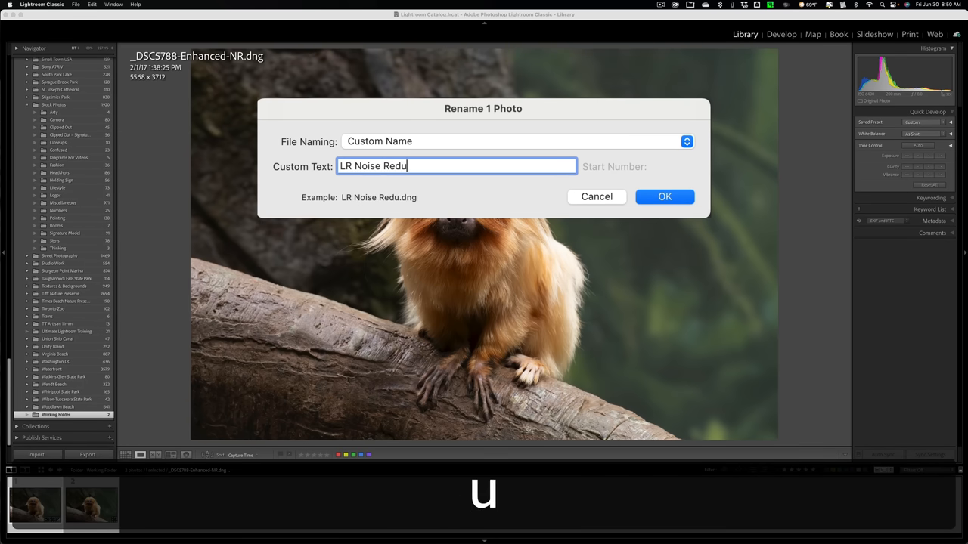
{"action": "type", "text": "ction"}
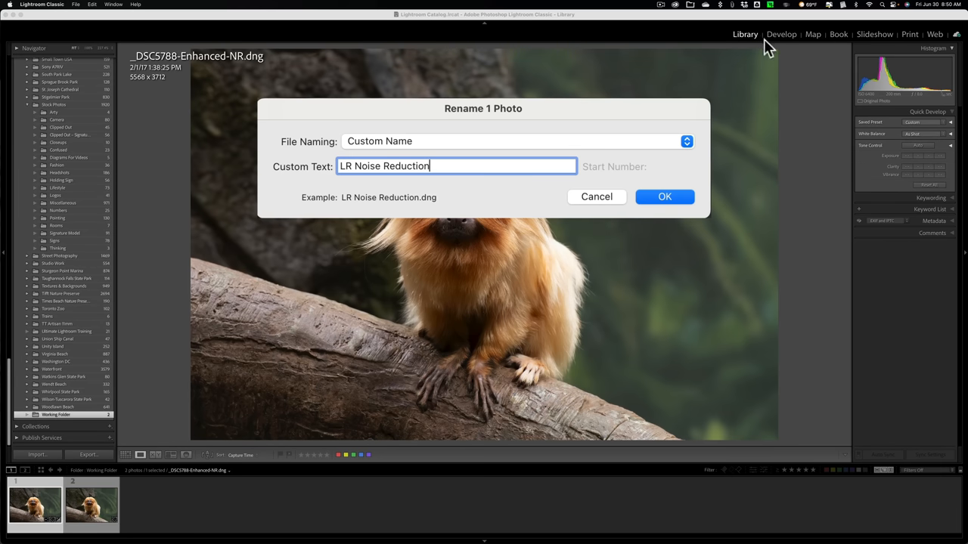
{"action": "left_click", "coordinate": [663, 197]}
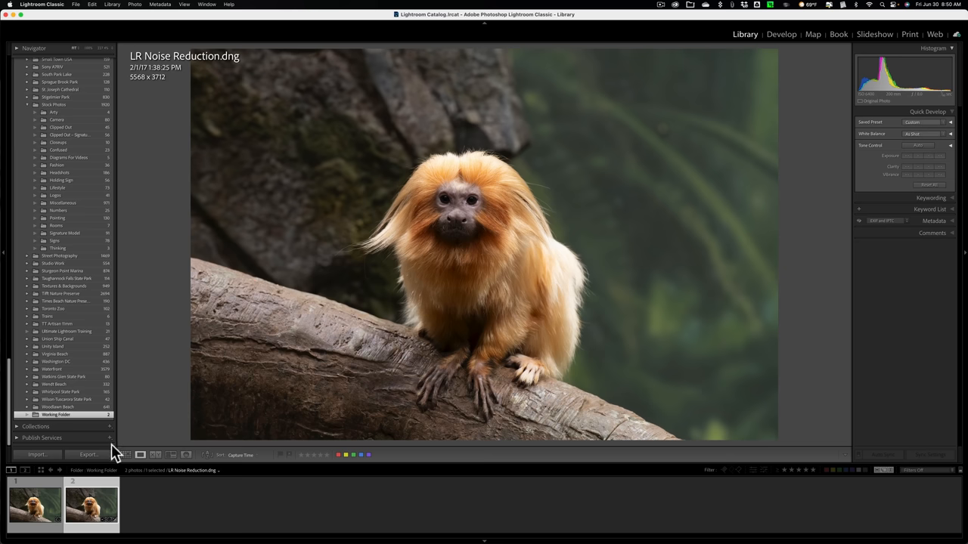
Select the original _DSC5788.NEF in the filmstrip.
{"action": "left_click", "coordinate": [34, 505]}
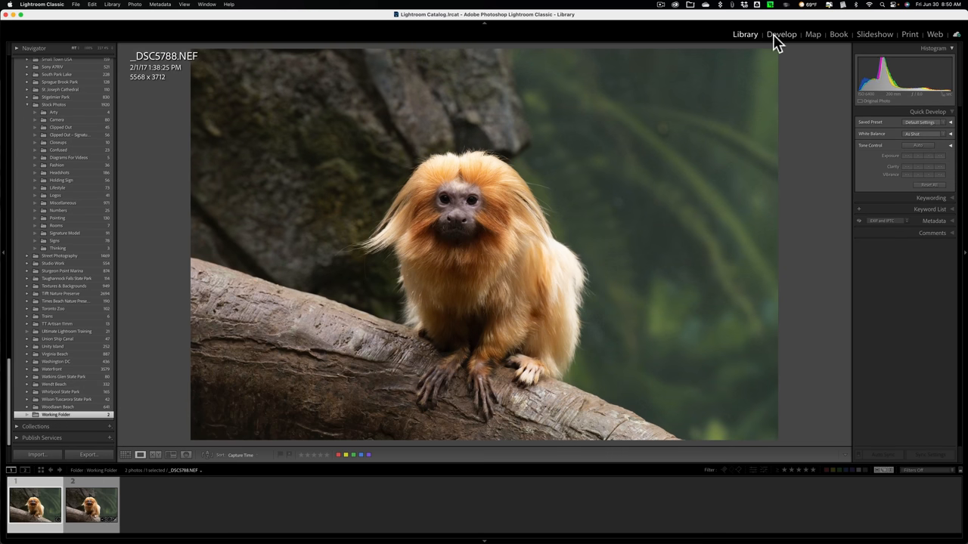
Switch to Develop and view the LR Noise Reduction version with the view options.
{"action": "left_click", "coordinate": [781, 33]}
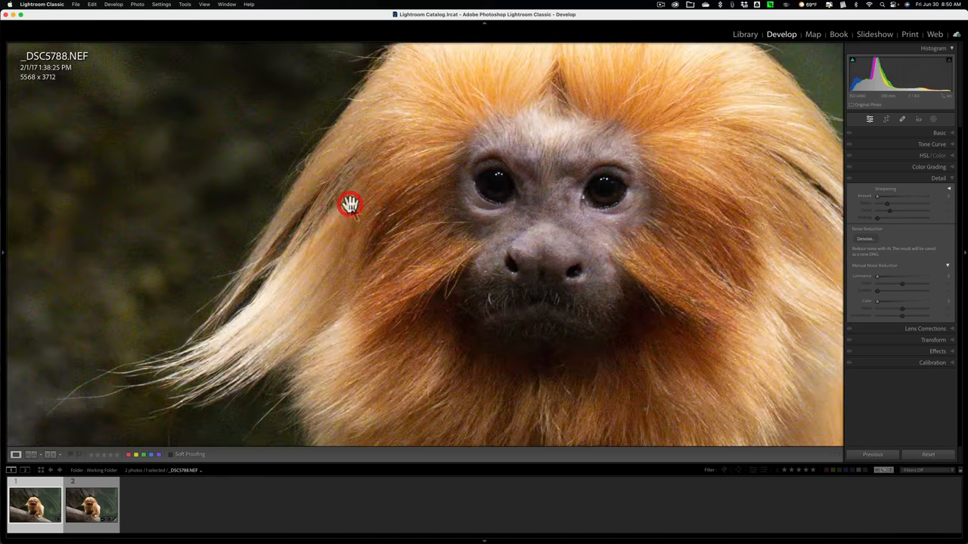
{"action": "left_click", "coordinate": [351, 206]}
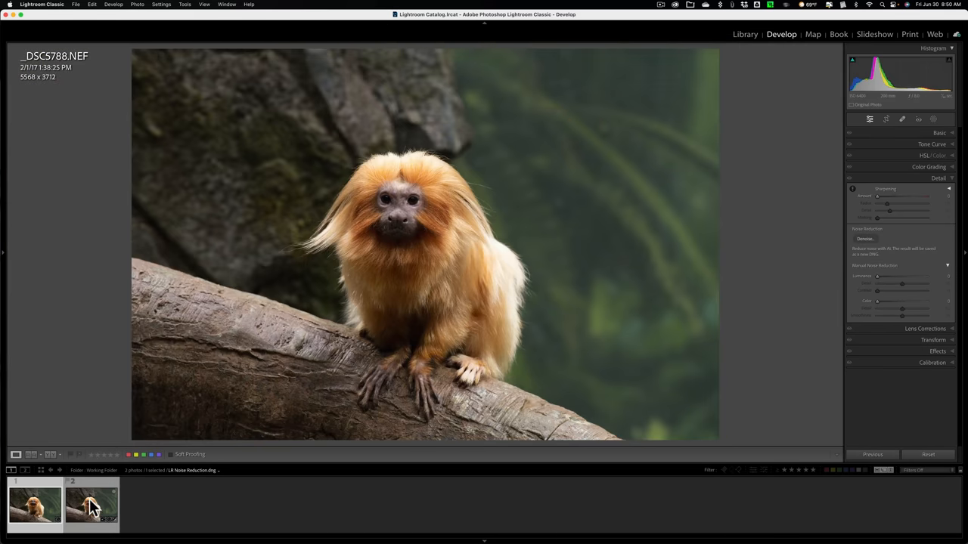
{"action": "left_click", "coordinate": [91, 505]}
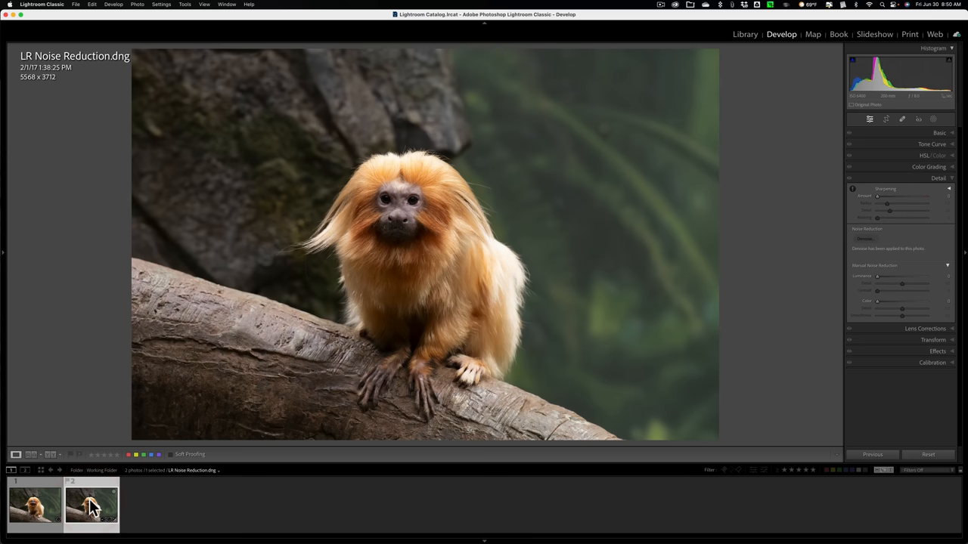
{"action": "mouse_move", "coordinate": [396, 199]}
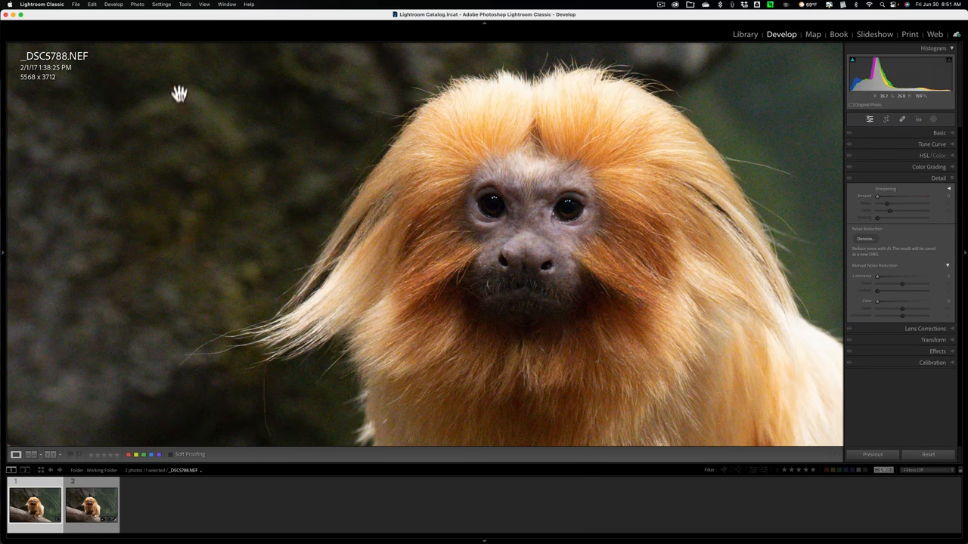
{"action": "left_click", "coordinate": [174, 6]}
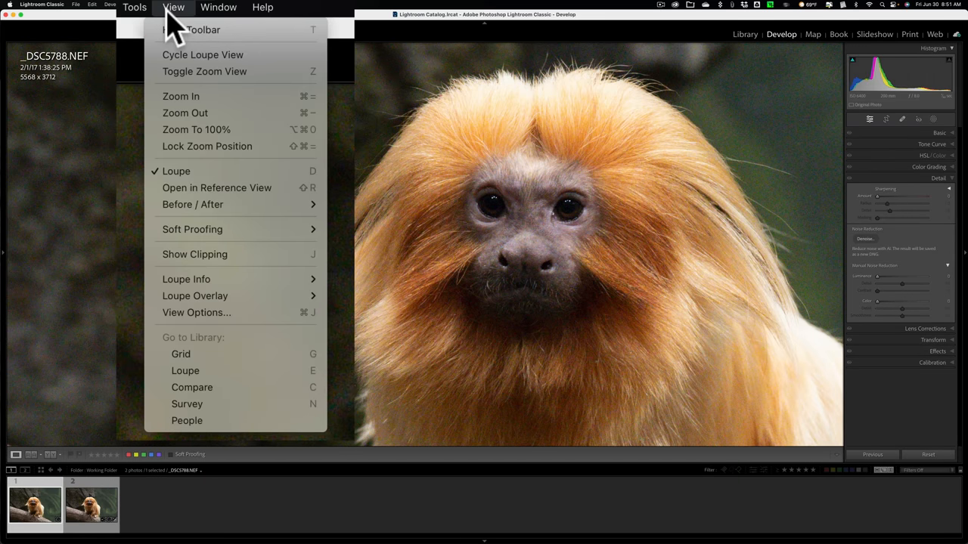
{"action": "mouse_move", "coordinate": [206, 145]}
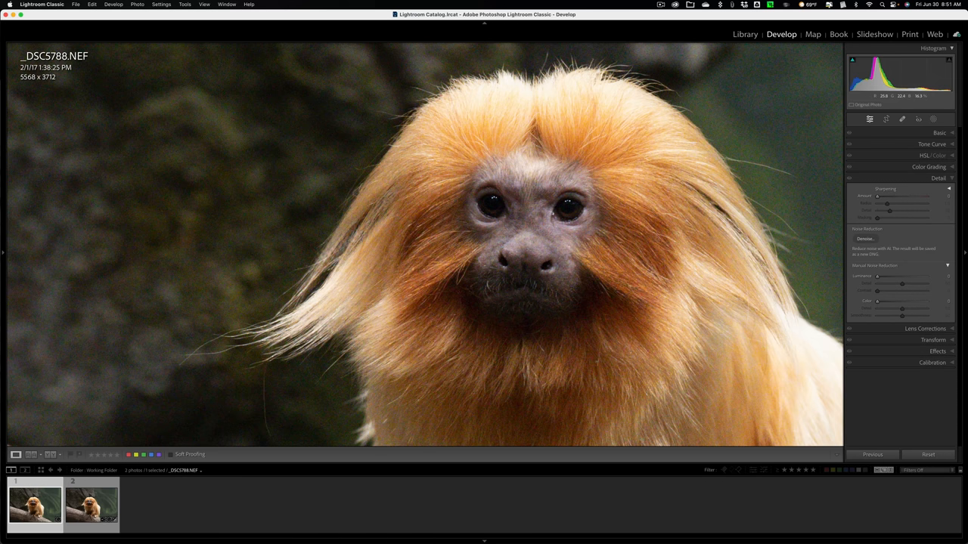
Alternate between the raw NEF and LR Noise Reduction versions to compare face noise.
{"action": "left_click", "coordinate": [91, 505]}
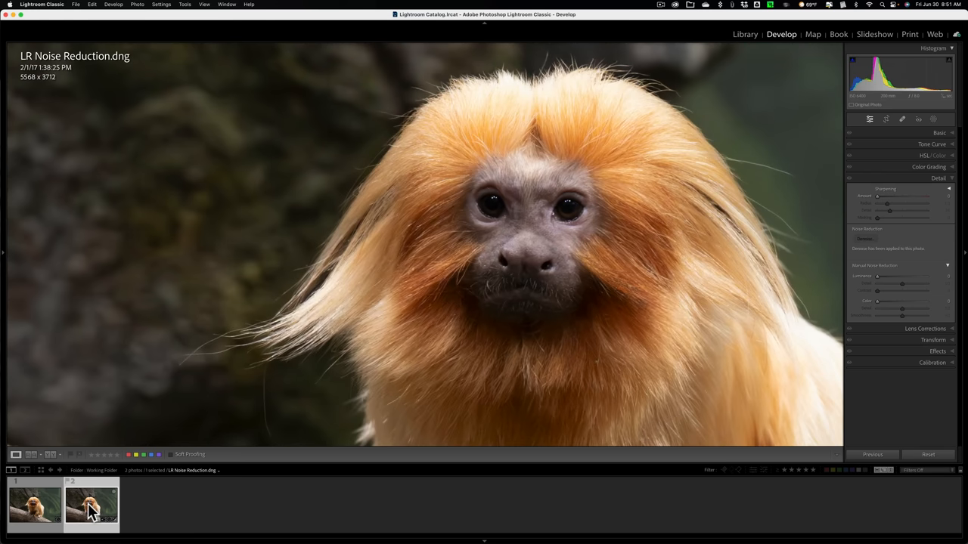
{"action": "left_click", "coordinate": [91, 505]}
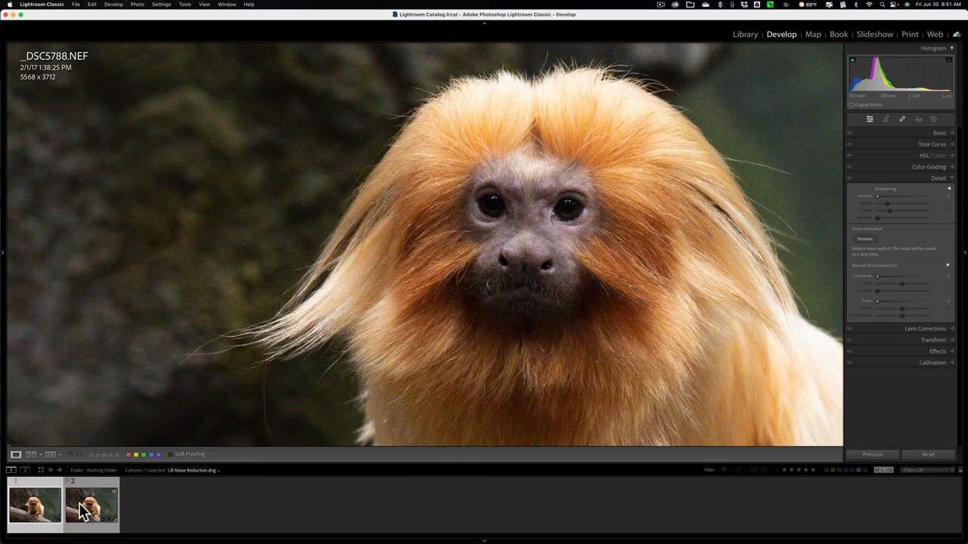
{"action": "left_click", "coordinate": [34, 505]}
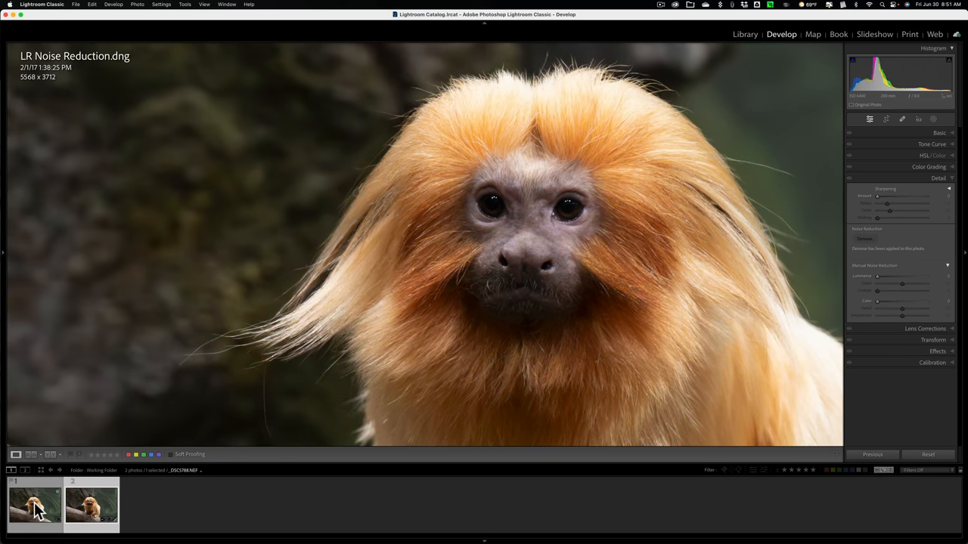
{"action": "left_click", "coordinate": [90, 502]}
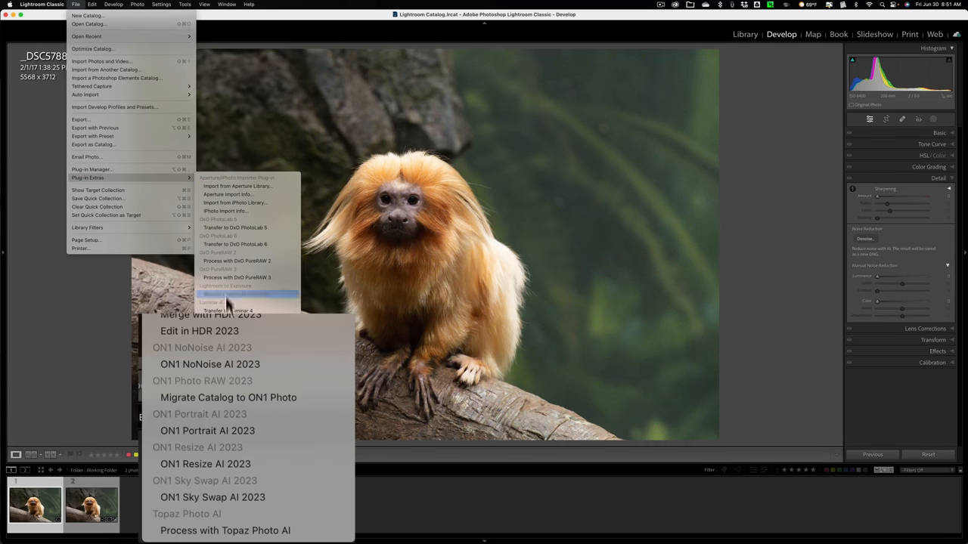
{"action": "mouse_move", "coordinate": [242, 530]}
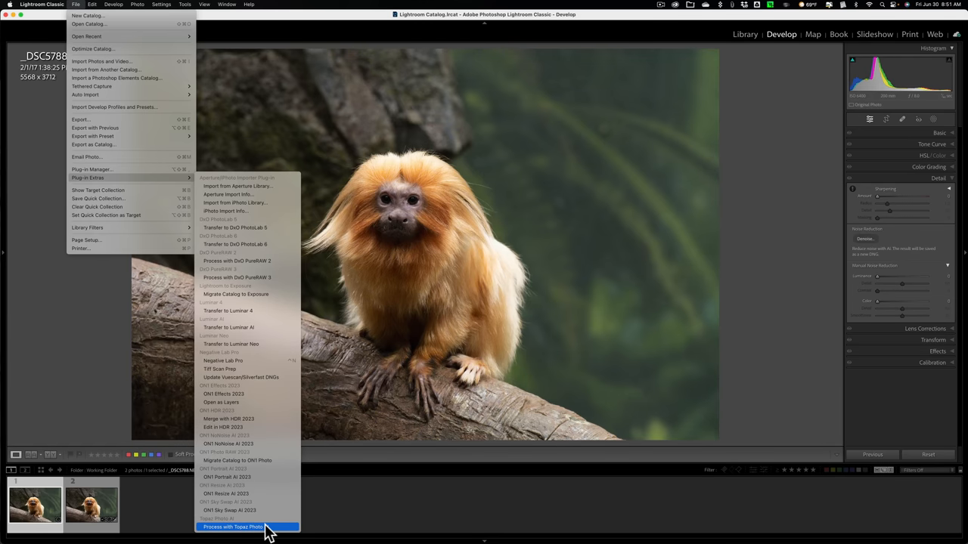
Send the raw NEF to Topaz Photo AI via Plug-in Extras.
{"action": "left_click", "coordinate": [233, 526]}
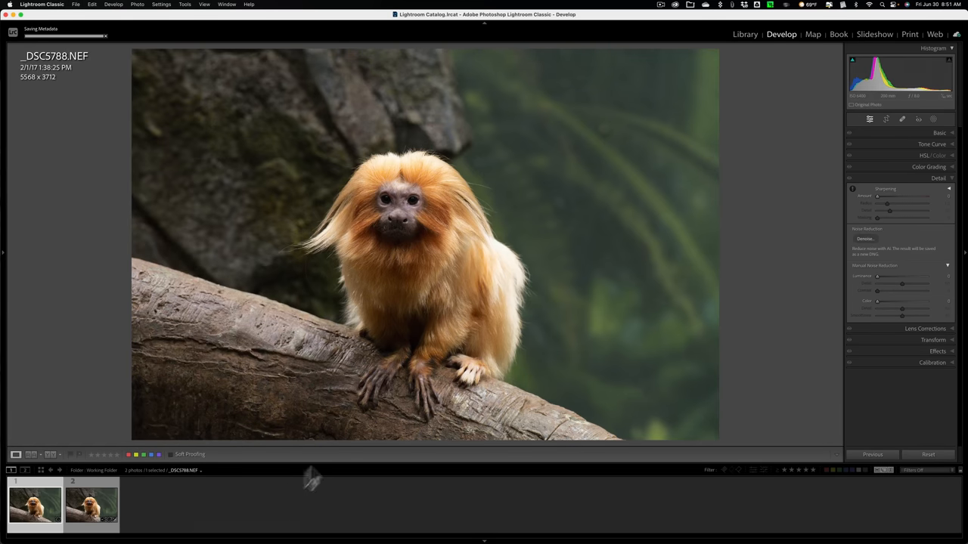
{"action": "mouse_move", "coordinate": [363, 414]}
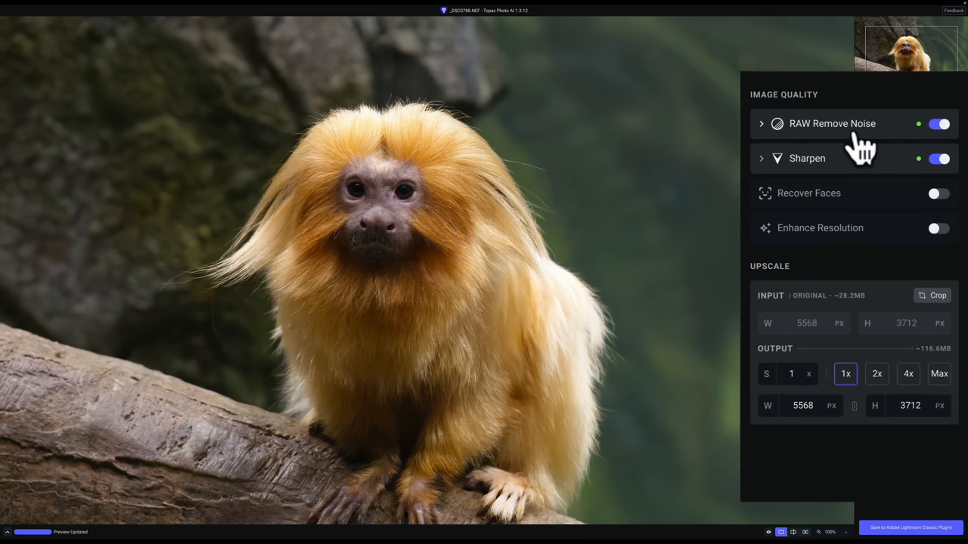
{"action": "mouse_move", "coordinate": [808, 166]}
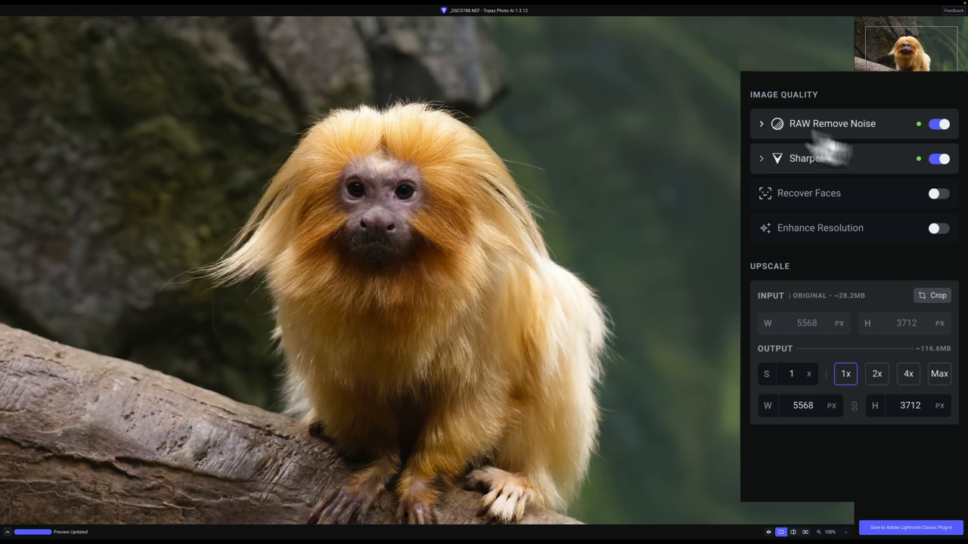
{"action": "mouse_move", "coordinate": [765, 139]}
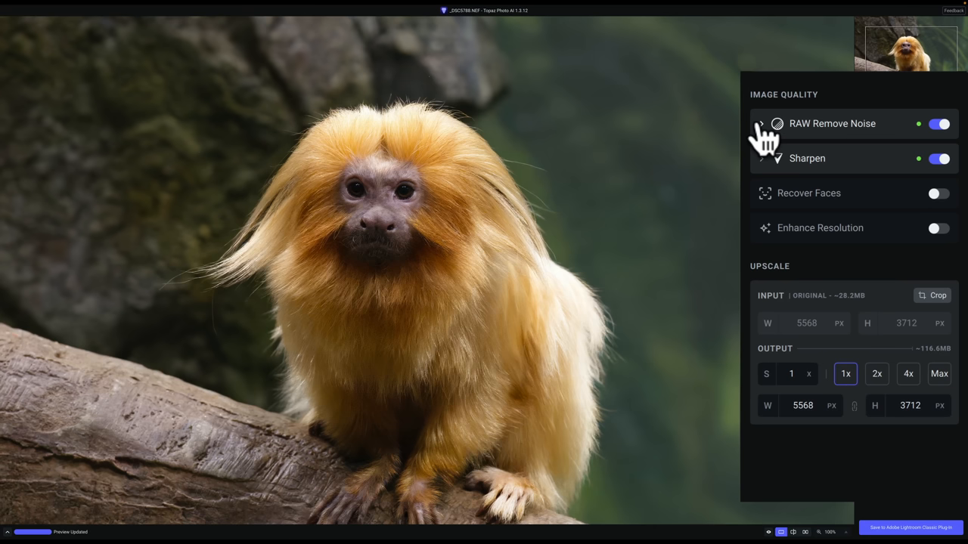
Expand RAW Remove Noise showing the Strong model, strength 8, refine detail 1.
{"action": "left_click", "coordinate": [762, 124]}
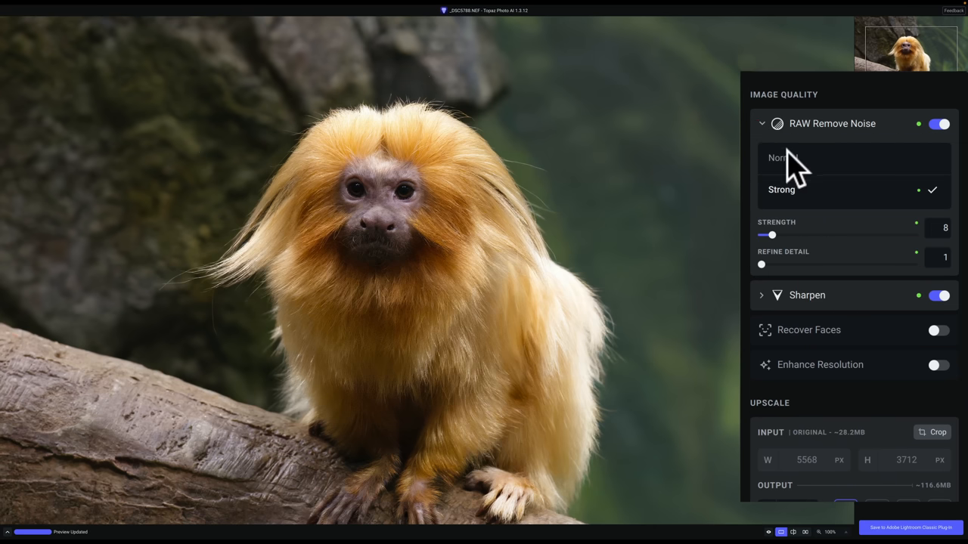
{"action": "mouse_move", "coordinate": [794, 193]}
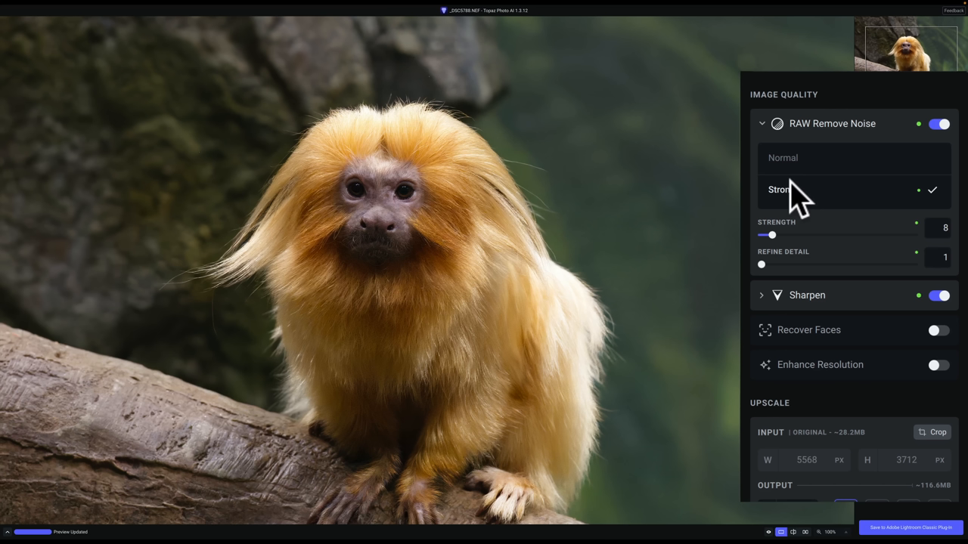
{"action": "mouse_move", "coordinate": [801, 204]}
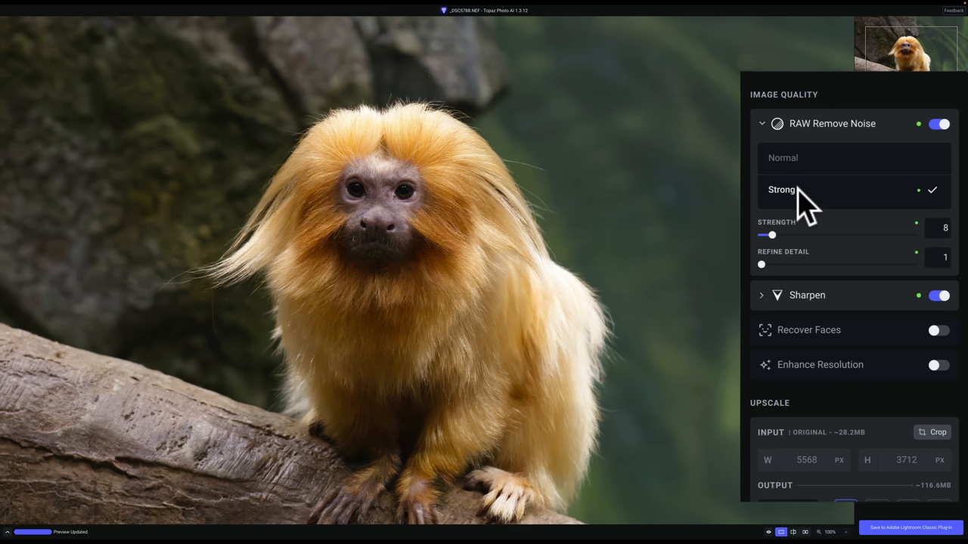
{"action": "mouse_move", "coordinate": [805, 249]}
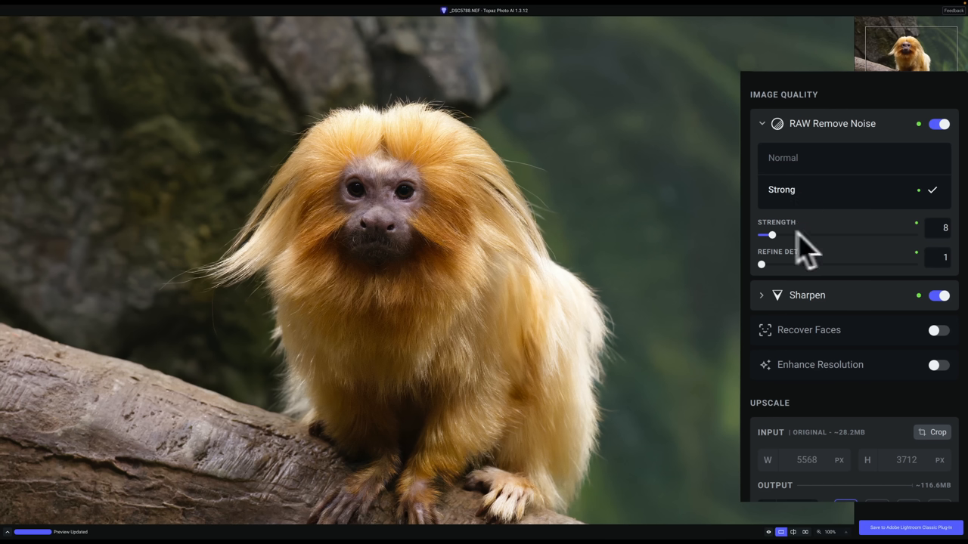
{"action": "mouse_move", "coordinate": [919, 257]}
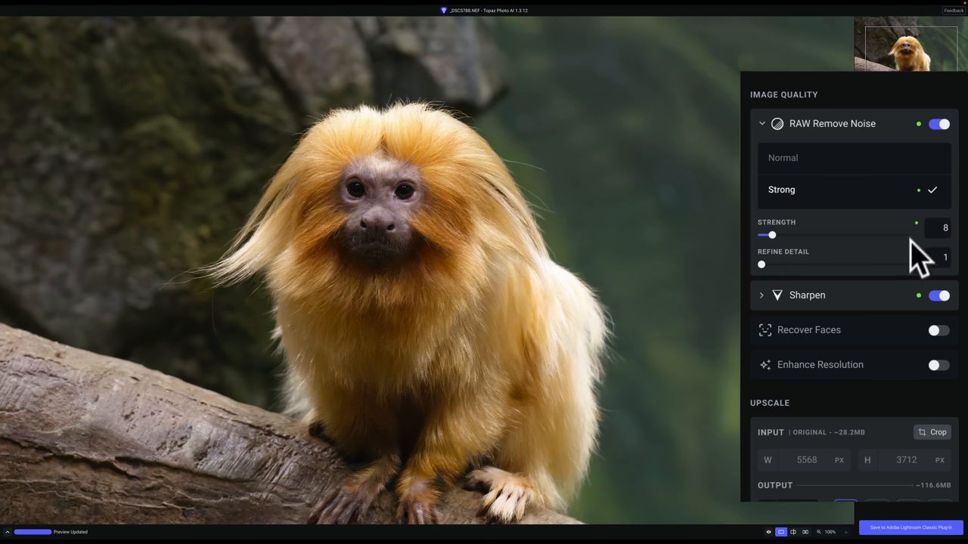
{"action": "mouse_move", "coordinate": [792, 280]}
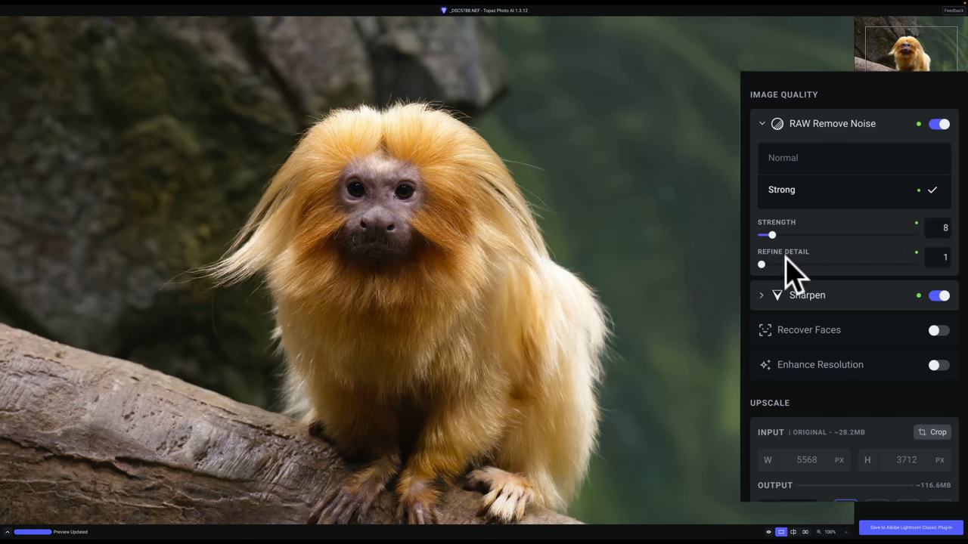
{"action": "mouse_move", "coordinate": [820, 204]}
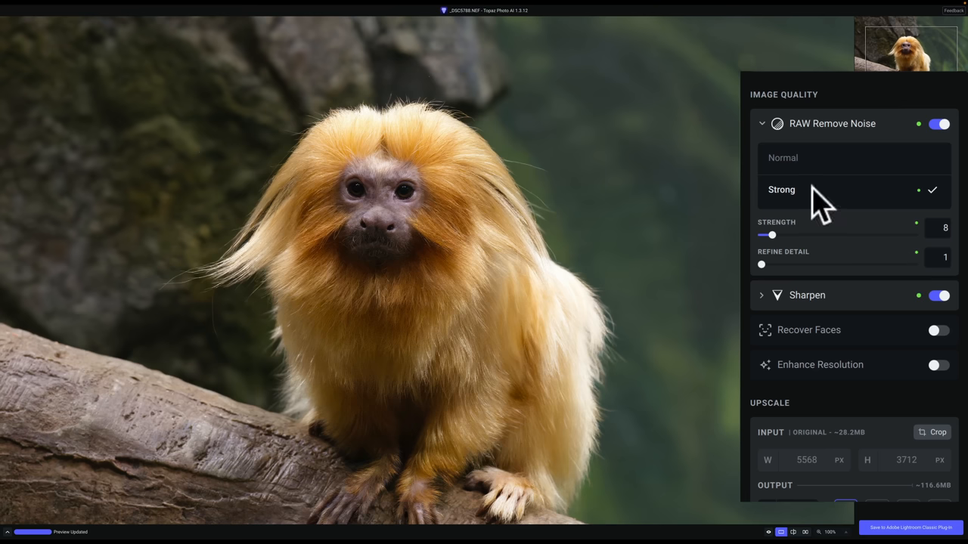
{"action": "mouse_move", "coordinate": [433, 163]}
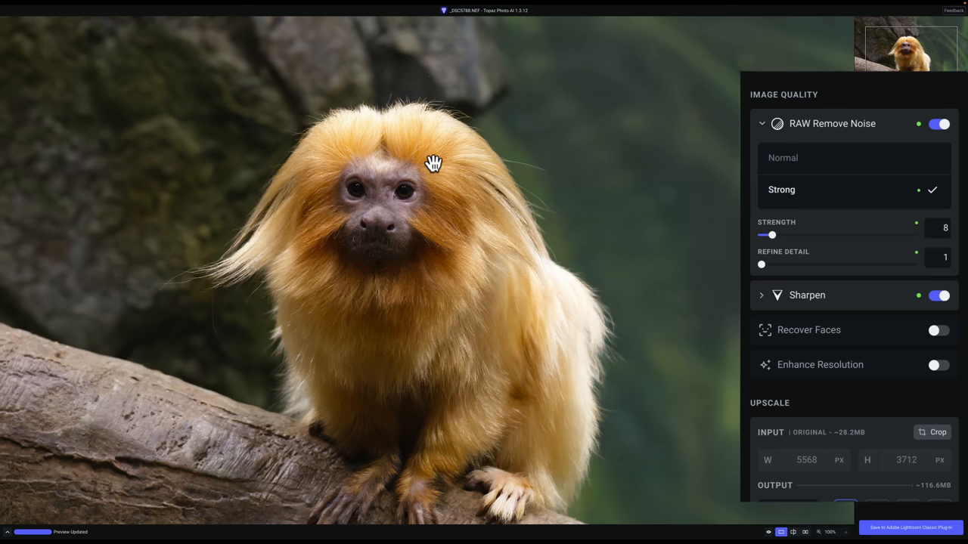
{"action": "mouse_move", "coordinate": [765, 139]}
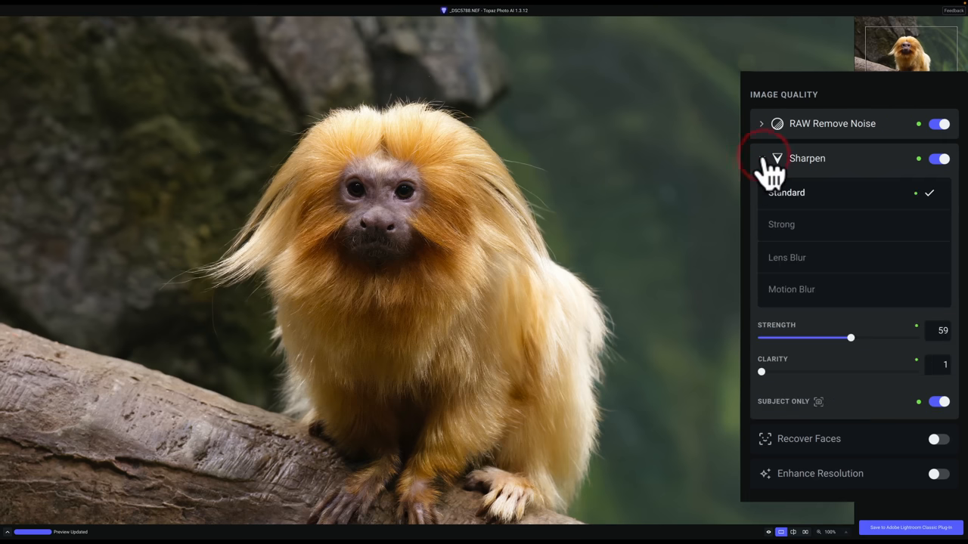
{"action": "mouse_move", "coordinate": [920, 211]}
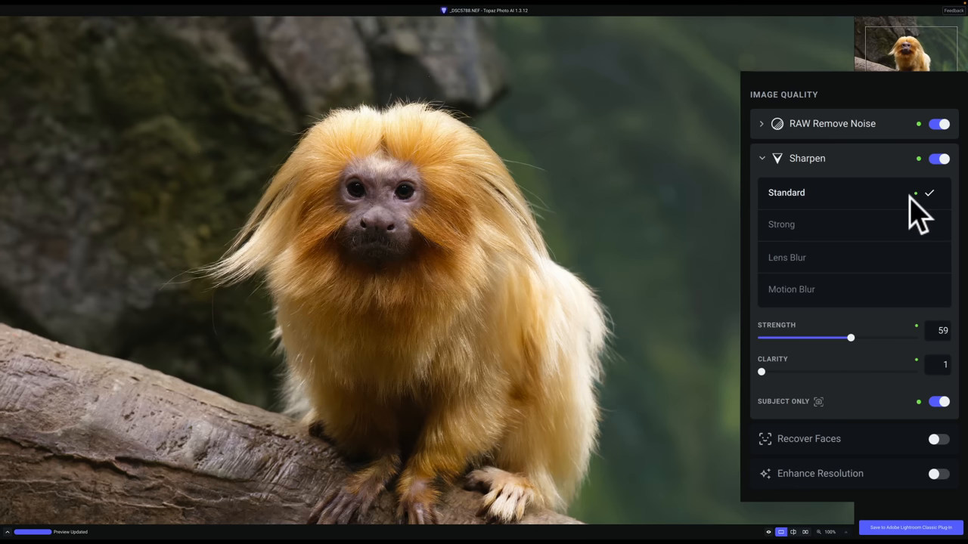
{"action": "mouse_move", "coordinate": [850, 351]}
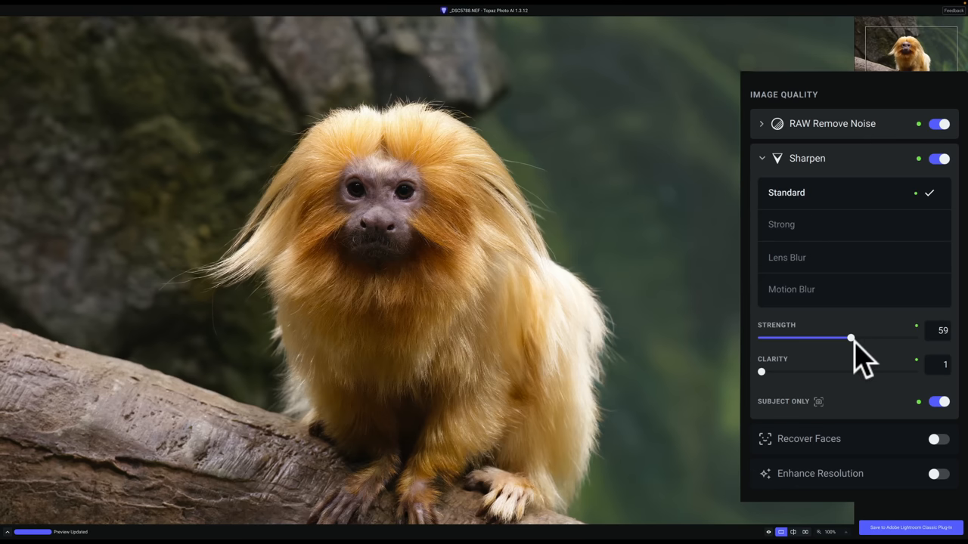
{"action": "mouse_move", "coordinate": [960, 378]}
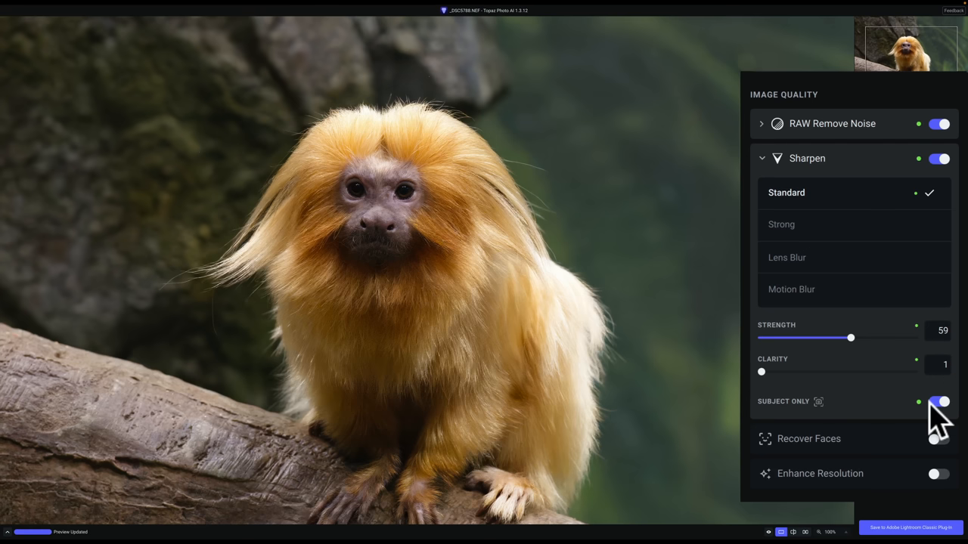
{"action": "mouse_move", "coordinate": [935, 411]}
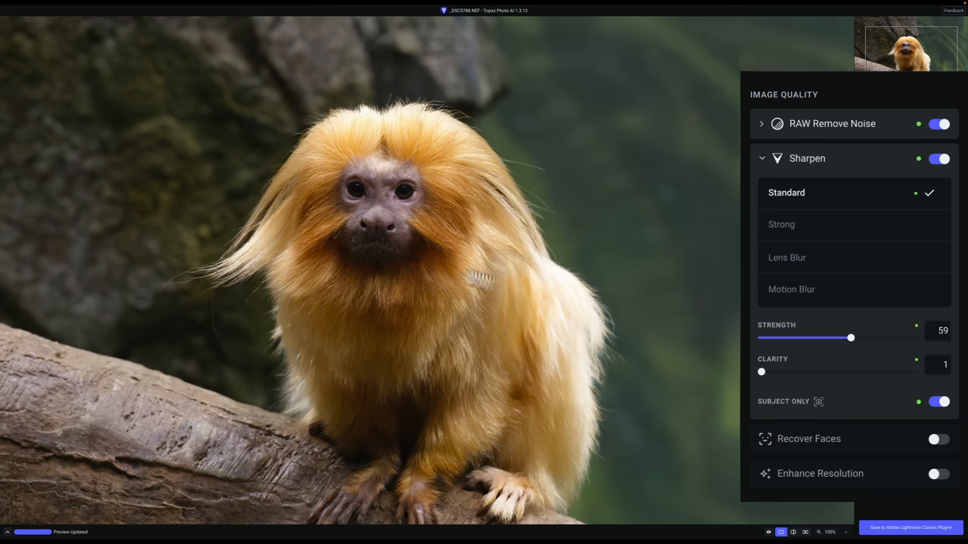
Review Sharpen at Standard, strength 59, clarity 1, subject only, then collapse it.
{"action": "left_click", "coordinate": [818, 402]}
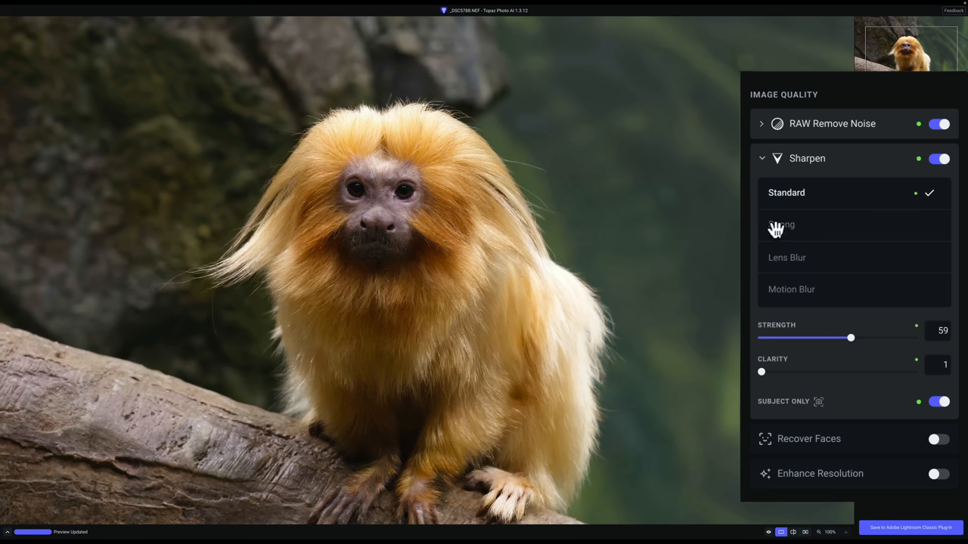
{"action": "mouse_move", "coordinate": [764, 174]}
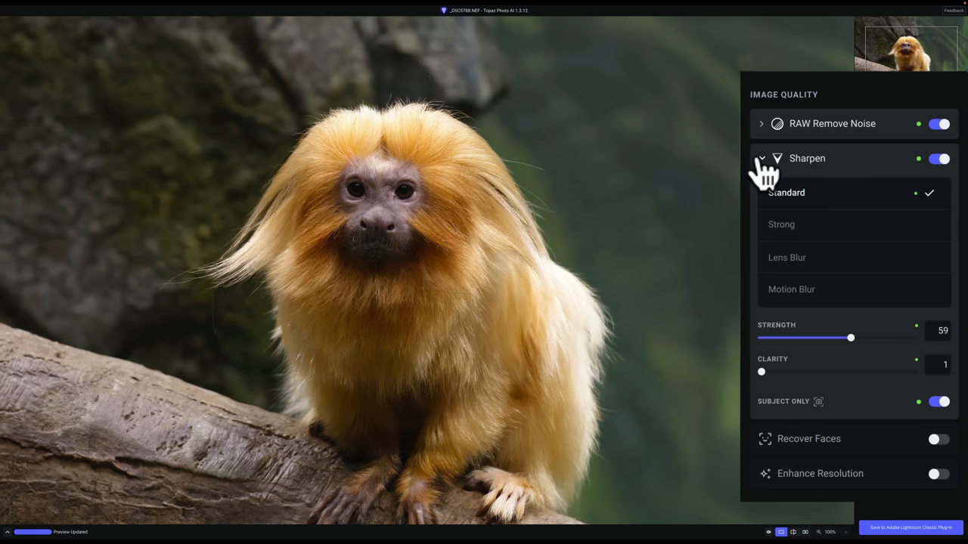
{"action": "left_click", "coordinate": [762, 159]}
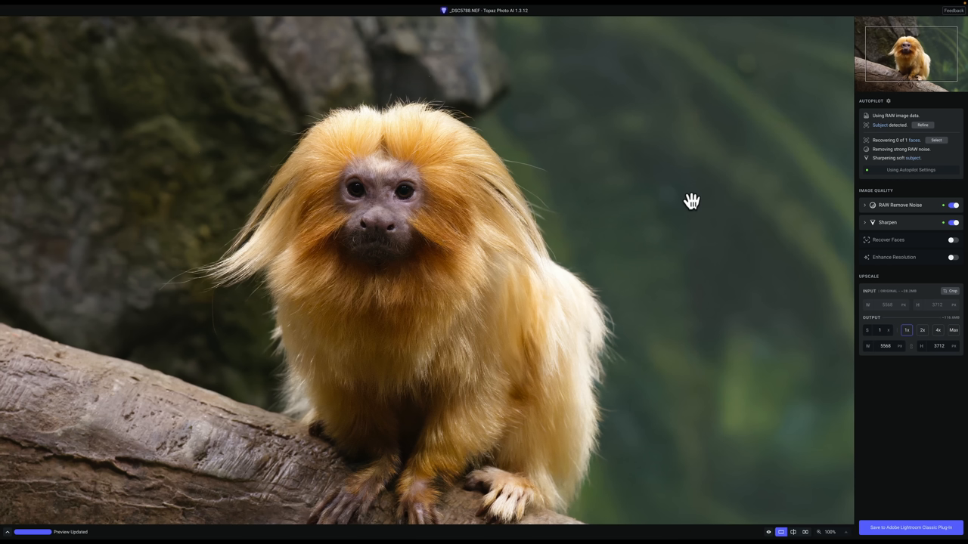
Inspect the tamarin's face in Topaz Photo AI at 400% and 200% magnification before saving back to Lightroom.
{"action": "left_click", "coordinate": [845, 532]}
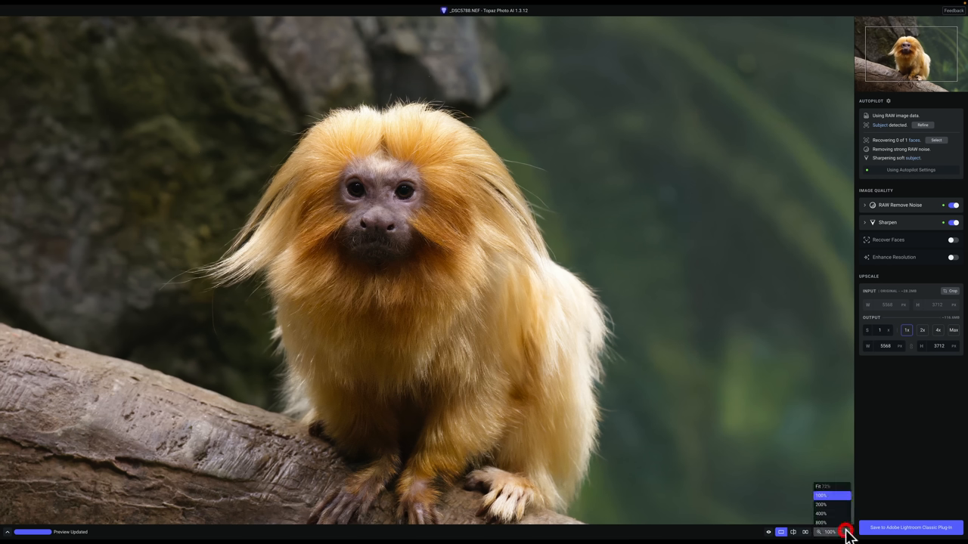
{"action": "mouse_move", "coordinate": [824, 514]}
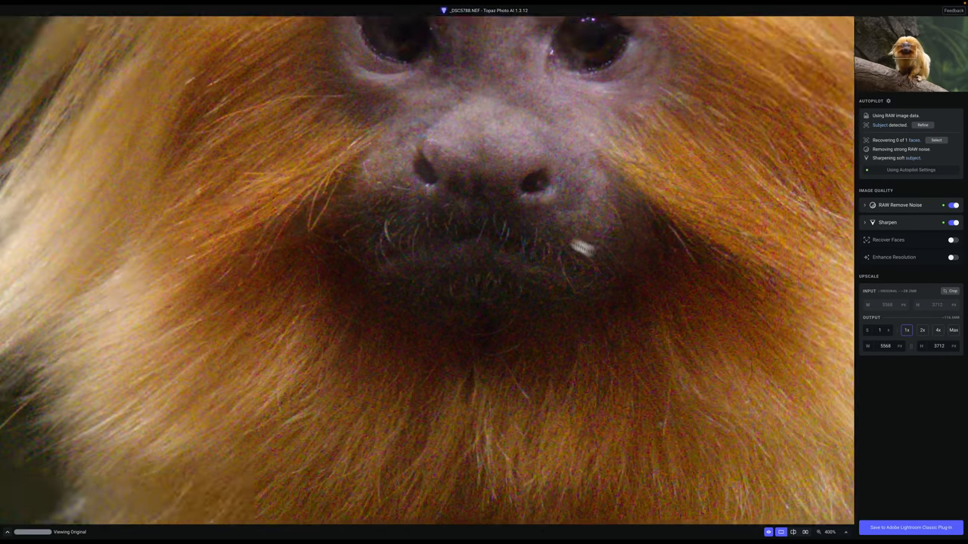
{"action": "left_click", "coordinate": [828, 532]}
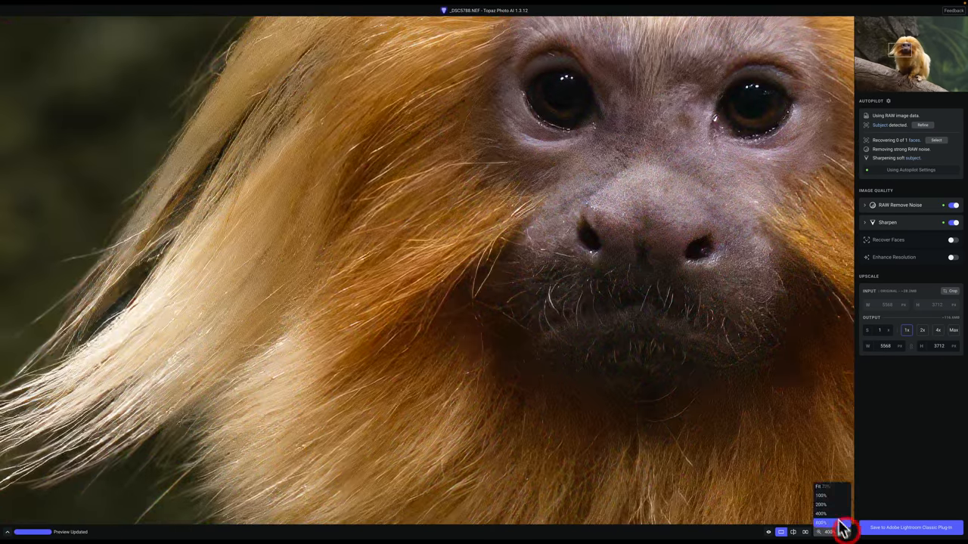
{"action": "left_click", "coordinate": [823, 505]}
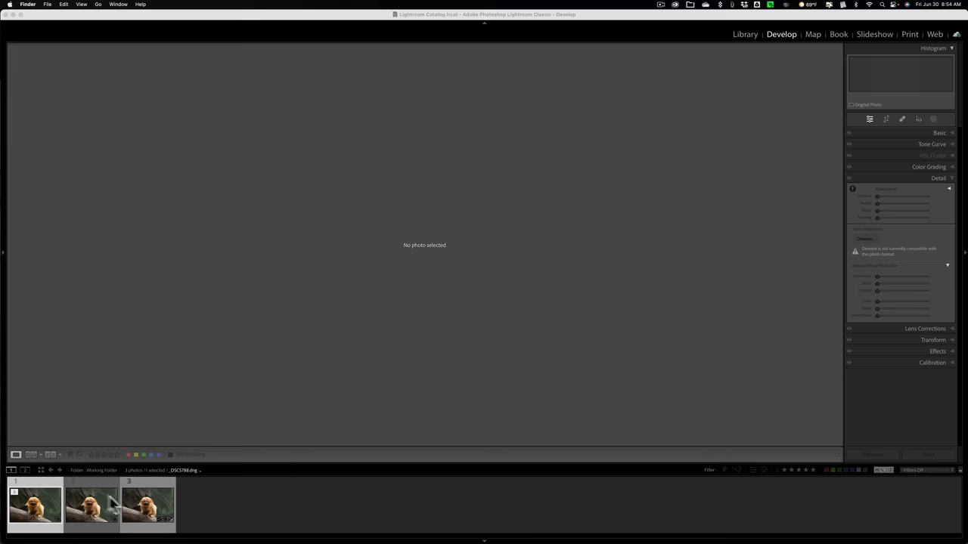
Select the new Topaz-processed DNG in the filmstrip and switch to the Library module.
{"action": "left_click", "coordinate": [91, 505]}
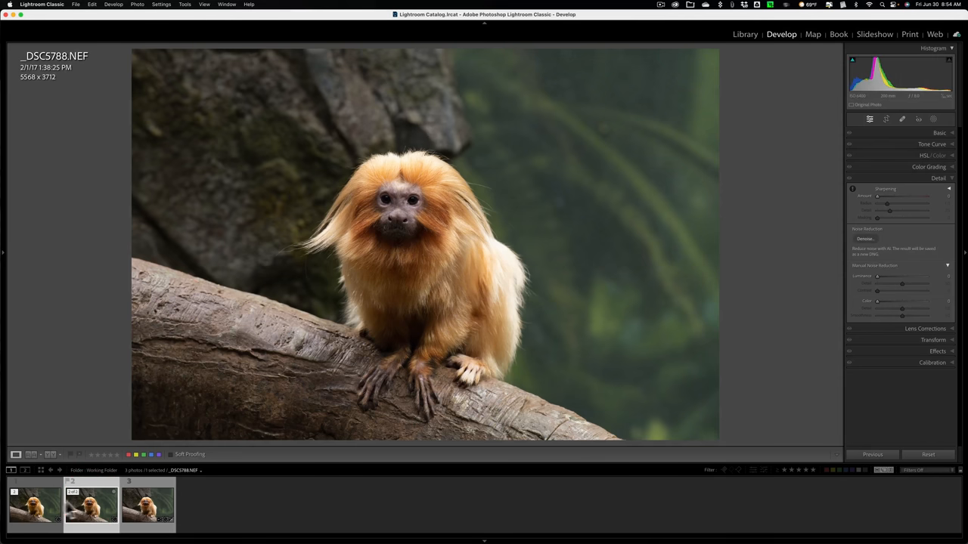
{"action": "left_click", "coordinate": [33, 502]}
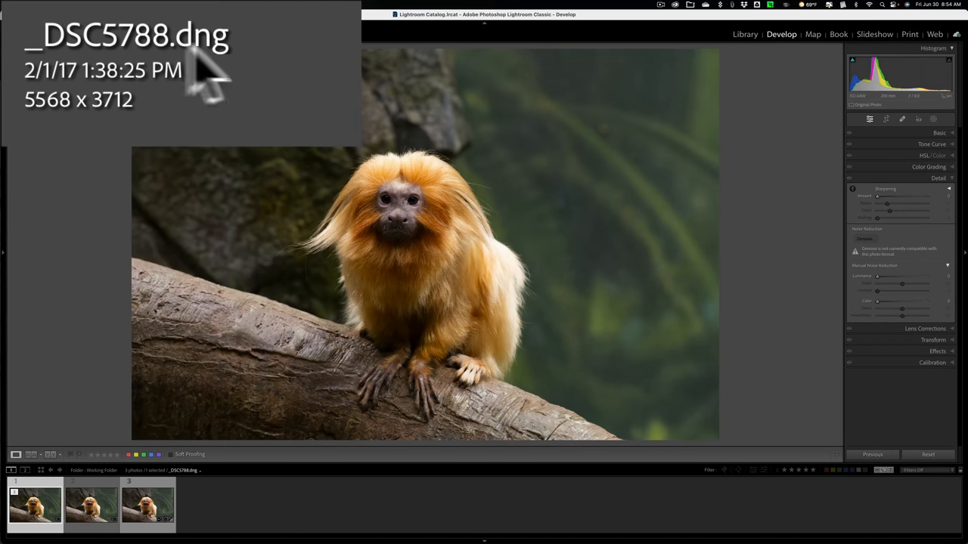
{"action": "mouse_move", "coordinate": [227, 68]}
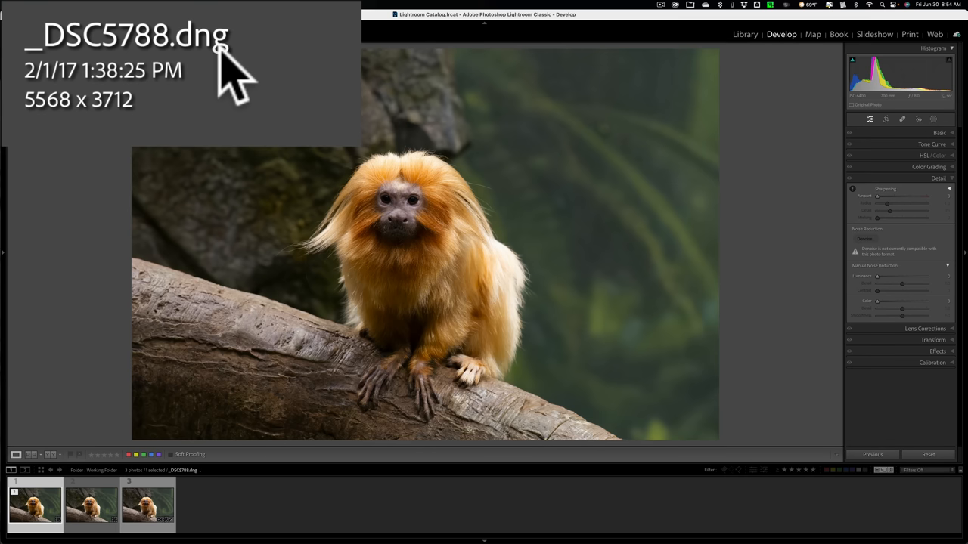
{"action": "mouse_move", "coordinate": [770, 51]}
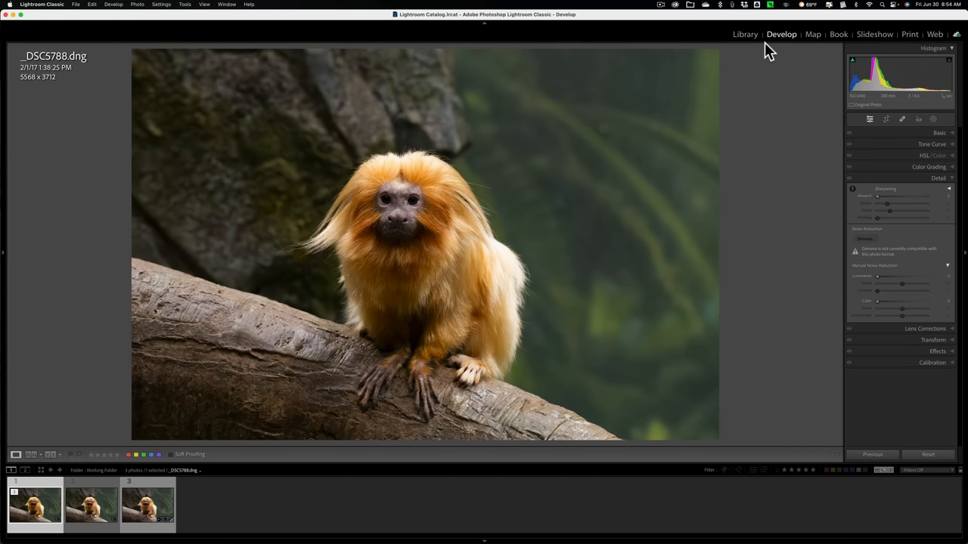
{"action": "left_click", "coordinate": [744, 34]}
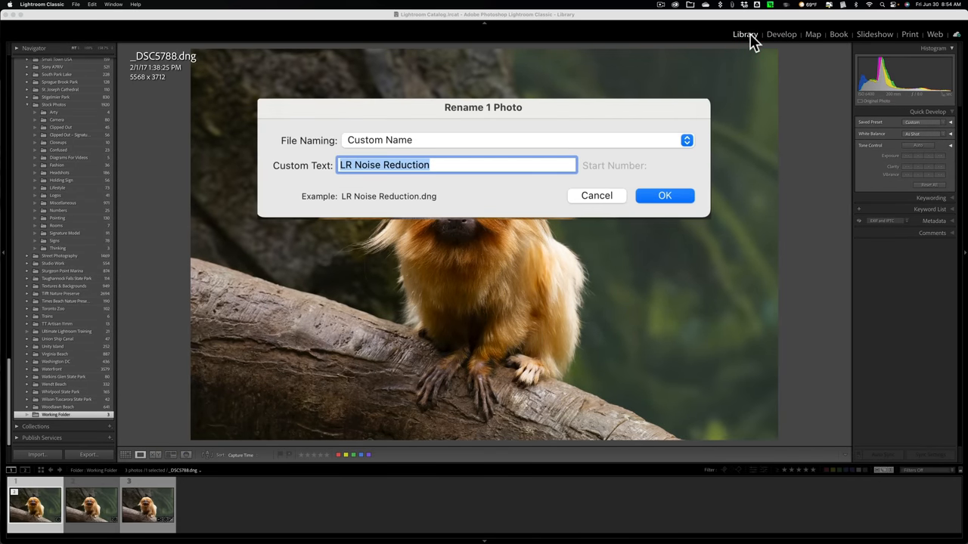
Rename the file with custom text 'Topaz Photo AI' so it becomes Topaz Photo AI.dng.
{"action": "type", "text": "Topaz"}
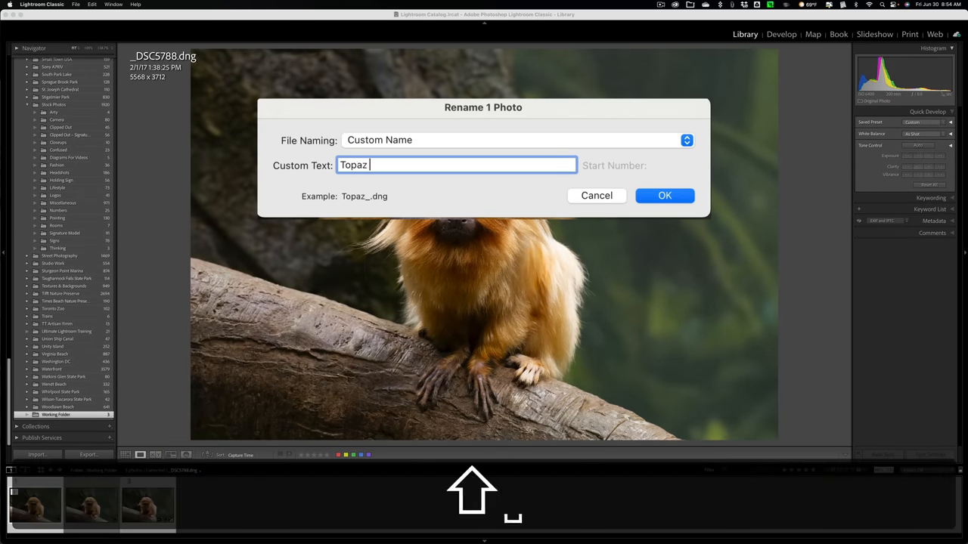
{"action": "type", "text": "Photo AI"}
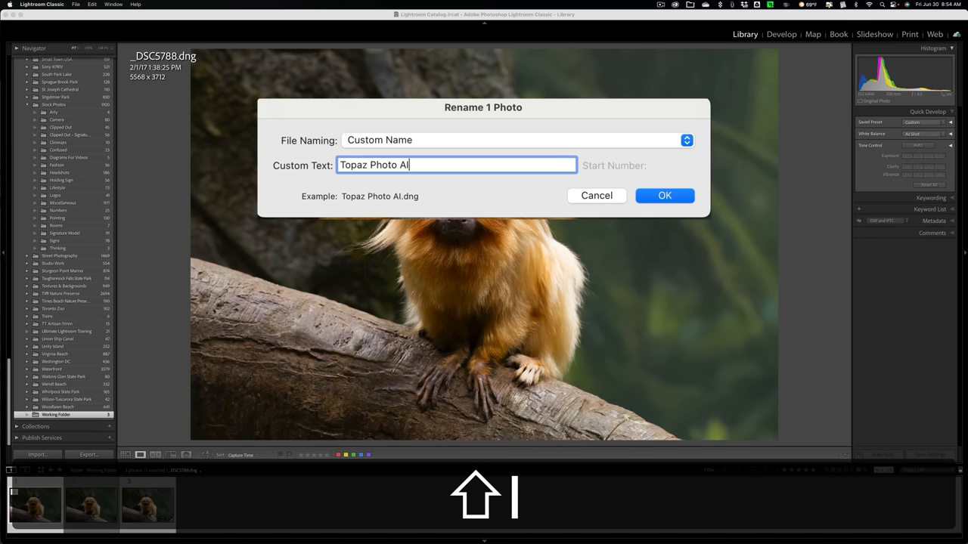
{"action": "left_click", "coordinate": [664, 195]}
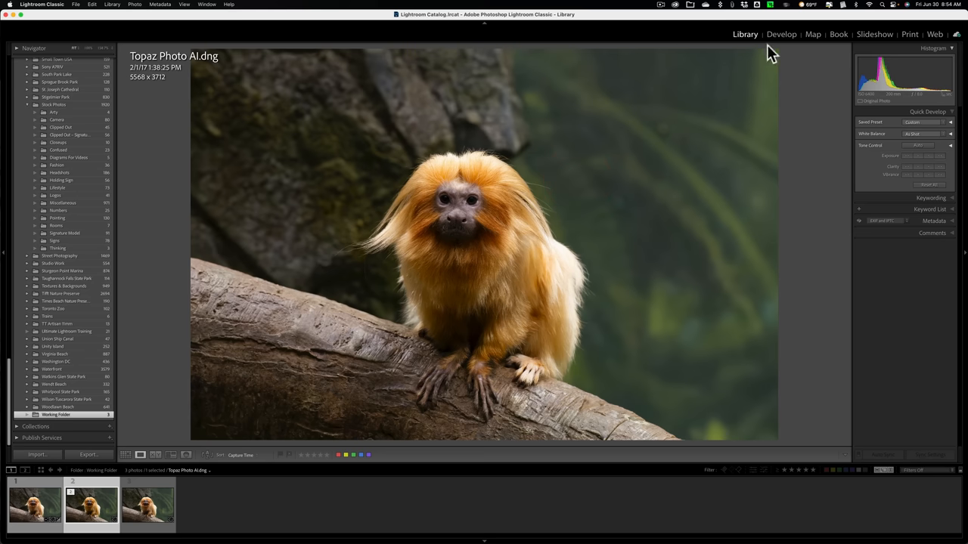
Return to Develop and flip between the NEF, LR Noise Reduction and Topaz Photo AI versions.
{"action": "left_click", "coordinate": [780, 33]}
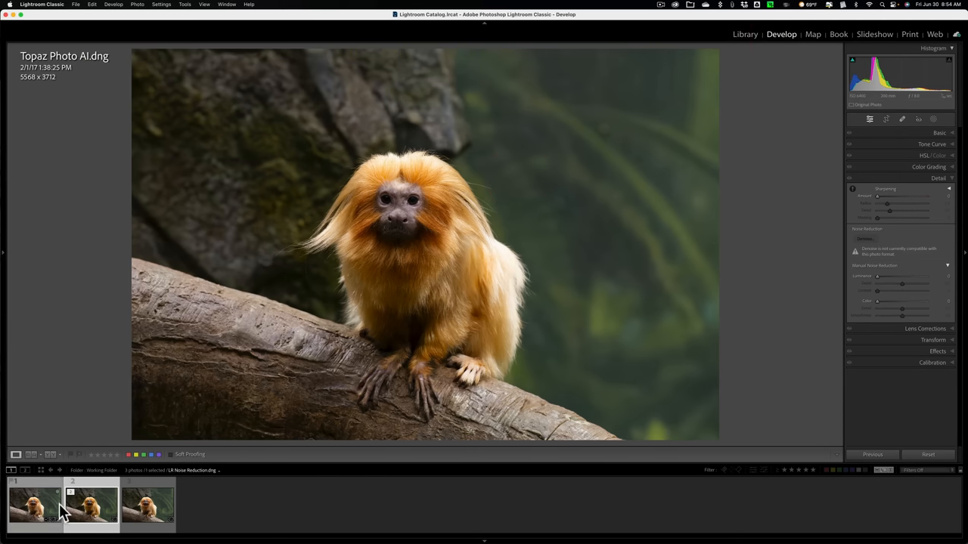
{"action": "left_click", "coordinate": [33, 505]}
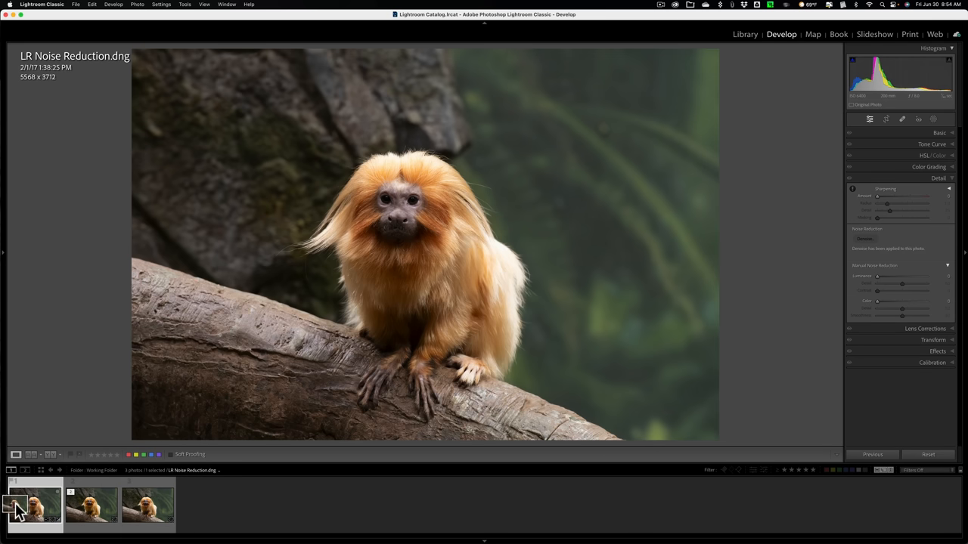
{"action": "left_click", "coordinate": [35, 505]}
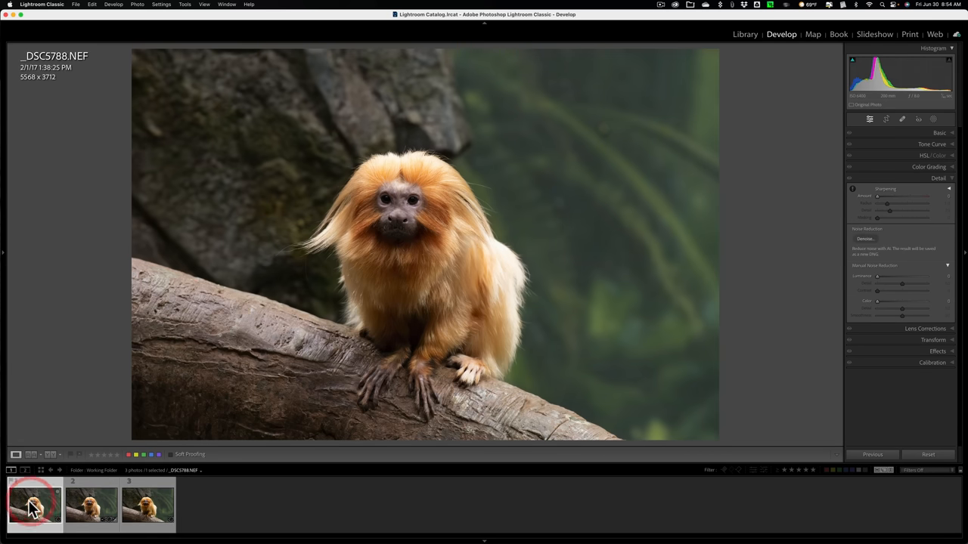
{"action": "left_click", "coordinate": [91, 505]}
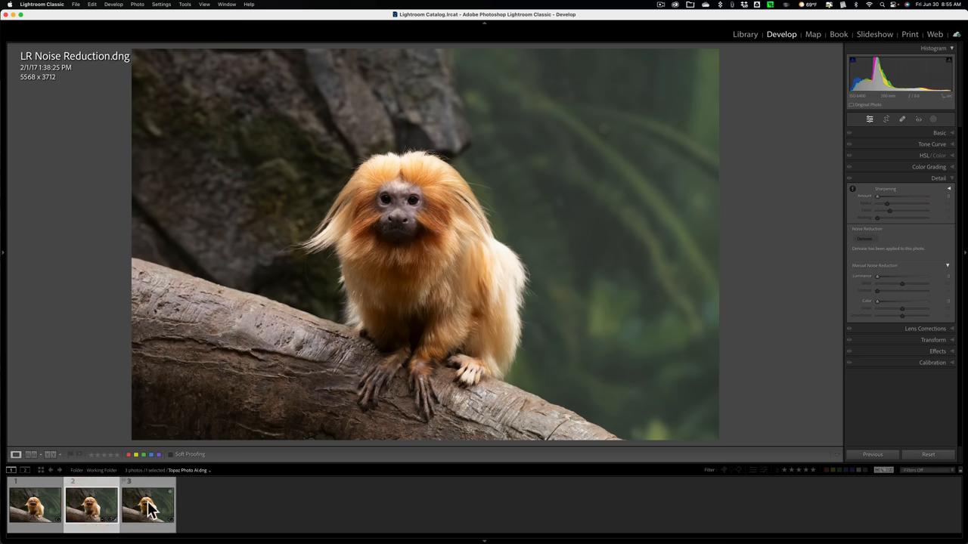
{"action": "left_click", "coordinate": [148, 505]}
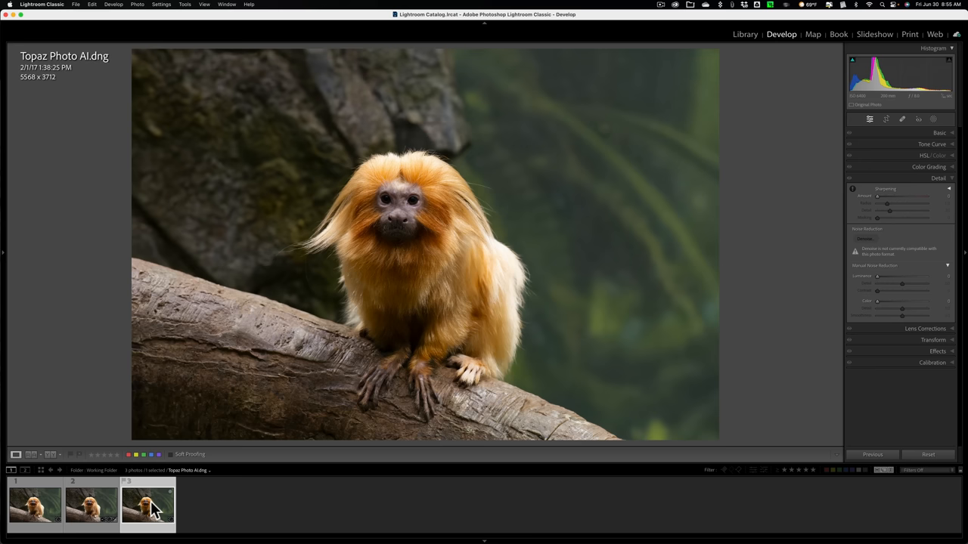
{"action": "mouse_move", "coordinate": [148, 509]}
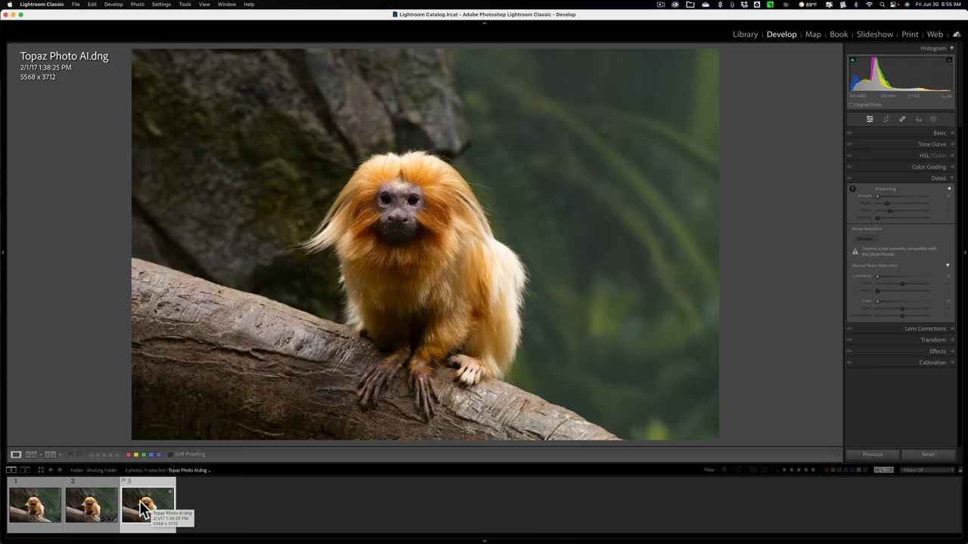
{"action": "left_click", "coordinate": [91, 505]}
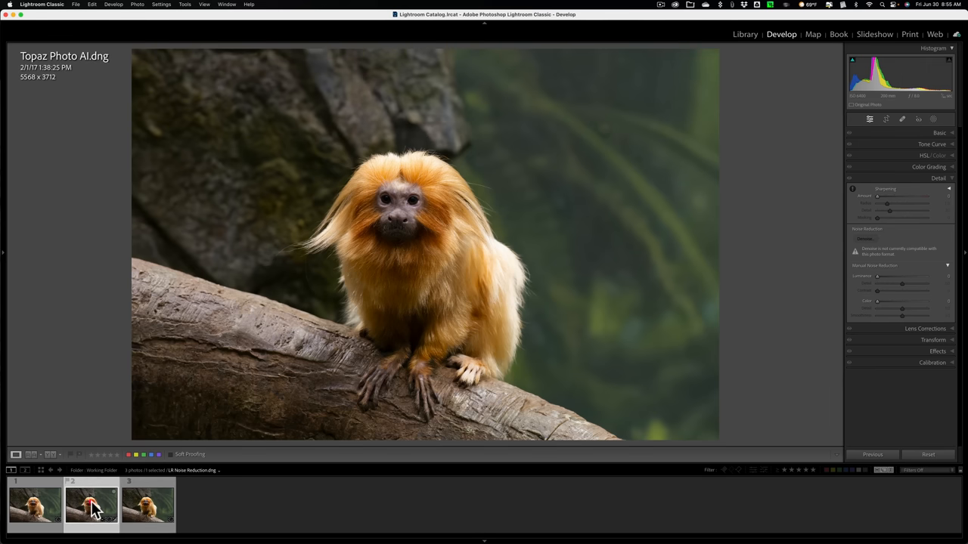
Keep alternating the LR Noise Reduction and Topaz versions, finishing on the original _DSC5788.NEF.
{"action": "left_click", "coordinate": [148, 505]}
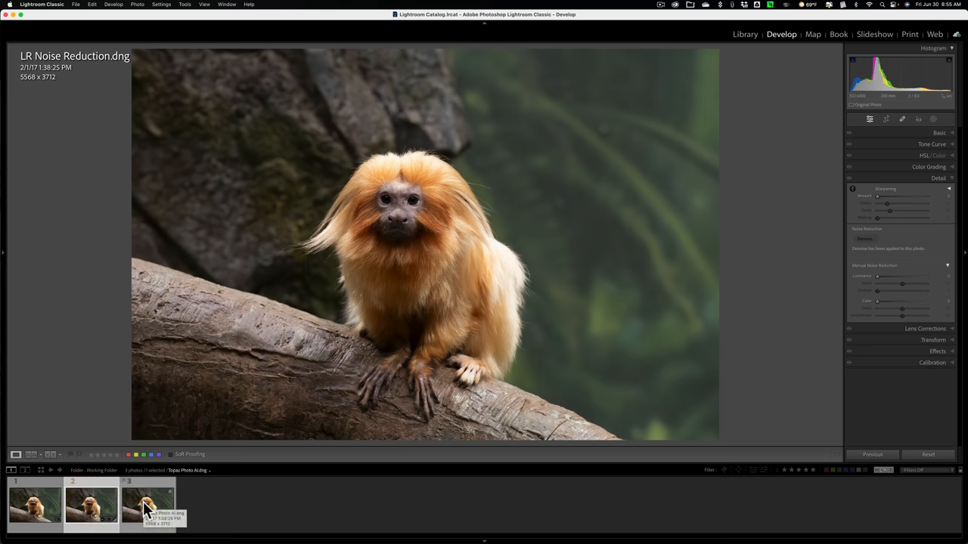
{"action": "left_click", "coordinate": [90, 505]}
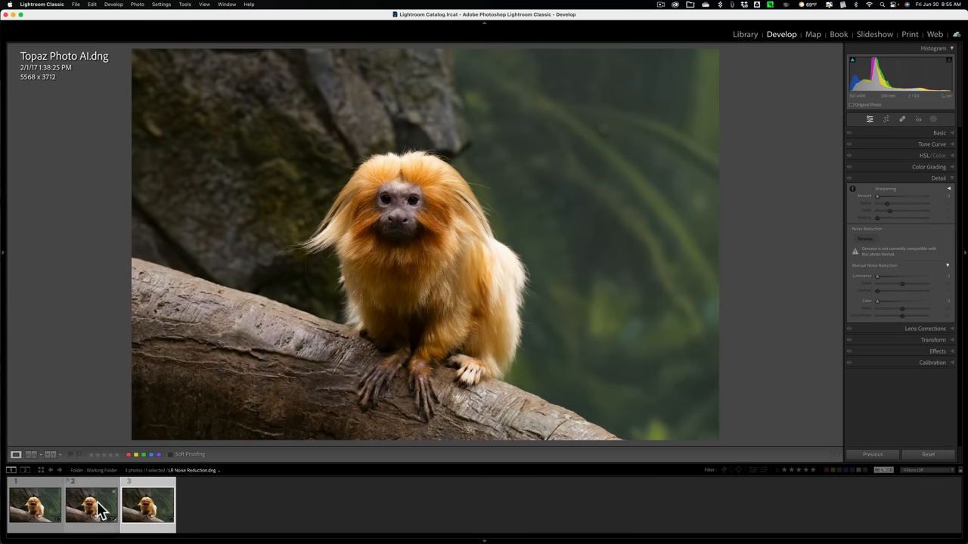
{"action": "left_click", "coordinate": [148, 505]}
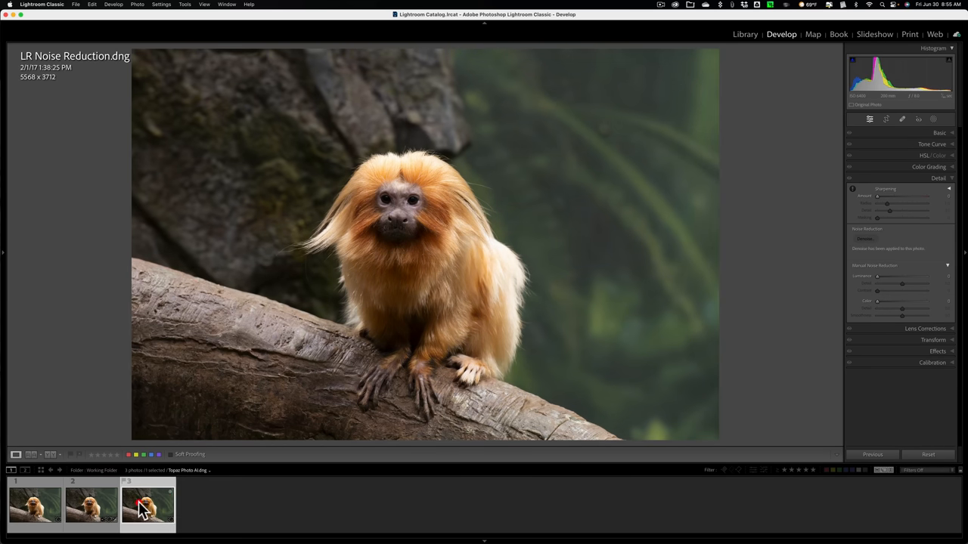
{"action": "left_click", "coordinate": [148, 505]}
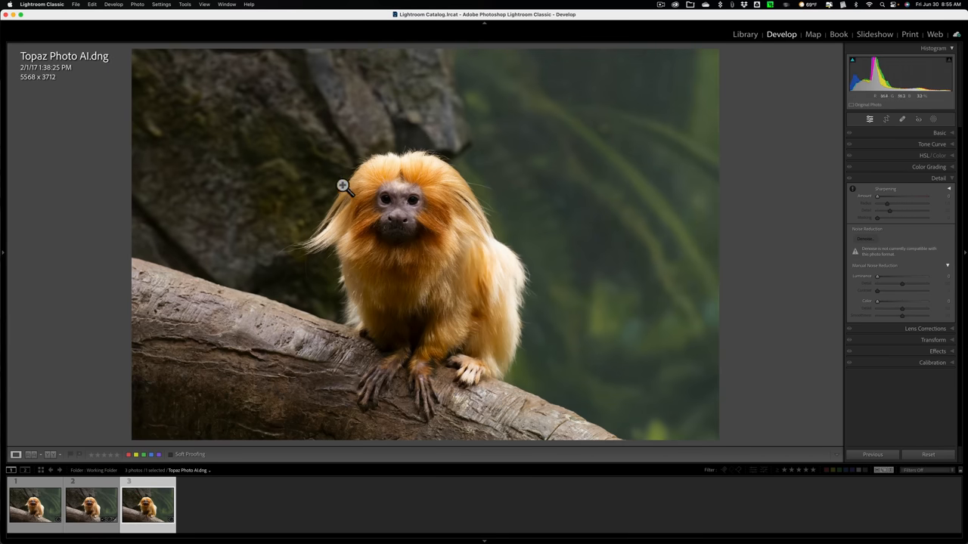
{"action": "mouse_move", "coordinate": [402, 186]}
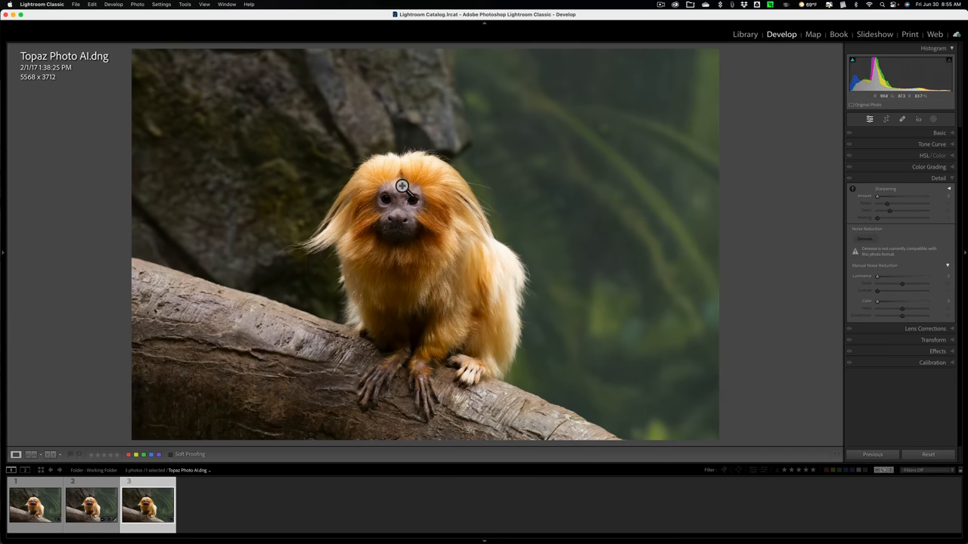
{"action": "left_click", "coordinate": [90, 505]}
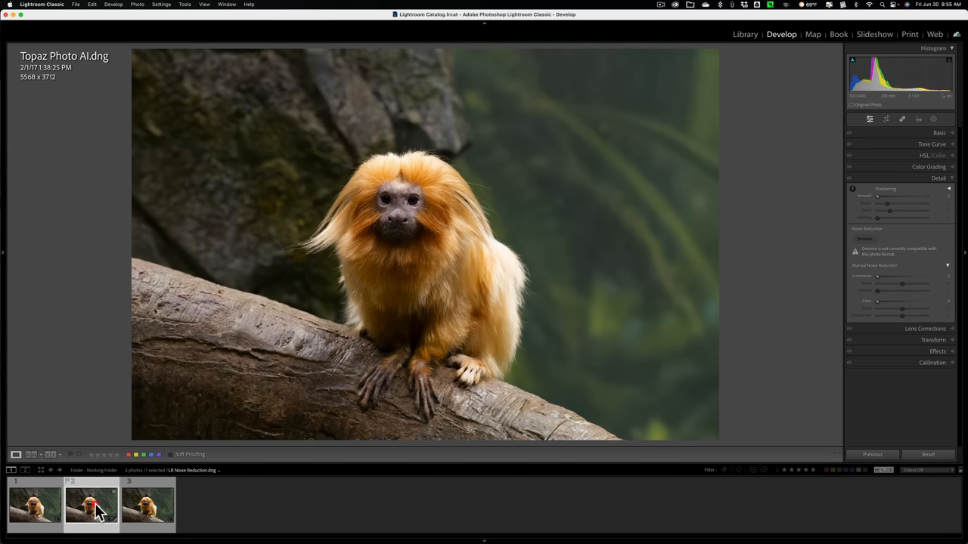
{"action": "left_click", "coordinate": [91, 505]}
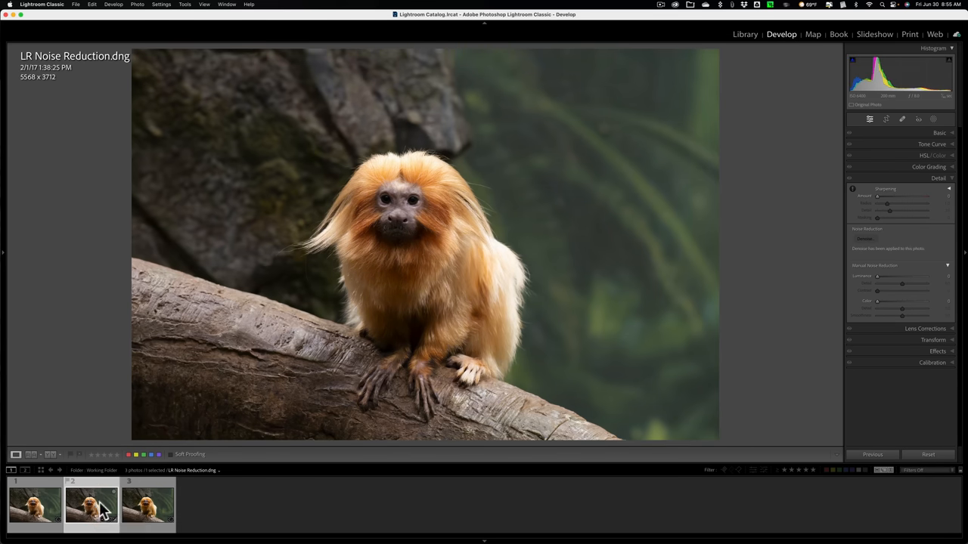
{"action": "left_click", "coordinate": [34, 505]}
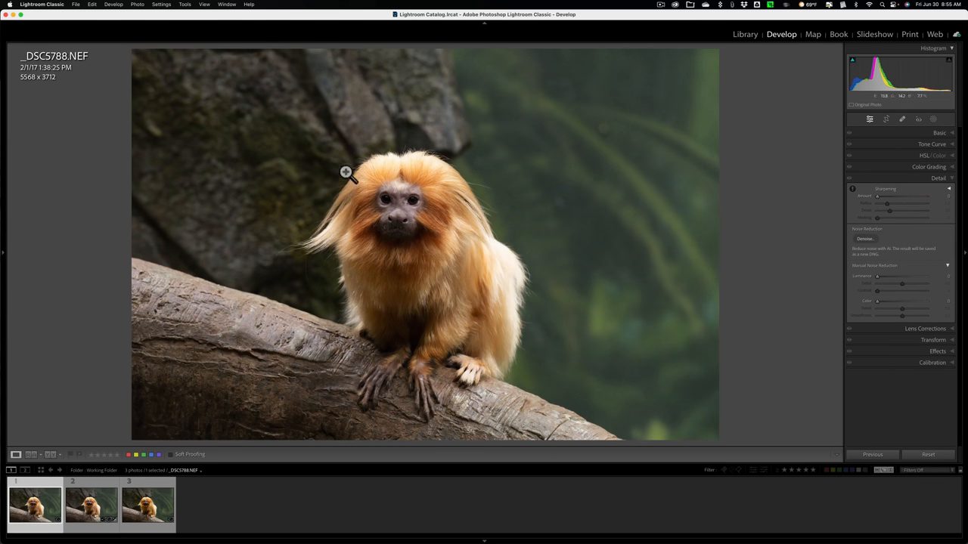
Zoom to 1:1 on the tamarin's face and view the Lightroom and Topaz versions up close.
{"action": "left_click", "coordinate": [345, 173]}
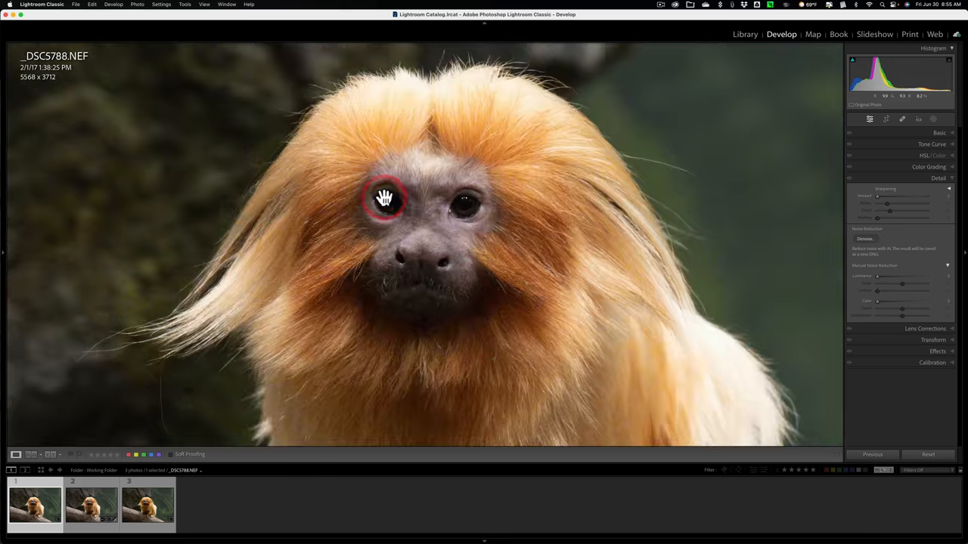
{"action": "left_click", "coordinate": [91, 505]}
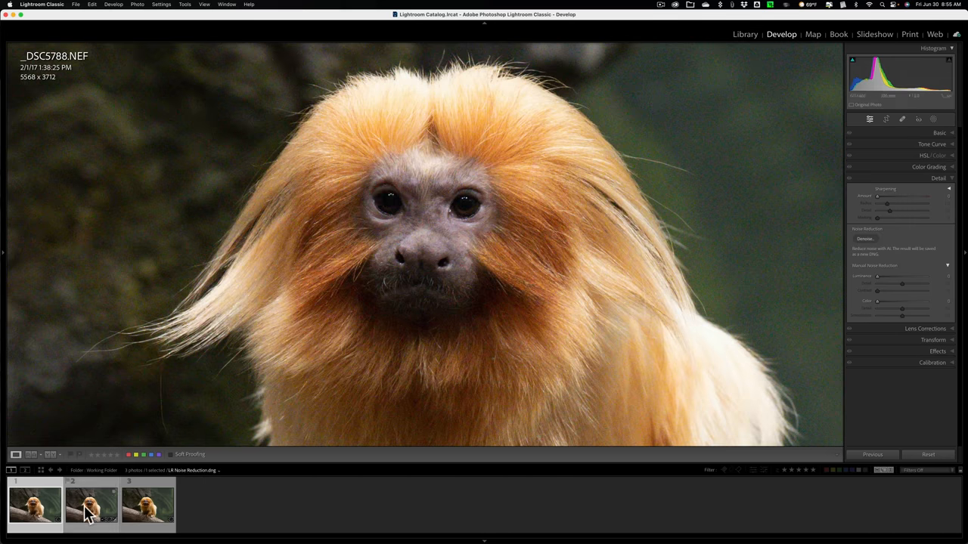
{"action": "mouse_move", "coordinate": [91, 507]}
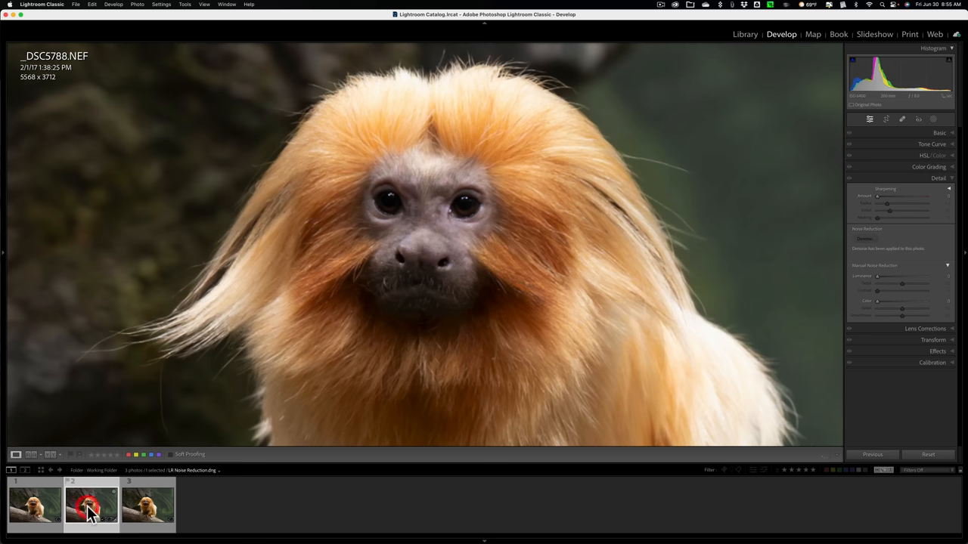
{"action": "left_click", "coordinate": [148, 505]}
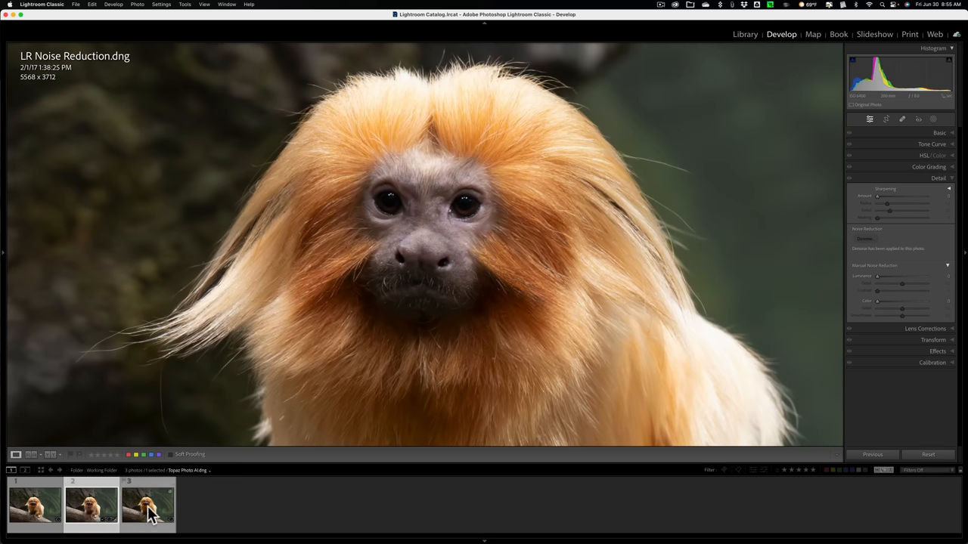
{"action": "left_click", "coordinate": [148, 505]}
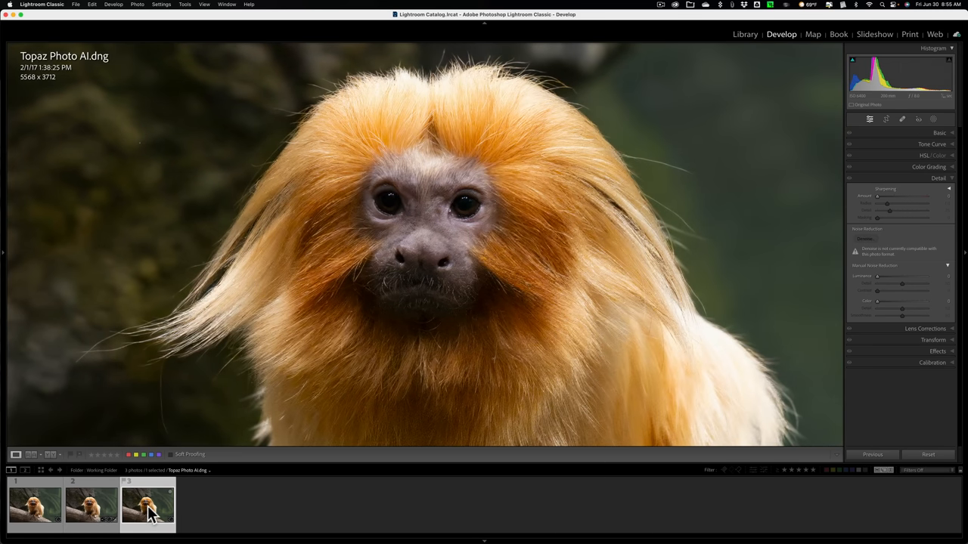
Alternate the close-up between Topaz Photo AI.dng and LR Noise Reduction.dng, ending on the Lightroom one.
{"action": "left_click", "coordinate": [91, 505]}
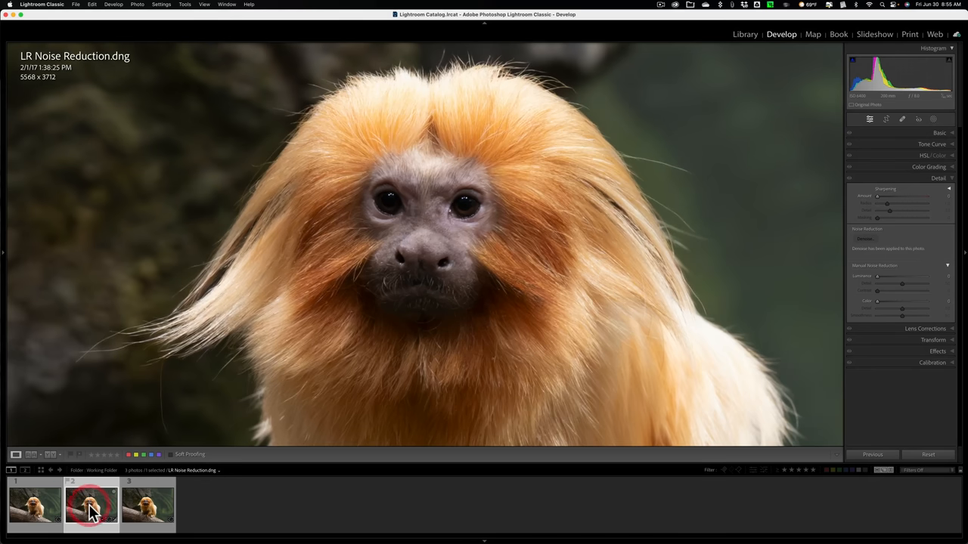
{"action": "left_click", "coordinate": [148, 505]}
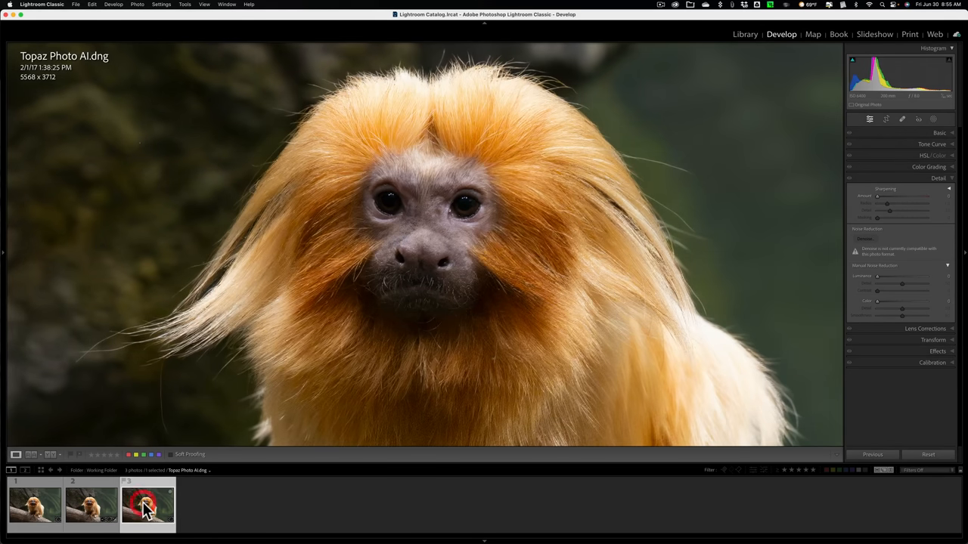
{"action": "left_click", "coordinate": [90, 505]}
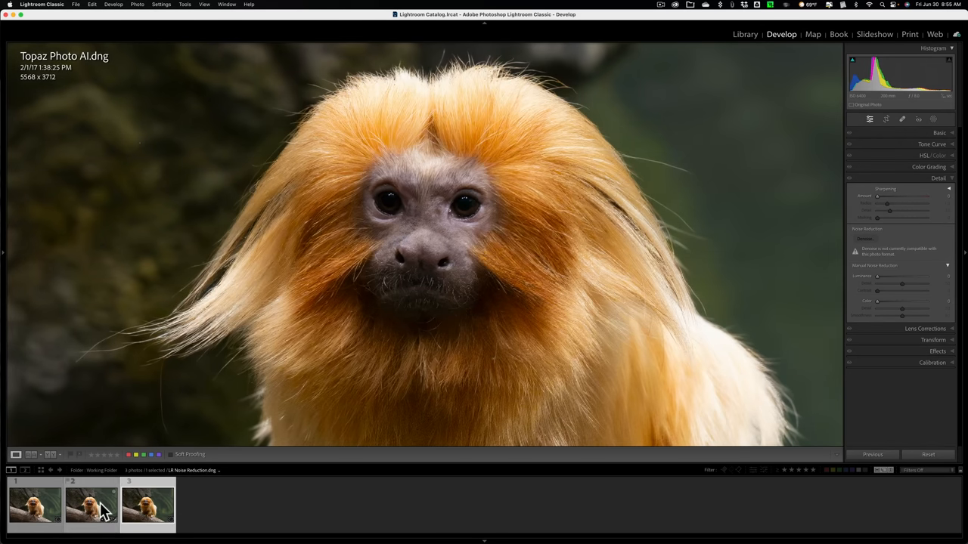
{"action": "left_click", "coordinate": [91, 505]}
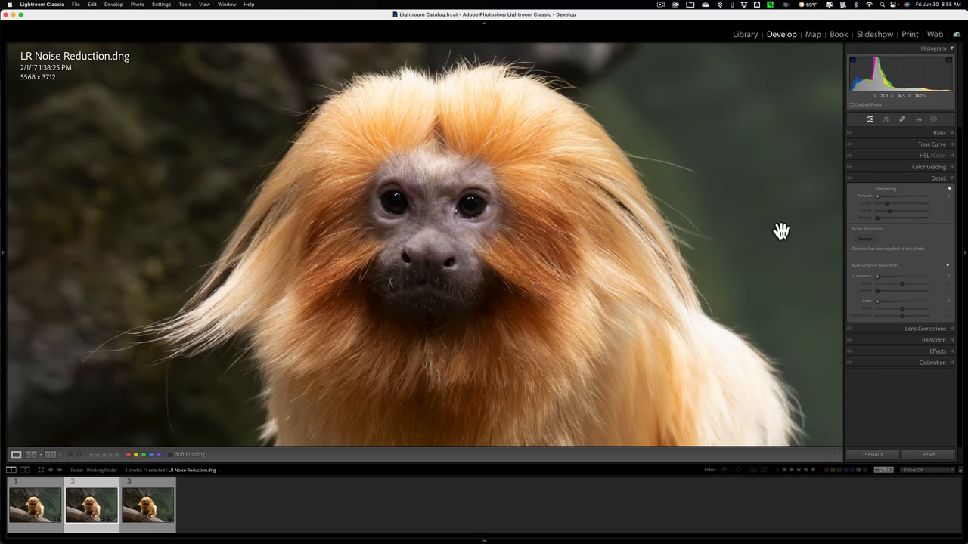
{"action": "mouse_move", "coordinate": [917, 179]}
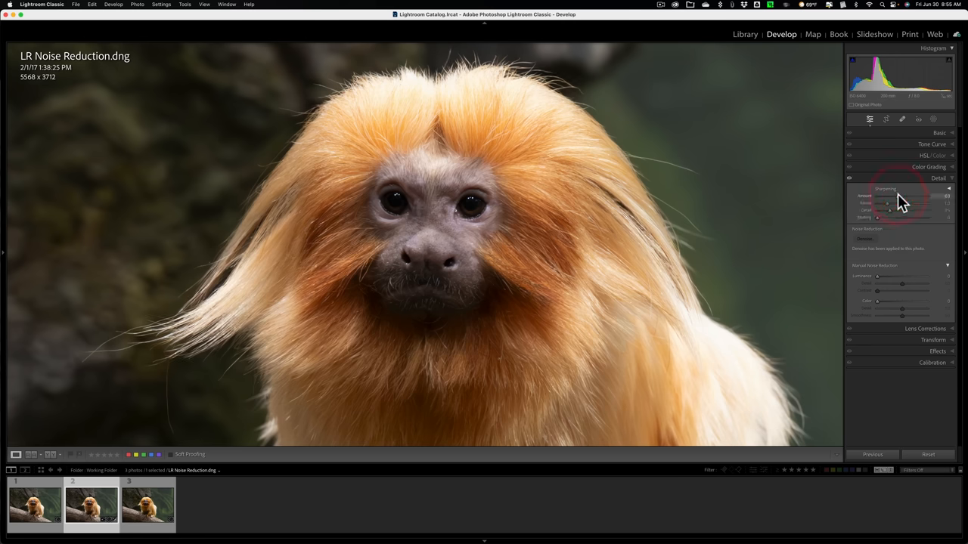
Raise sharpening on LR Noise Reduction.dng, compare against Topaz, then show the Basic adjustments.
{"action": "left_click", "coordinate": [148, 505]}
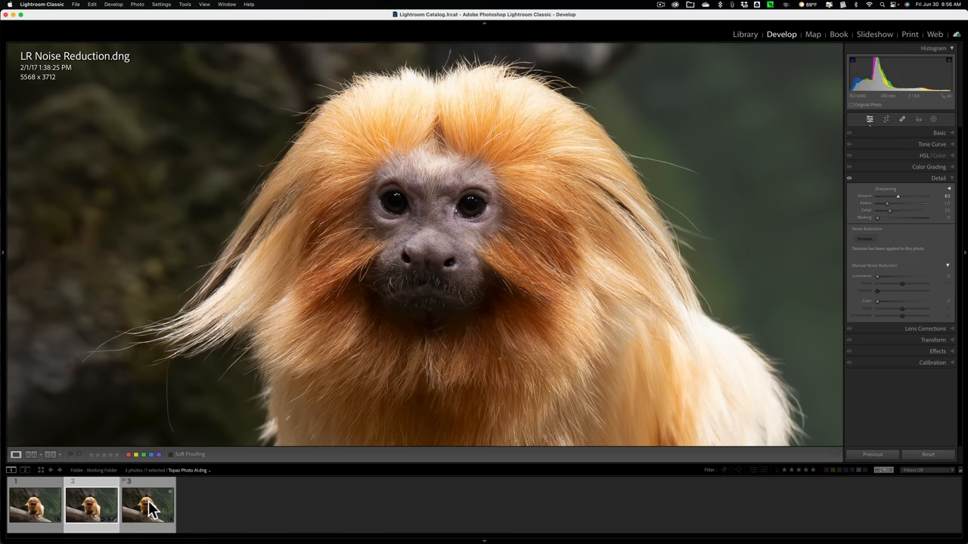
{"action": "left_click", "coordinate": [90, 505]}
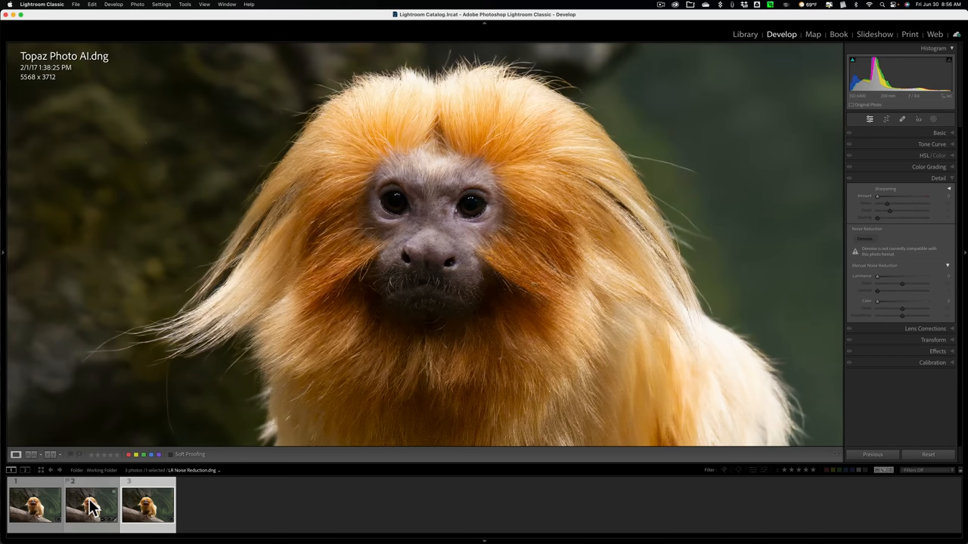
{"action": "left_click", "coordinate": [91, 505]}
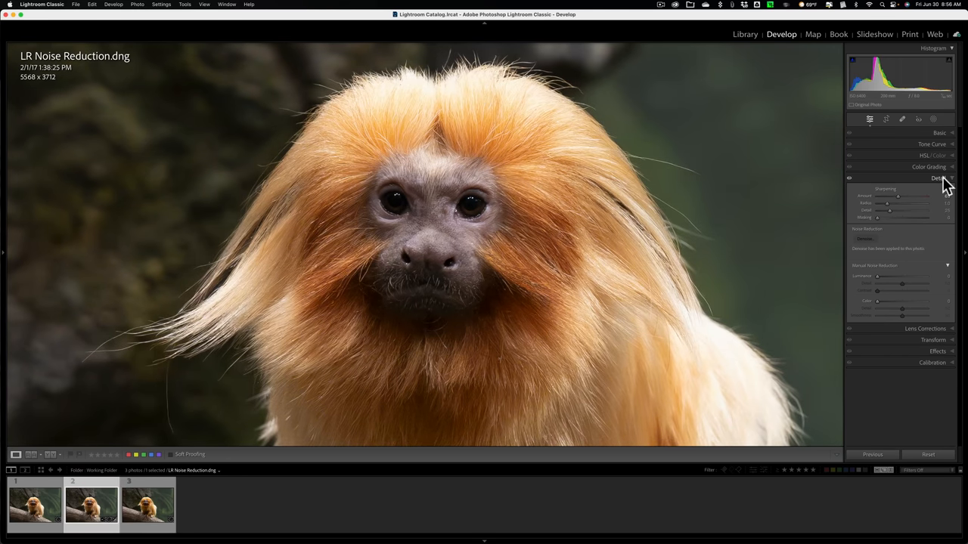
{"action": "left_click", "coordinate": [941, 133]}
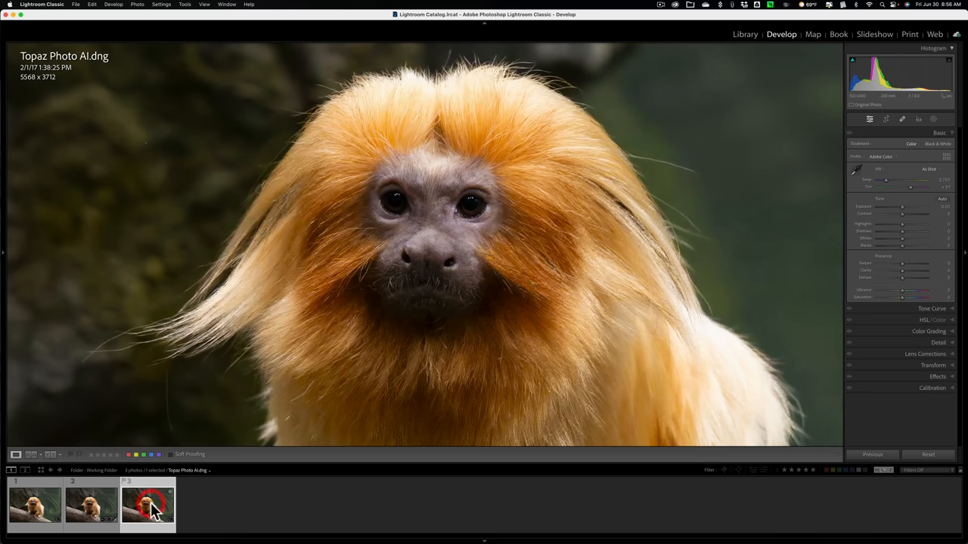
Drag Saturation up on LR Noise Reduction.dng and compare its orange fur against Topaz Photo AI.dng.
{"action": "left_click", "coordinate": [91, 505]}
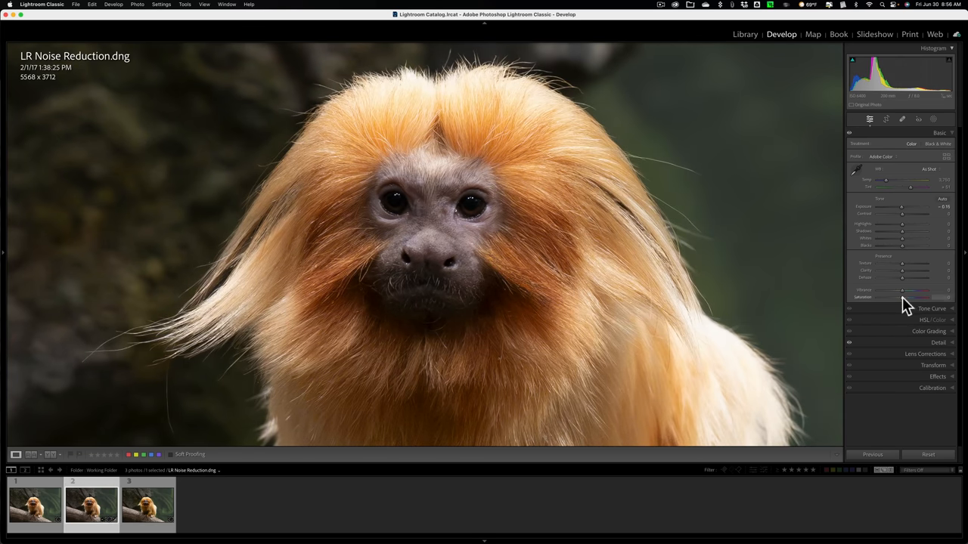
{"action": "left_click_drag", "start_coordinate": [901, 297], "coordinate": [921, 297]}
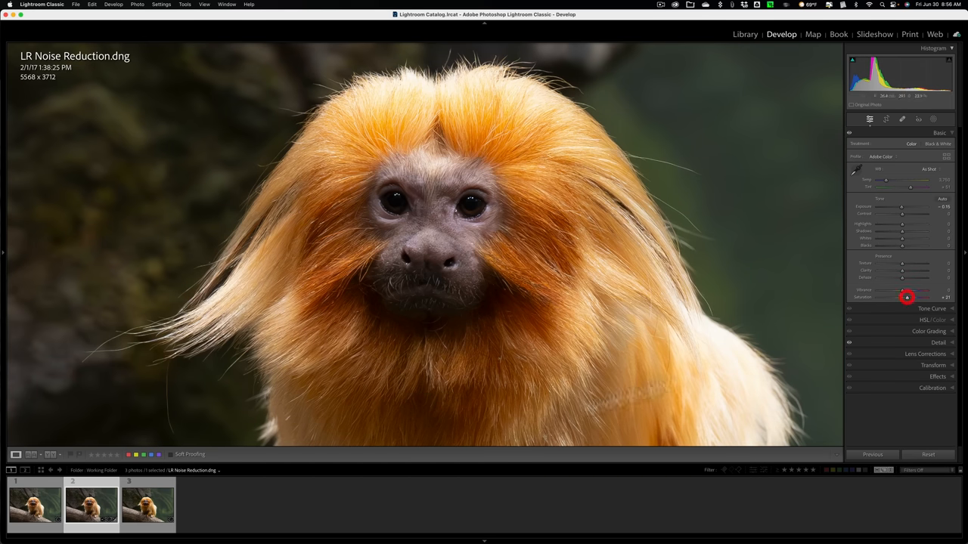
{"action": "left_click", "coordinate": [148, 505]}
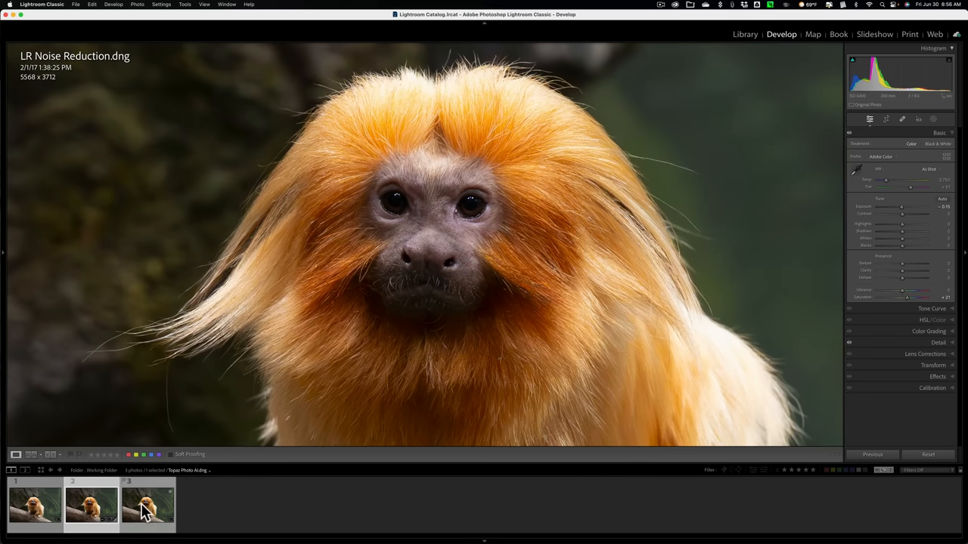
{"action": "left_click", "coordinate": [91, 505]}
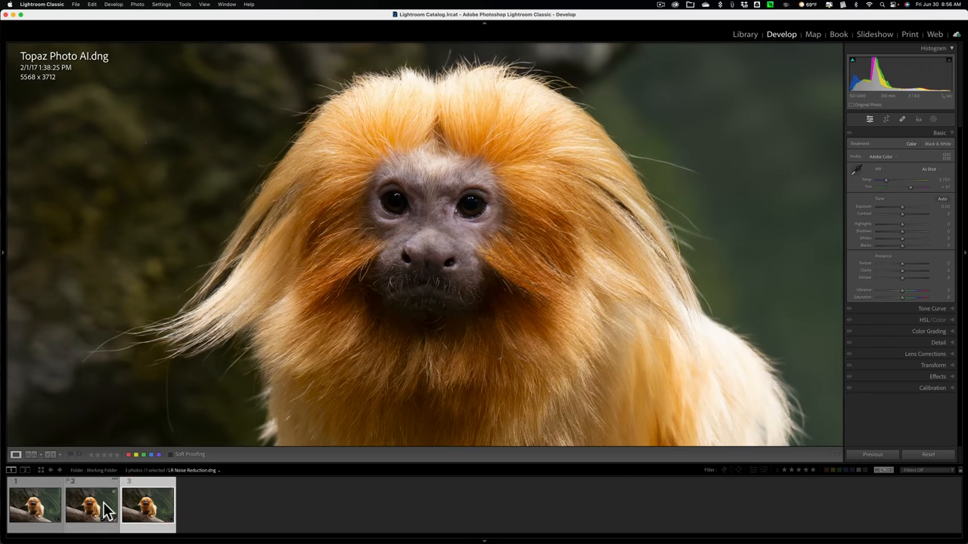
{"action": "left_click", "coordinate": [91, 505]}
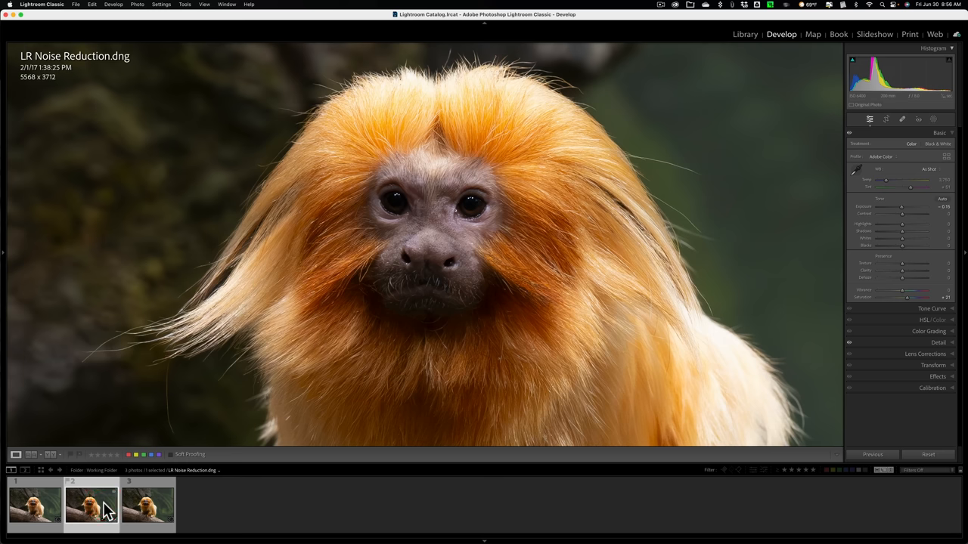
Flip between the saturated LR Noise Reduction and Topaz Photo AI close-ups, ending on the Topaz version.
{"action": "left_click", "coordinate": [148, 505]}
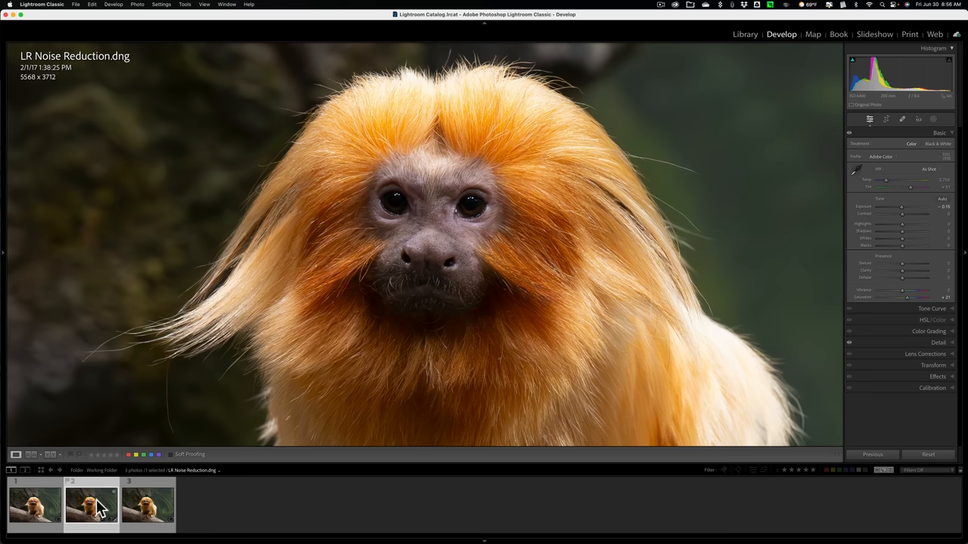
{"action": "left_click", "coordinate": [149, 505]}
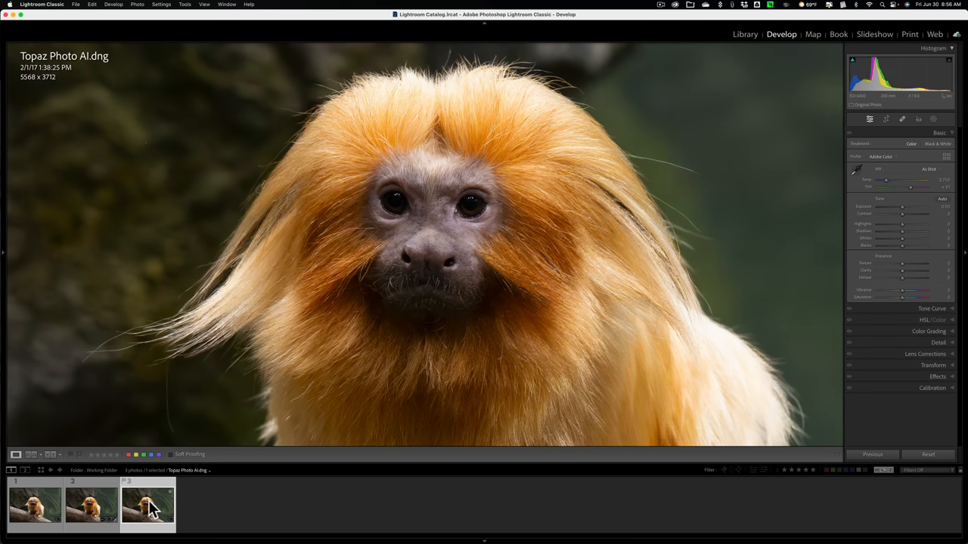
{"action": "mouse_move", "coordinate": [148, 507]}
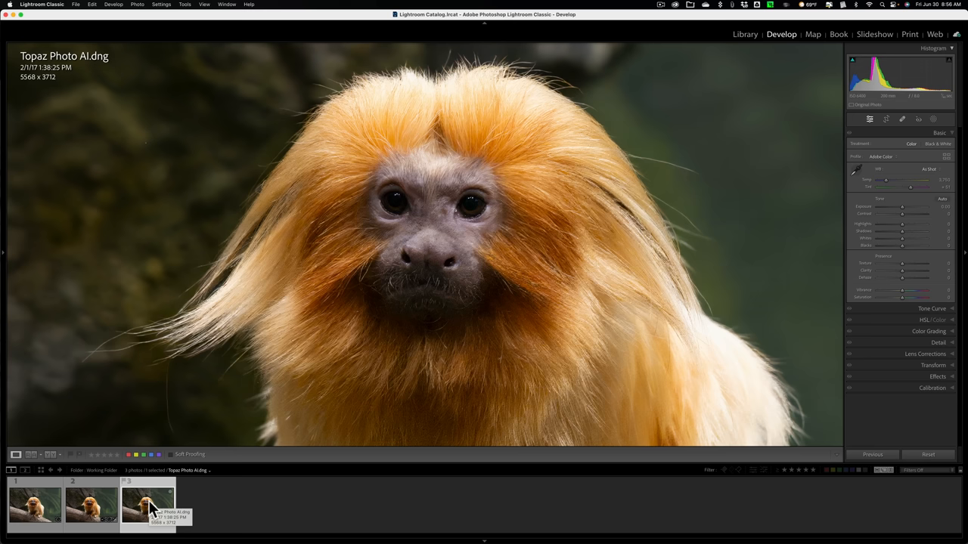
{"action": "left_click", "coordinate": [90, 506]}
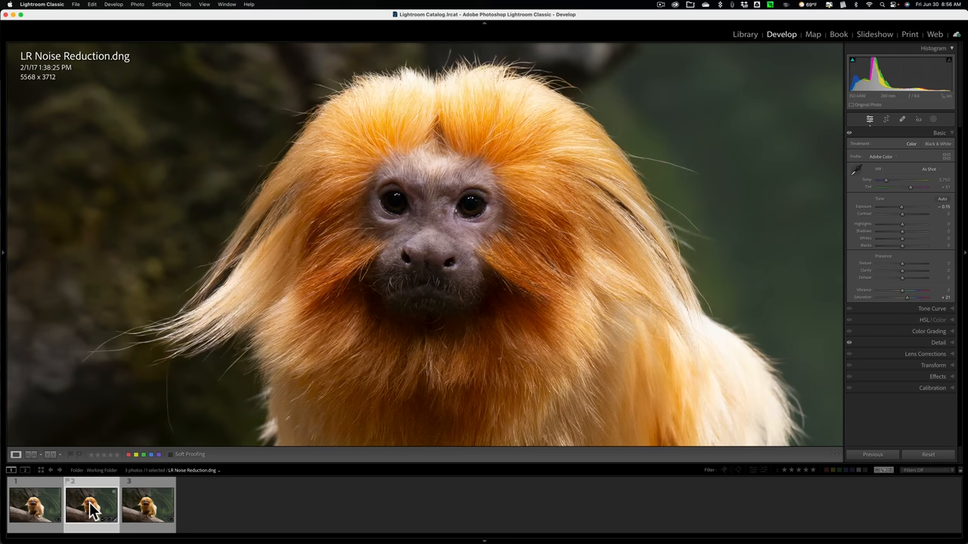
{"action": "left_click", "coordinate": [148, 505]}
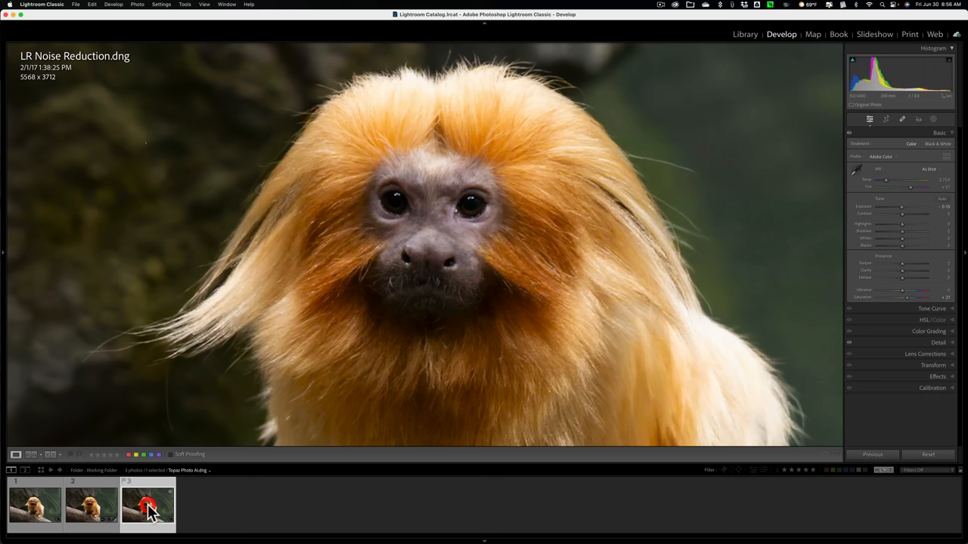
{"action": "left_click", "coordinate": [149, 505]}
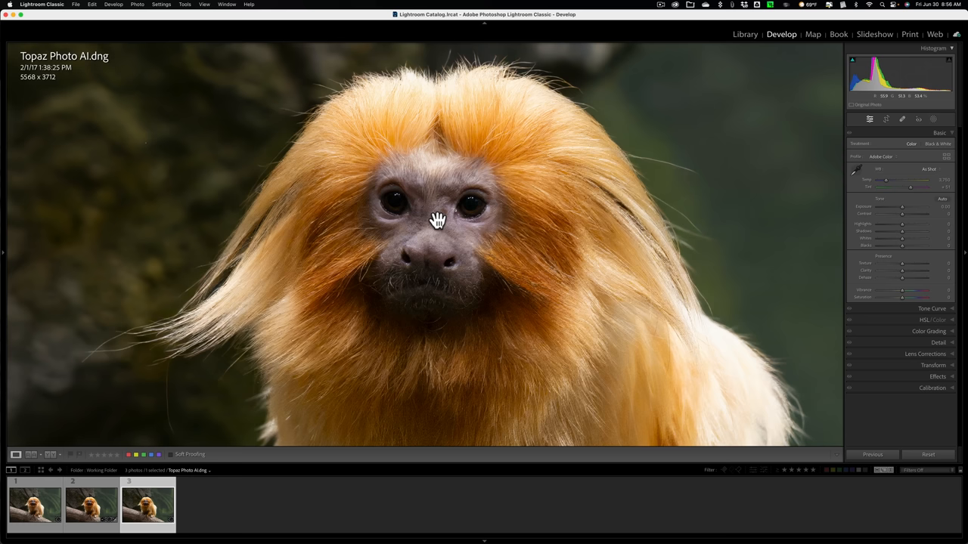
{"action": "mouse_move", "coordinate": [79, 60]}
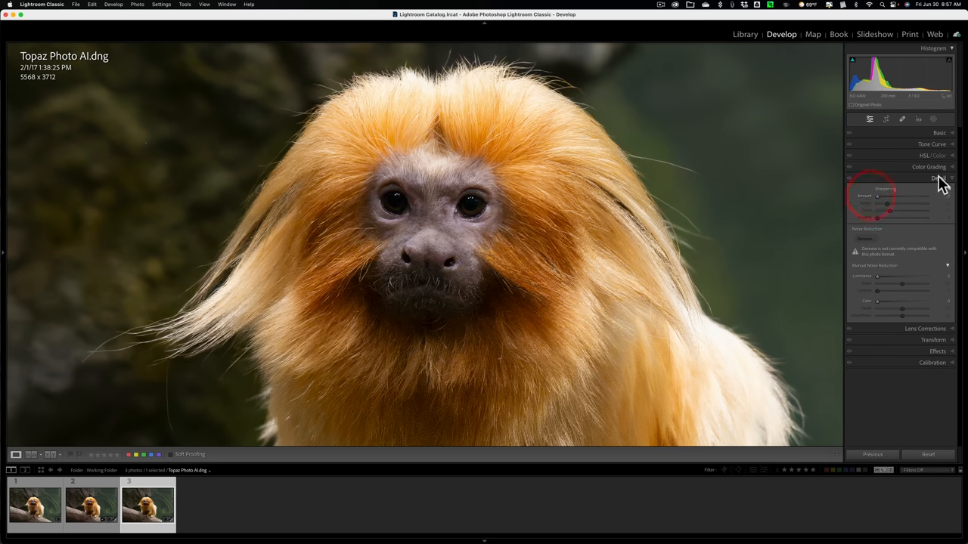
Collapse the Detail panel while Topaz Photo AI.dng stays in face close-up.
{"action": "left_click", "coordinate": [937, 178]}
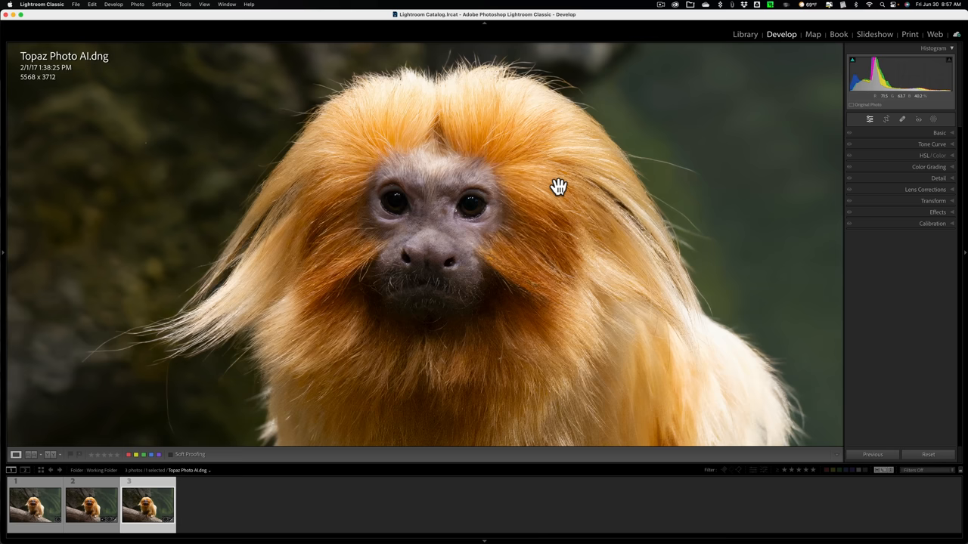
Zoom out to the whole Topaz photo, then Cmd-drag a marquee to zoom tightly on the tamarin's eyes.
{"action": "left_click", "coordinate": [91, 505]}
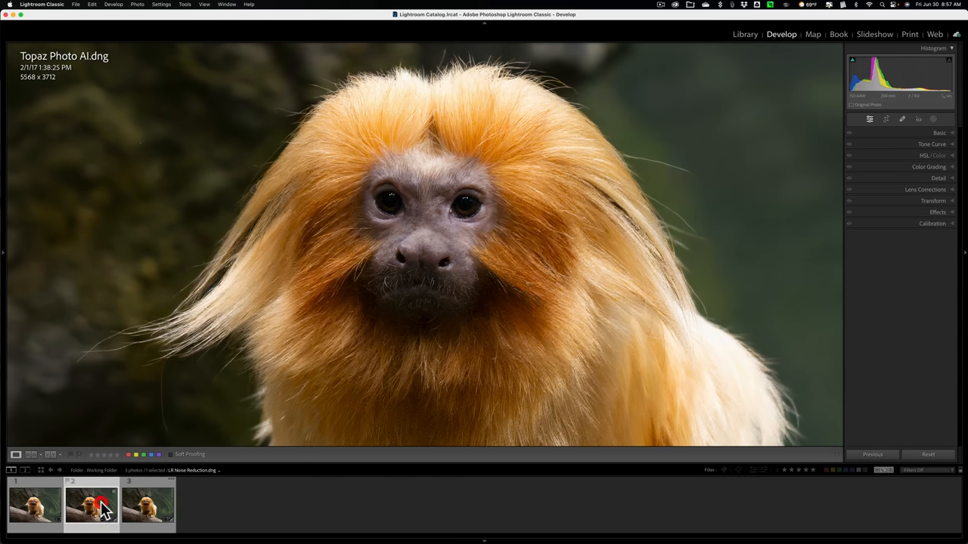
{"action": "left_click", "coordinate": [148, 502]}
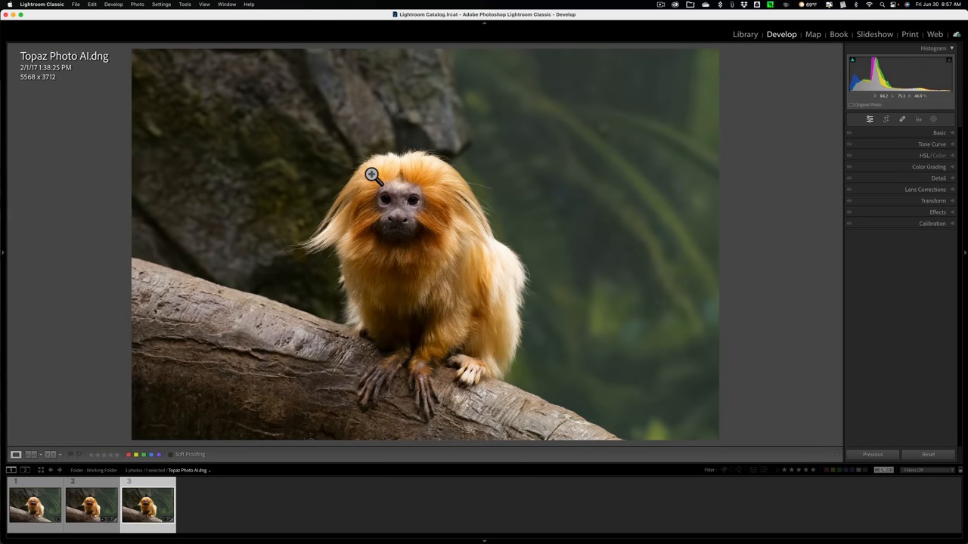
{"action": "key", "text": "cmd"}
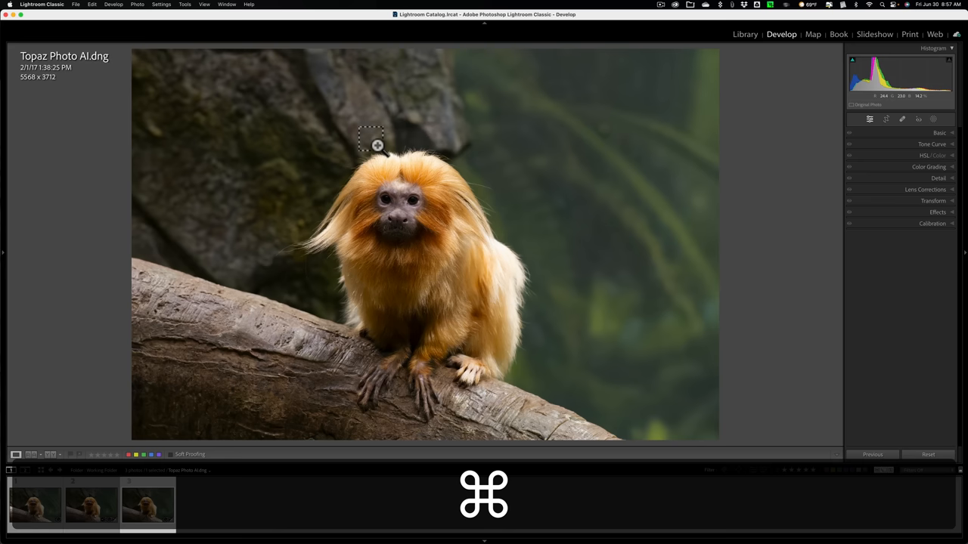
{"action": "left_click_drag", "start_coordinate": [375, 146], "coordinate": [431, 245]}
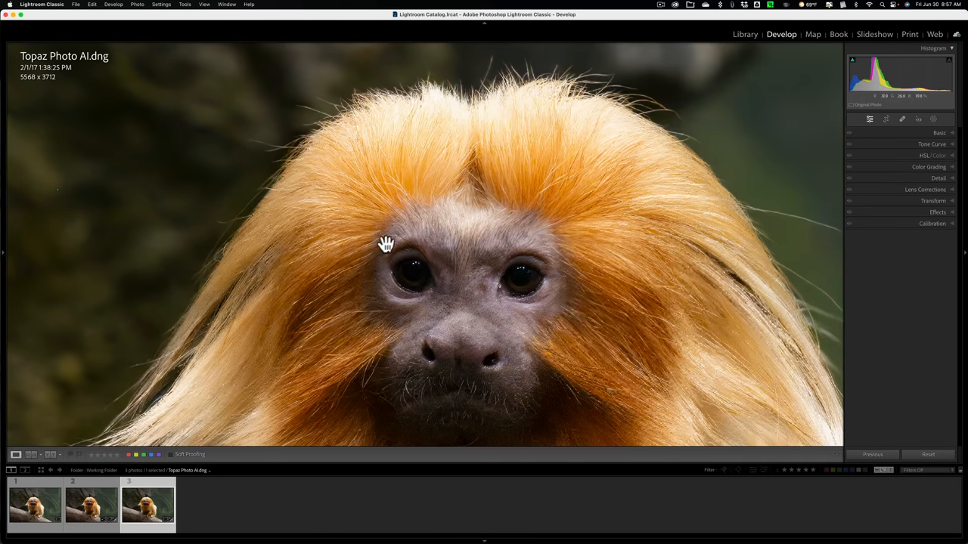
Flip the eye close-up between Topaz Photo AI.dng and LR Noise Reduction.dng.
{"action": "left_click", "coordinate": [91, 506]}
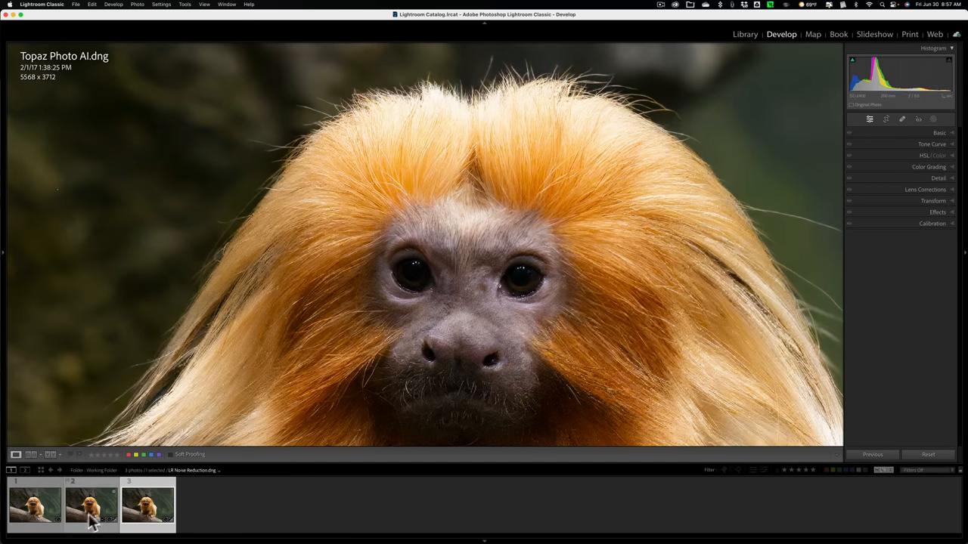
{"action": "left_click", "coordinate": [91, 505]}
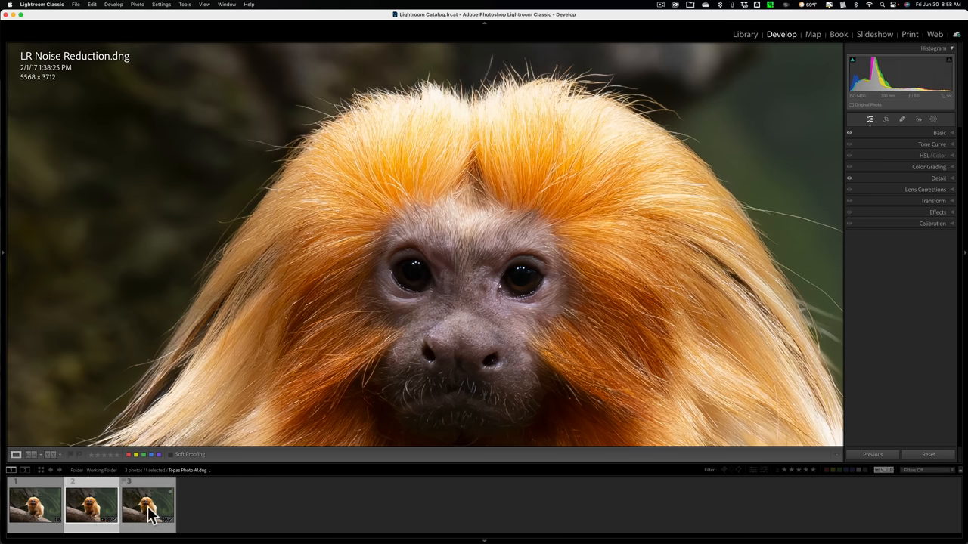
{"action": "left_click", "coordinate": [91, 505]}
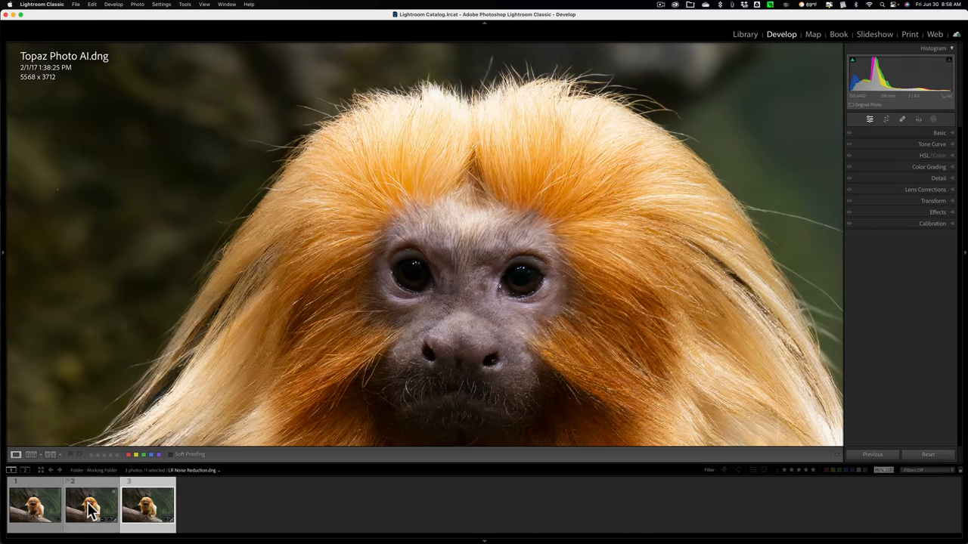
{"action": "left_click", "coordinate": [90, 505]}
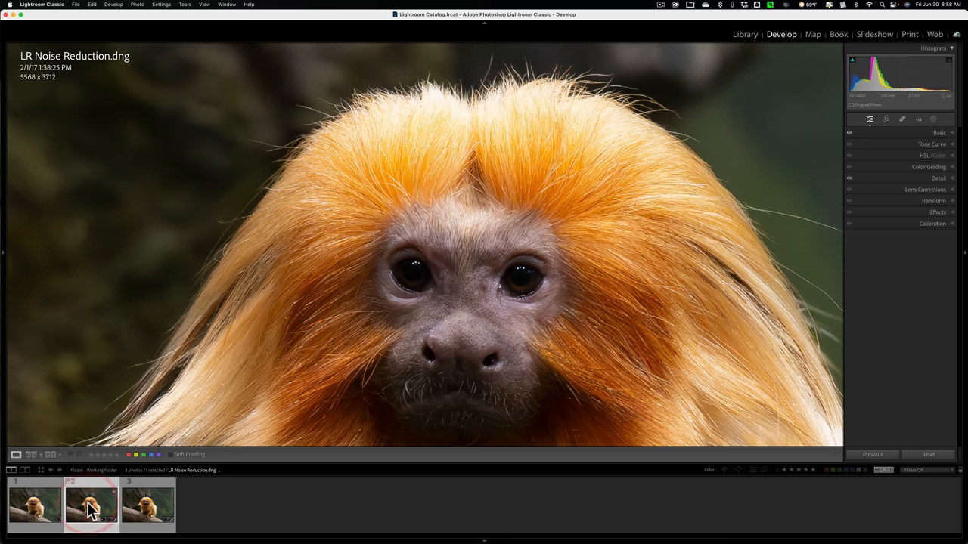
Check the original NEF briefly, then continue flipping and finish on LR Noise Reduction.dng.
{"action": "left_click", "coordinate": [33, 506]}
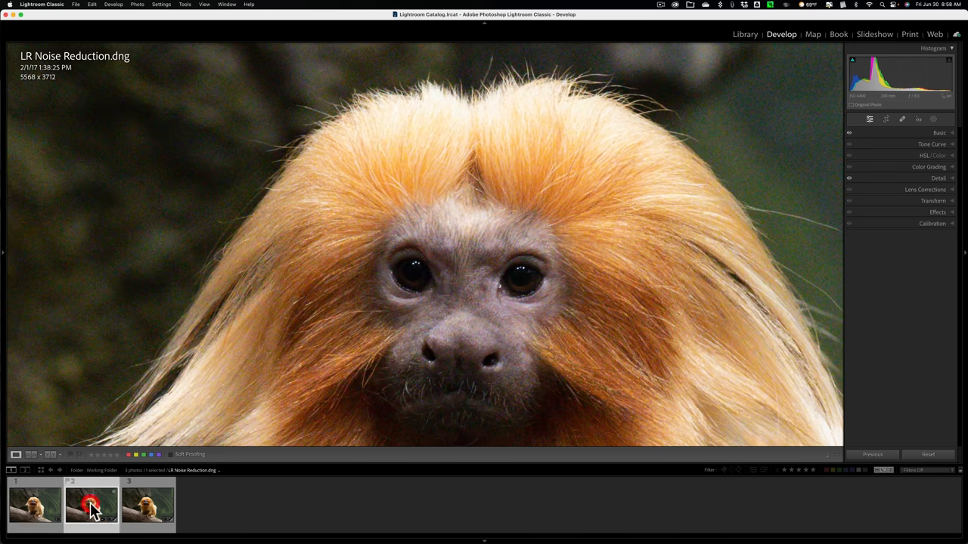
{"action": "left_click", "coordinate": [91, 505]}
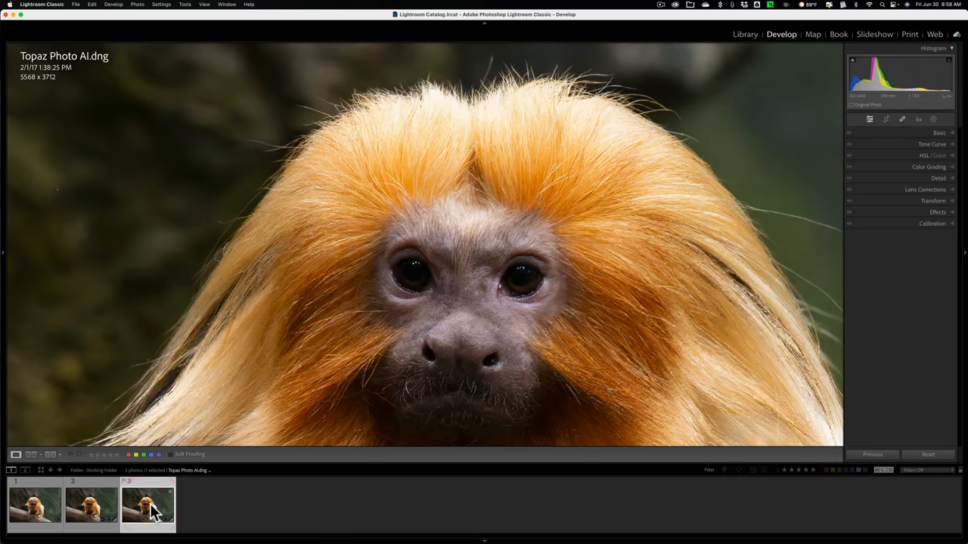
{"action": "left_click", "coordinate": [91, 505]}
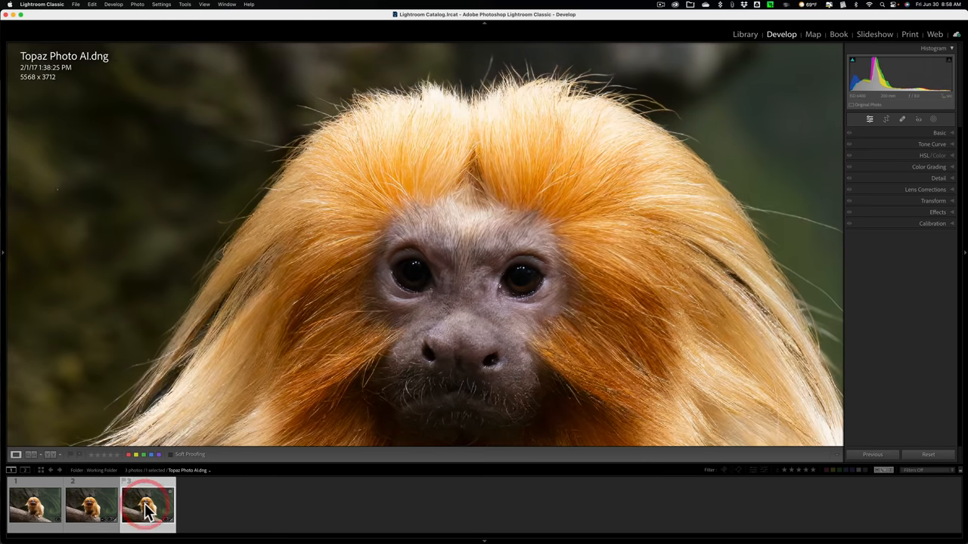
{"action": "left_click", "coordinate": [91, 505]}
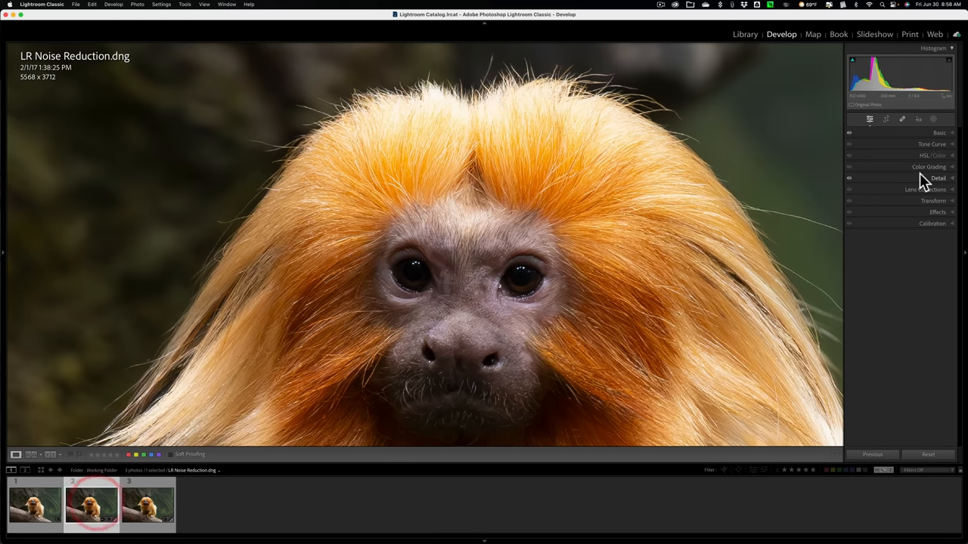
Briefly review the LR Noise Reduction detail settings, then show Topaz Photo AI.dng as the whole photo.
{"action": "left_click", "coordinate": [938, 178]}
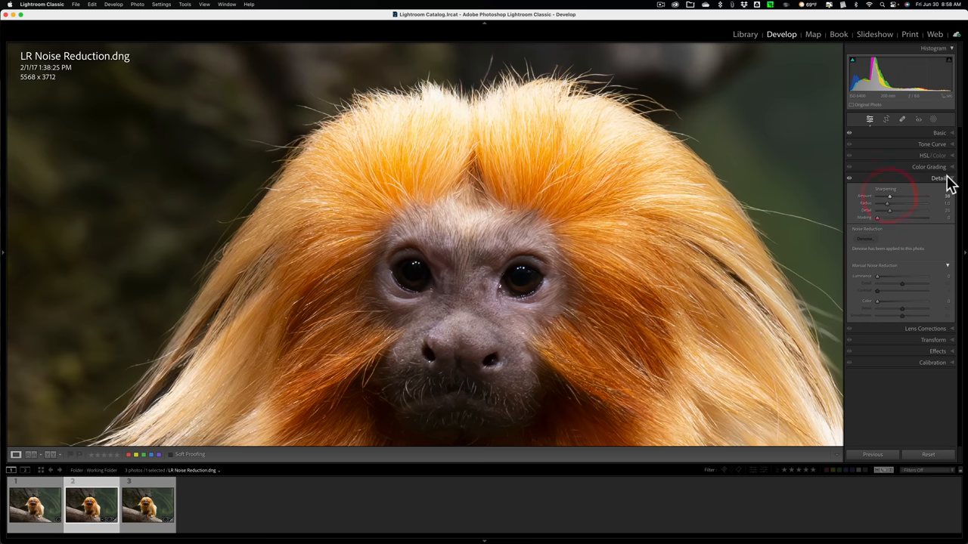
{"action": "left_click", "coordinate": [937, 178]}
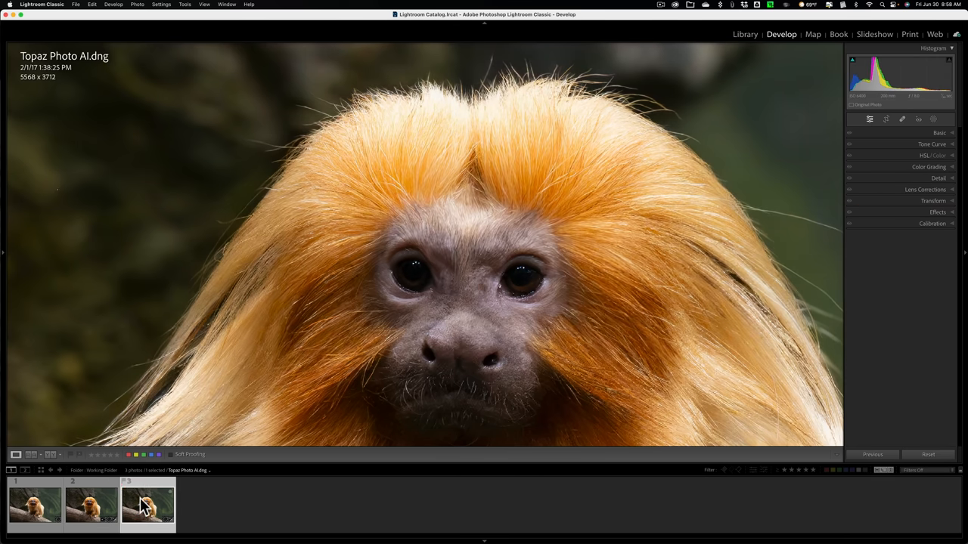
{"action": "left_click", "coordinate": [91, 505]}
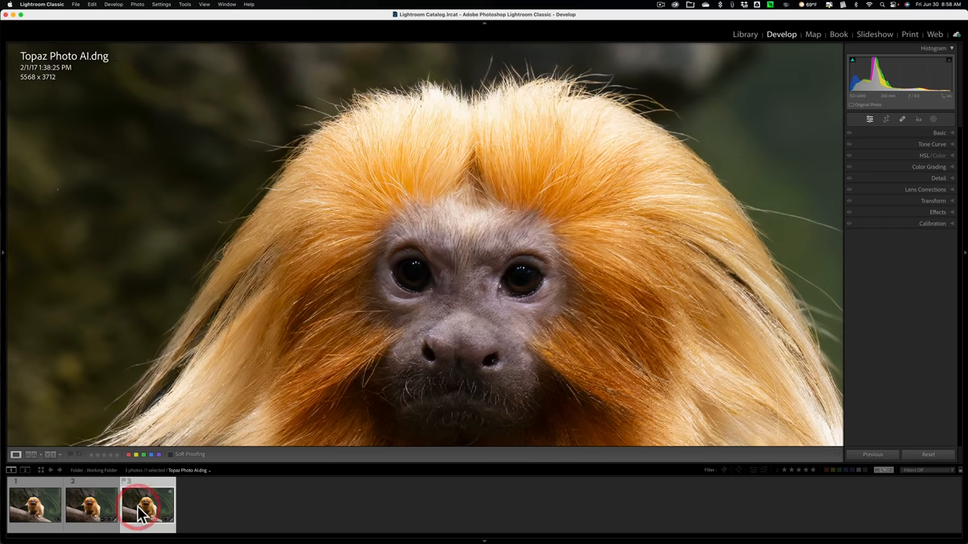
{"action": "left_click", "coordinate": [91, 505]}
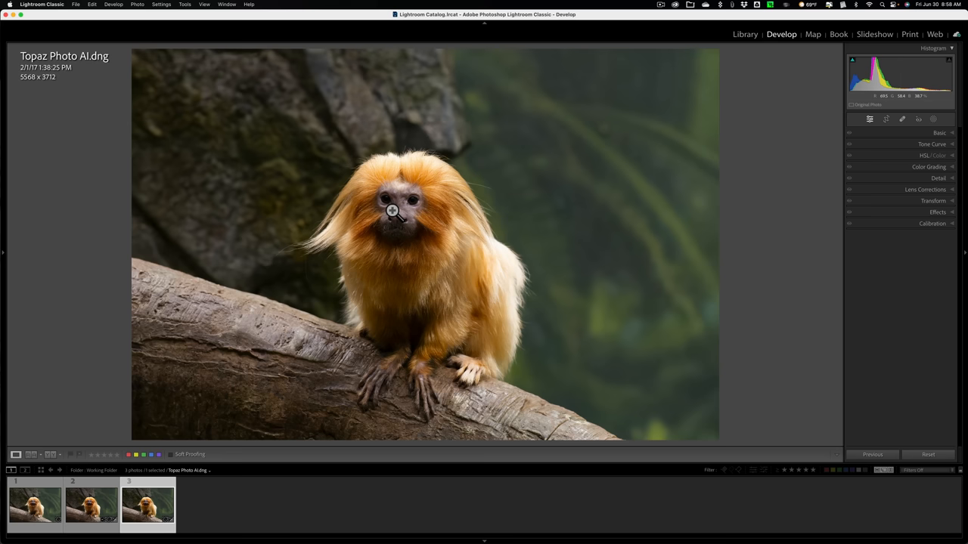
Flip through _DSC5788.NEF, LR Noise Reduction.dng and Topaz Photo AI.dng, then zoom 1:1 on the Topaz face.
{"action": "left_click", "coordinate": [90, 505]}
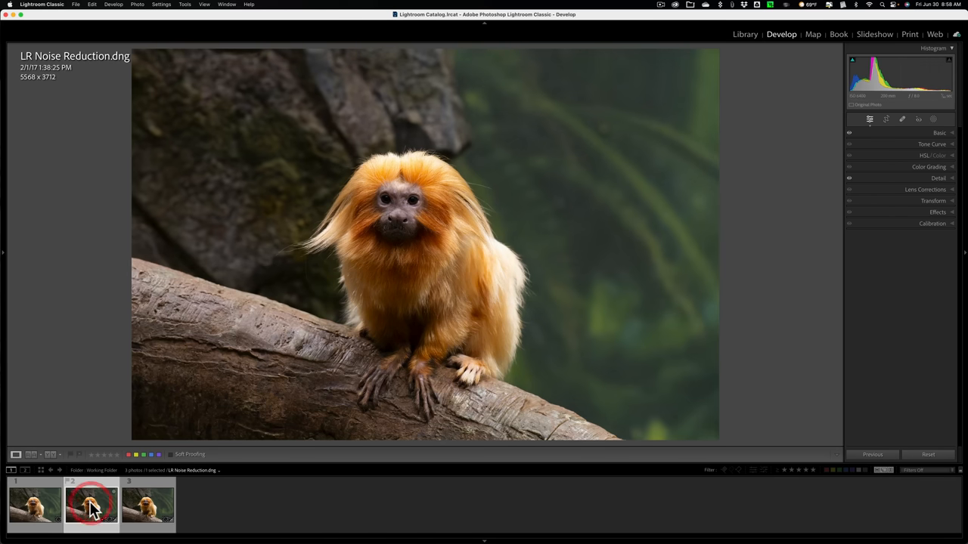
{"action": "left_click", "coordinate": [33, 505]}
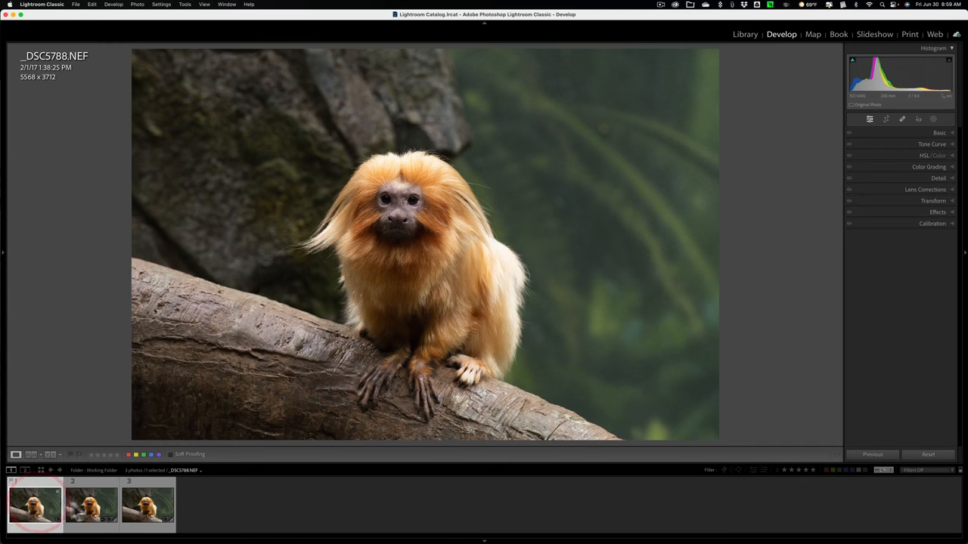
{"action": "left_click", "coordinate": [148, 505]}
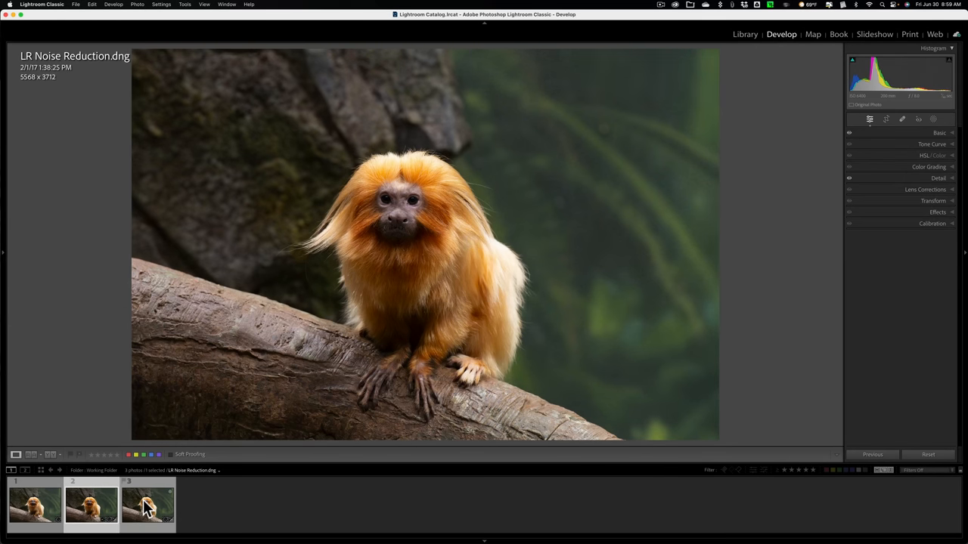
{"action": "mouse_move", "coordinate": [148, 505]}
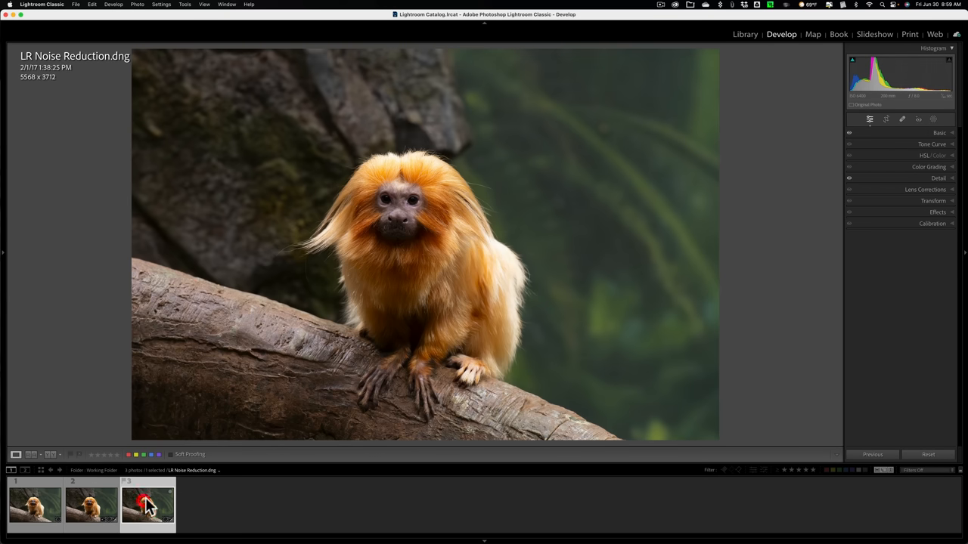
{"action": "left_click", "coordinate": [149, 502]}
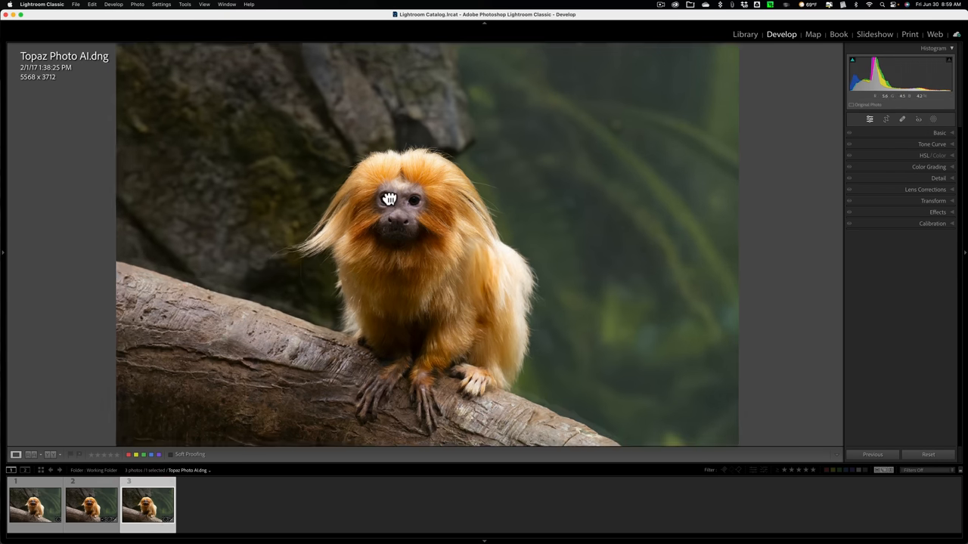
{"action": "left_click", "coordinate": [387, 200]}
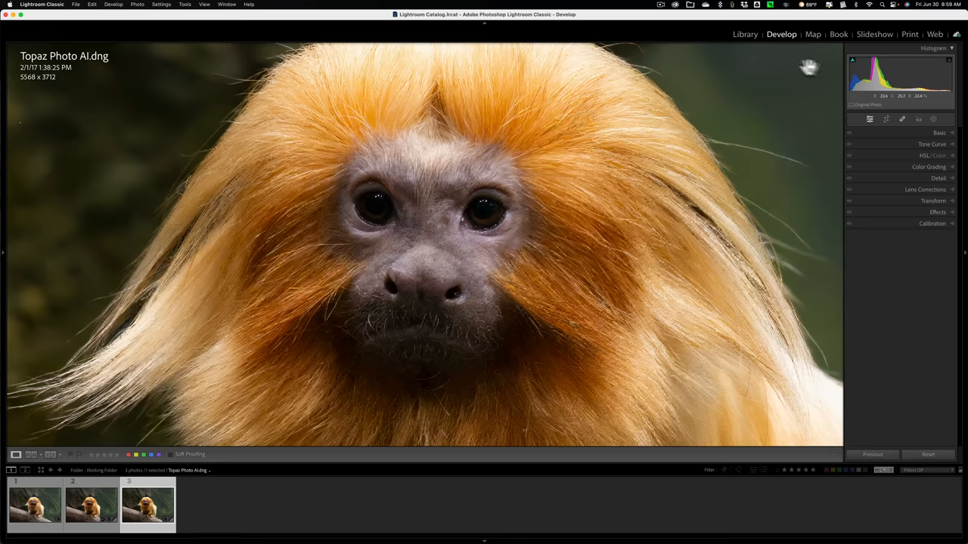
Reveal LR Noise Reduction.dng's Basic settings (Exposure −0.15, Saturation +21) and toggle against Topaz.
{"action": "left_click", "coordinate": [940, 134]}
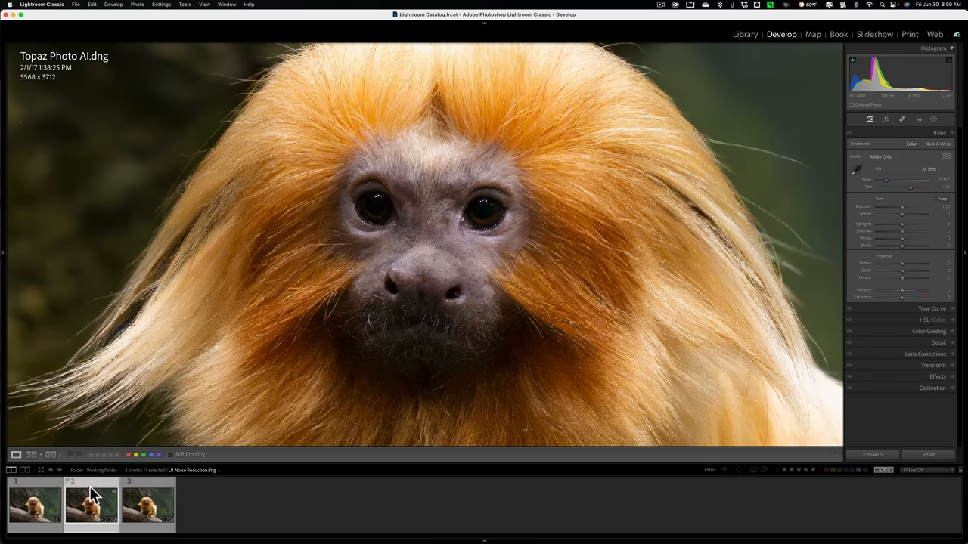
{"action": "left_click", "coordinate": [91, 505]}
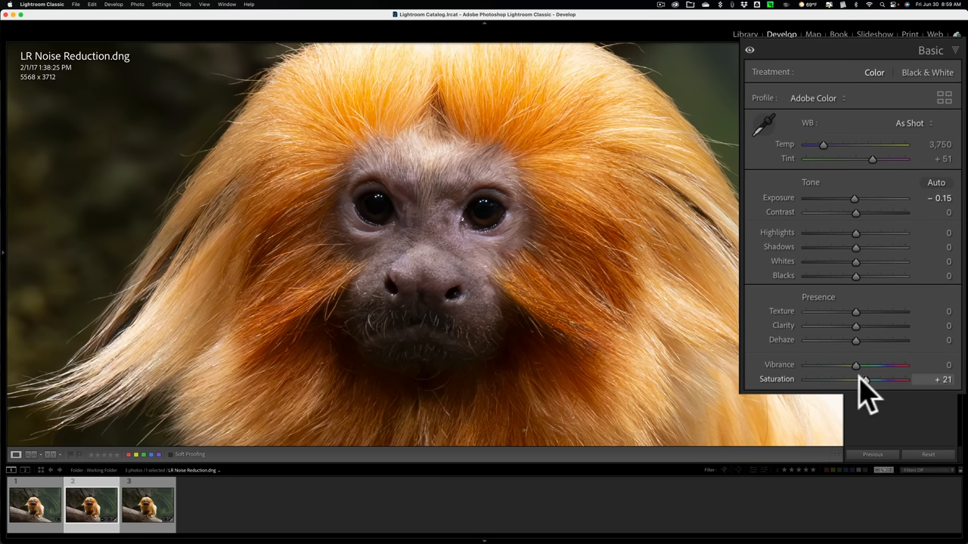
{"action": "mouse_move", "coordinate": [421, 265]}
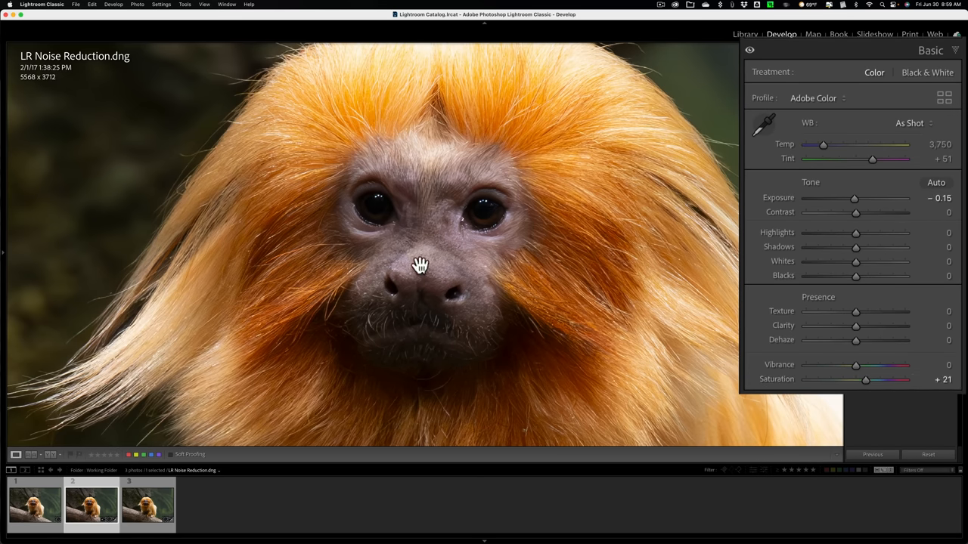
{"action": "left_click", "coordinate": [90, 505]}
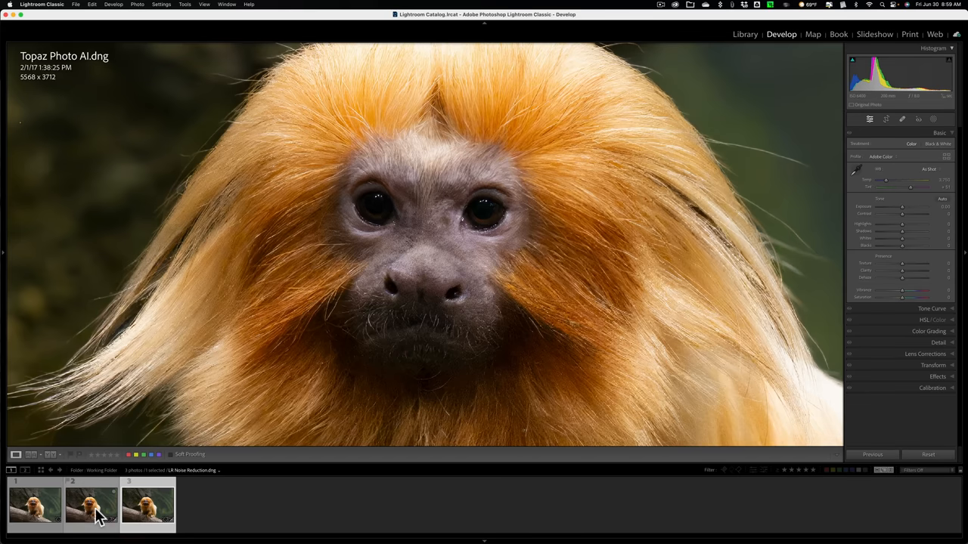
{"action": "left_click", "coordinate": [148, 505]}
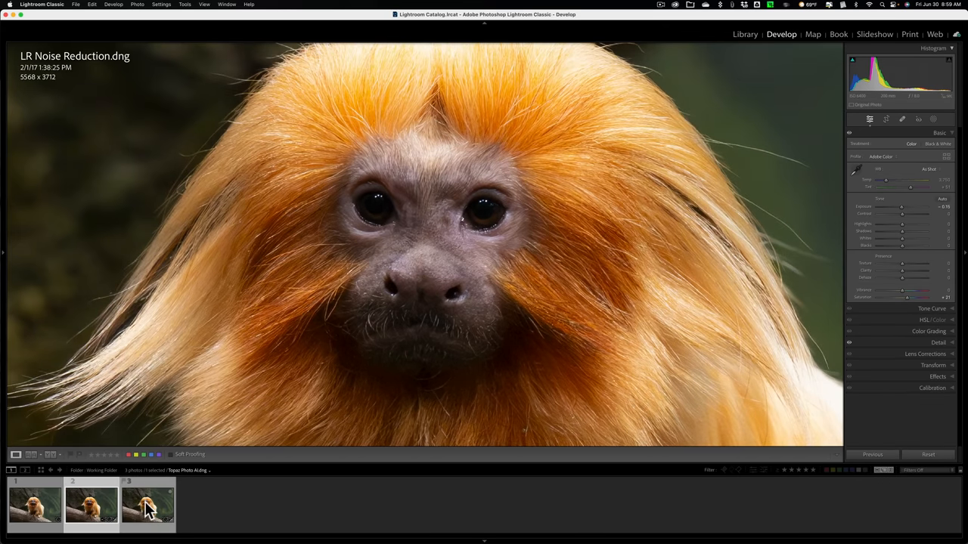